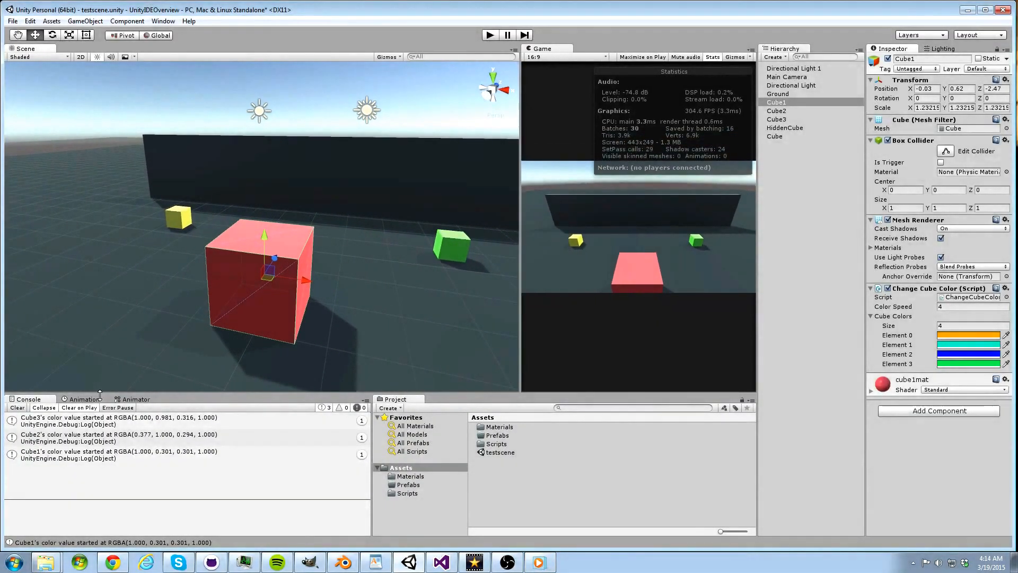
- Clear the logged messages from the Console
left_click(17, 407)
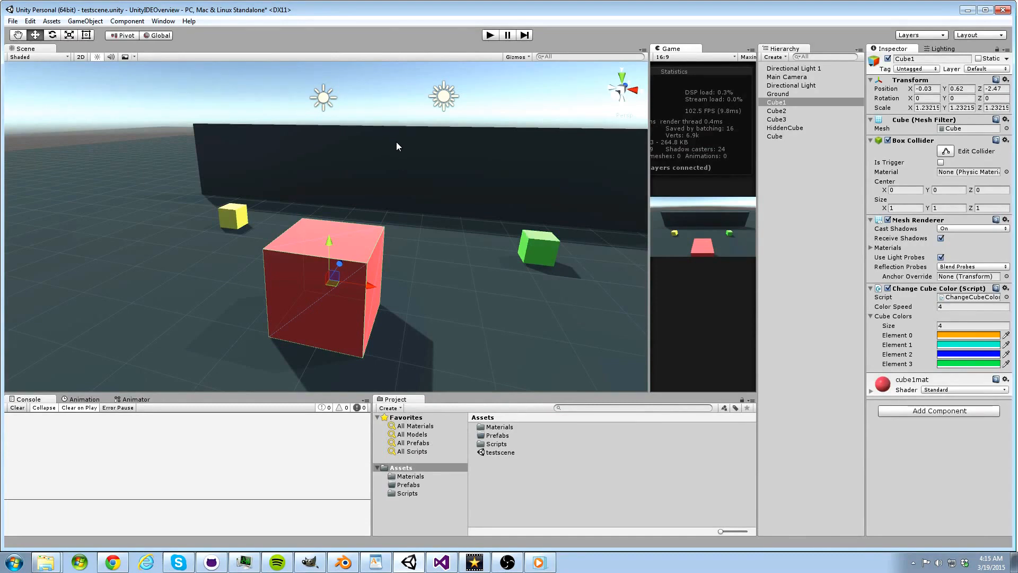
mouse_move(273, 135)
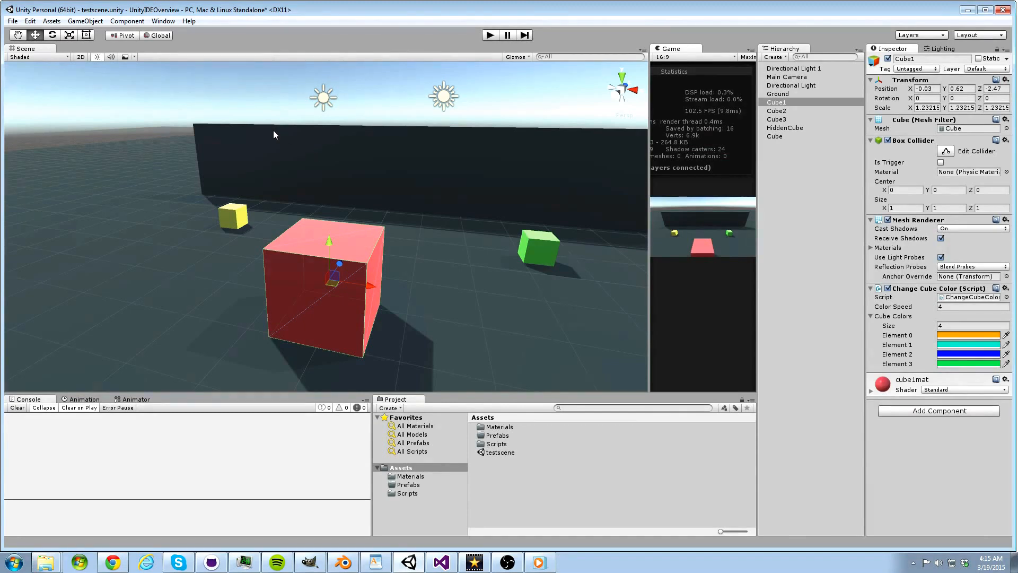
mouse_move(257, 142)
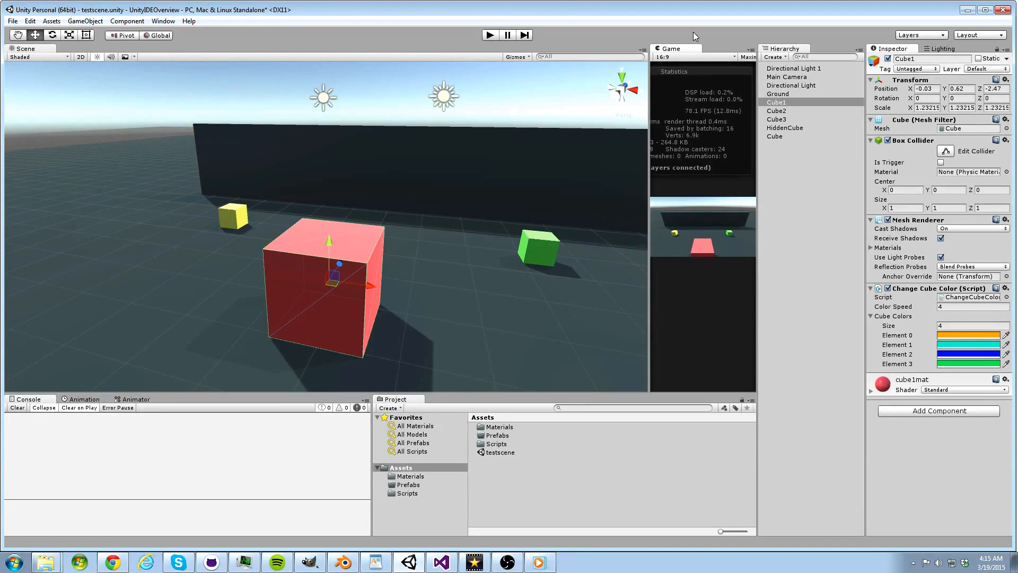
- Select Main Camera in the Hierarchy to inspect its Camera, GUI Layer, Flare Layer and Audio Listener
left_click(786, 77)
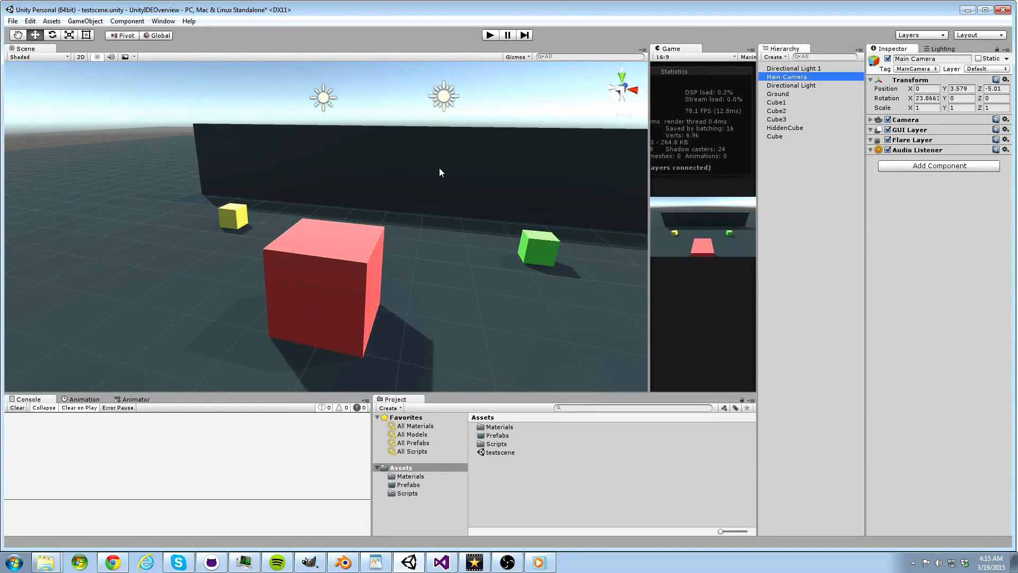
mouse_move(429, 189)
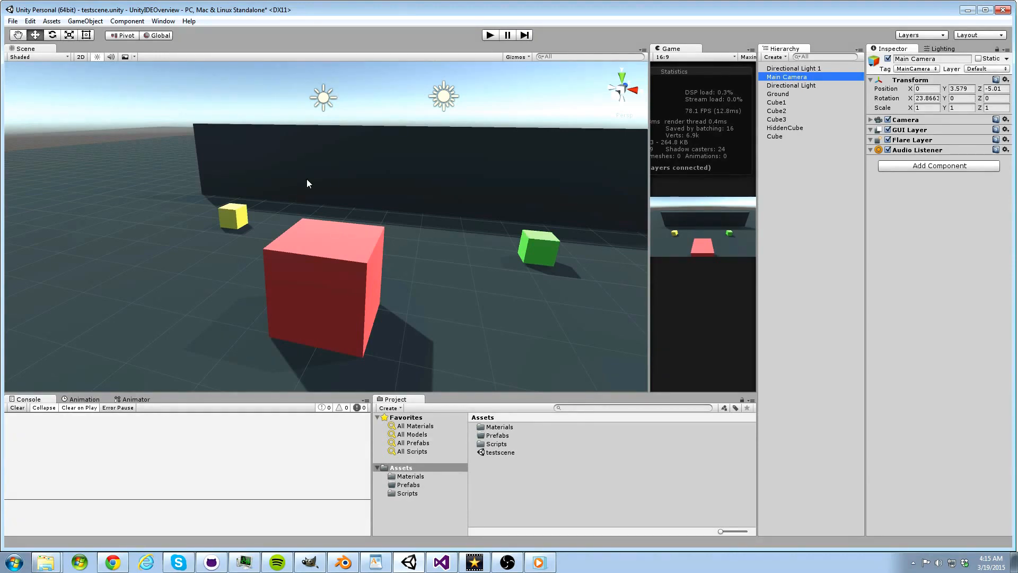
mouse_move(324, 157)
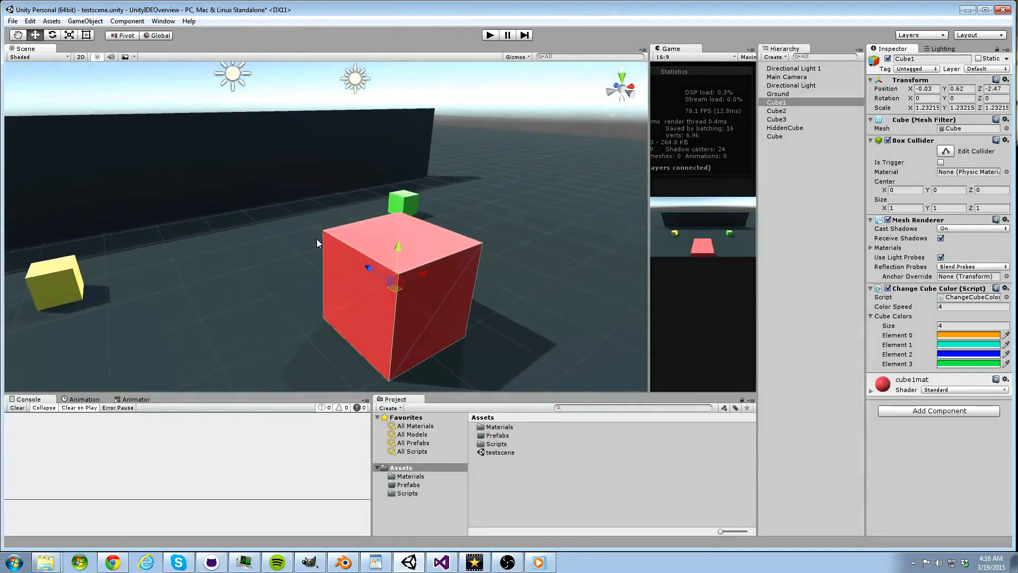
mouse_move(324, 242)
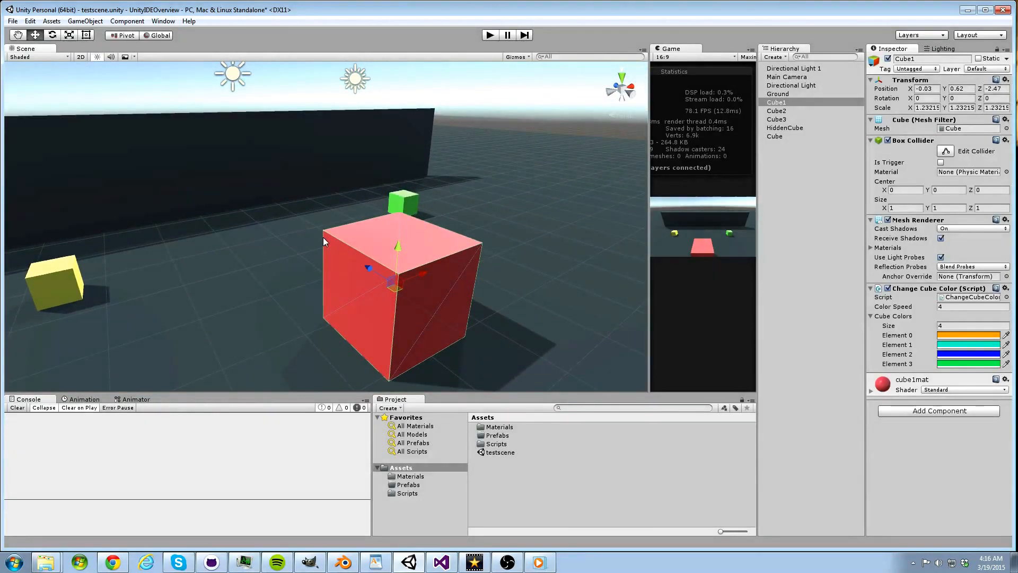
mouse_move(509, 187)
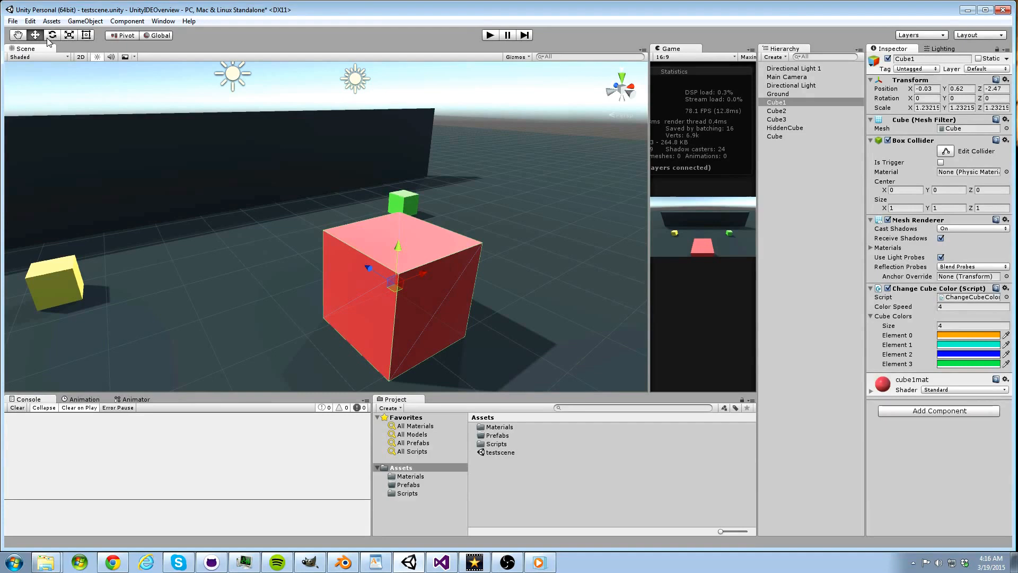
- Switch to the Move tool so Cube1 can be repositioned on the ground
left_click(52, 35)
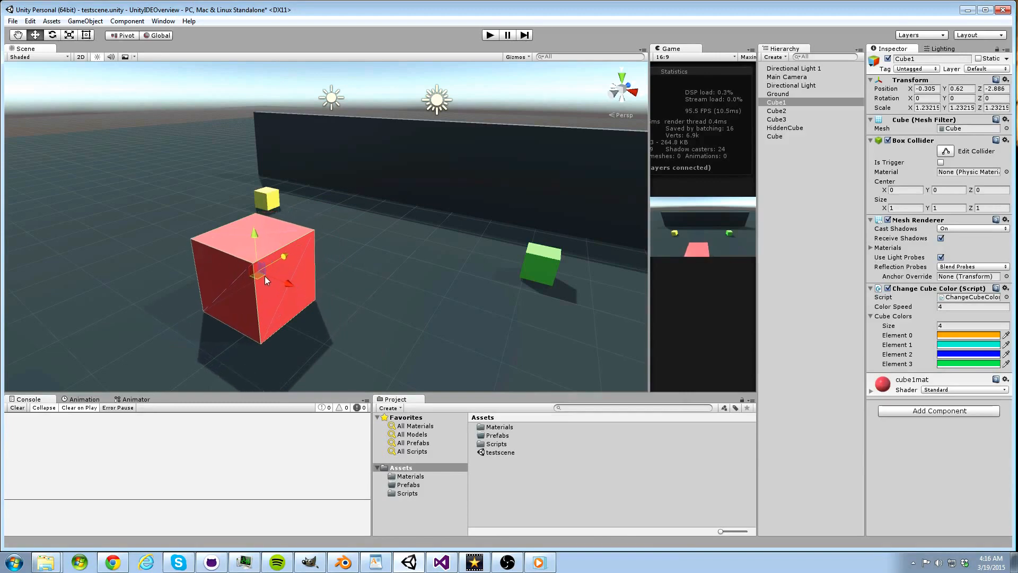
left_click_drag(265, 273, 265, 293)
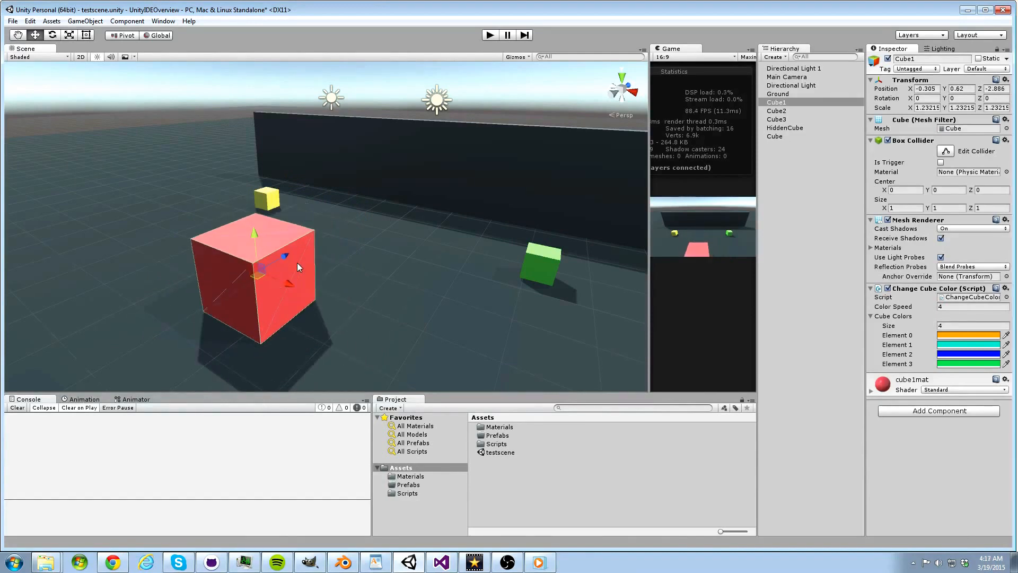
left_click(52, 35)
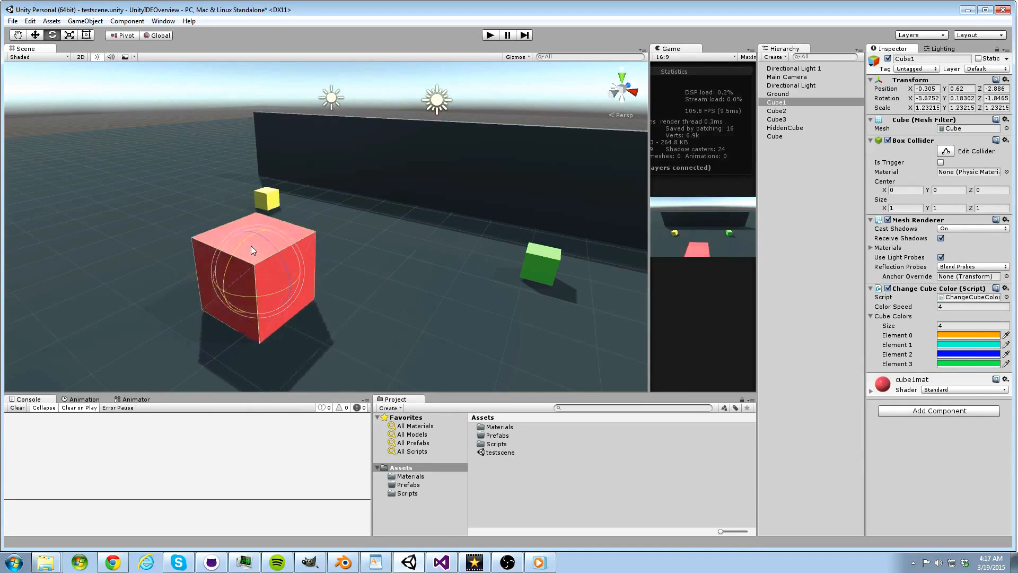
left_click_drag(254, 250, 338, 160)
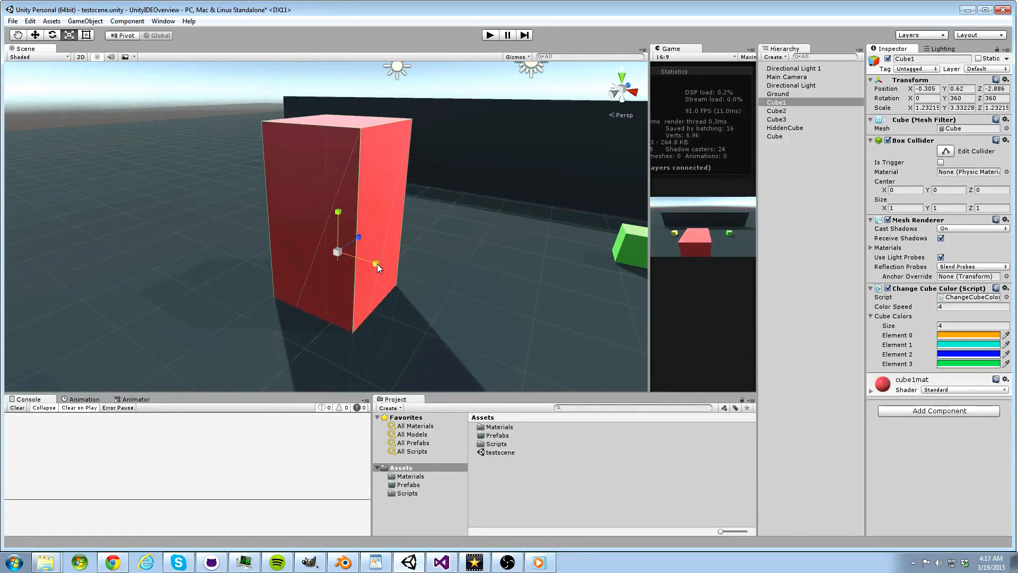
left_click_drag(336, 252, 351, 246)
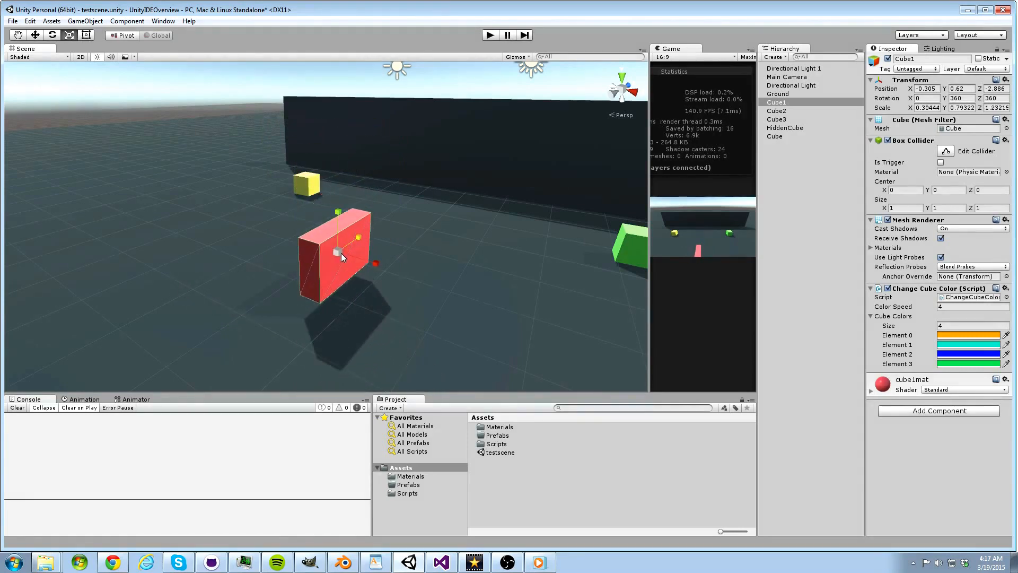
left_click_drag(336, 251, 390, 247)
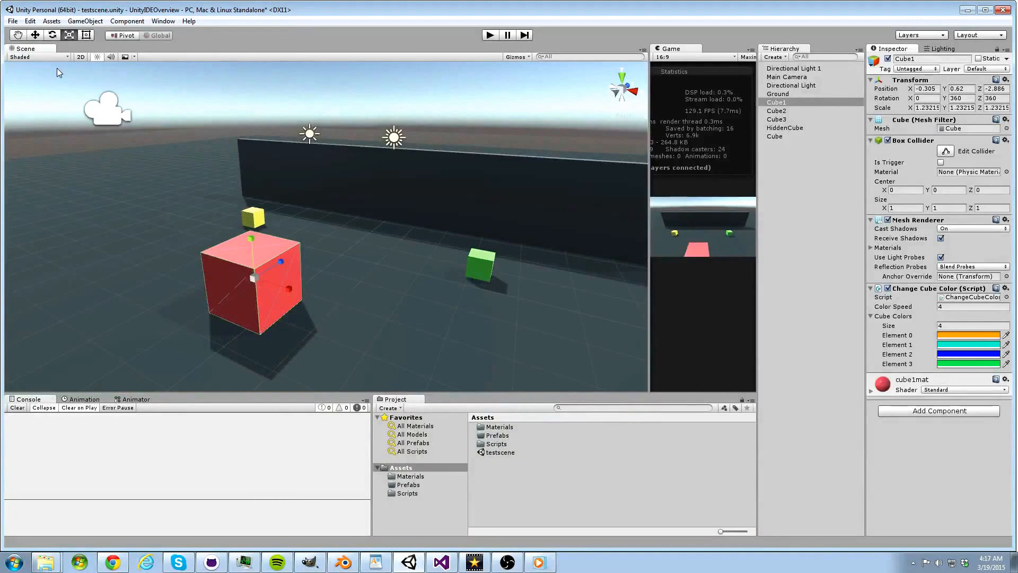
mouse_move(422, 59)
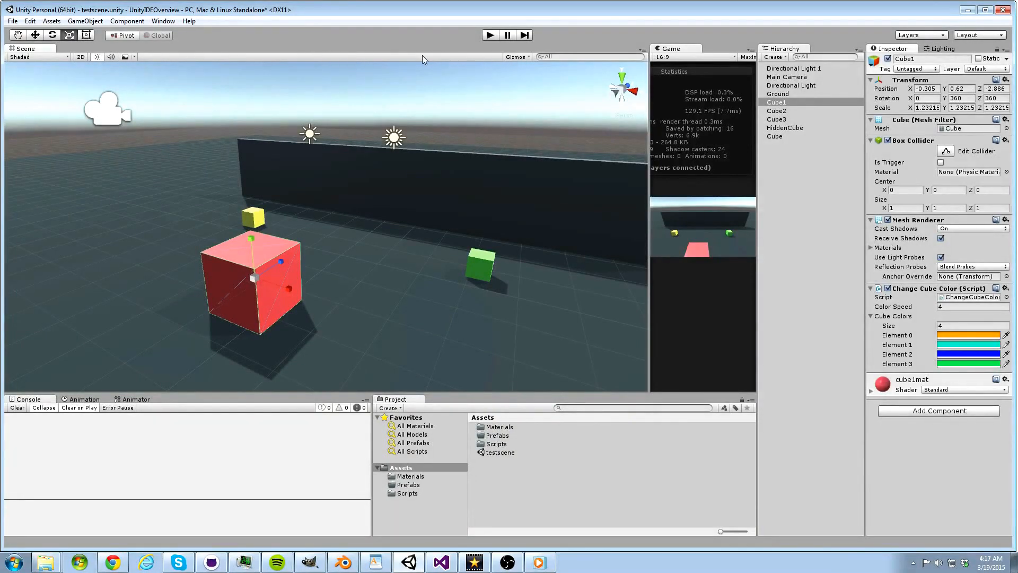
mouse_move(45, 65)
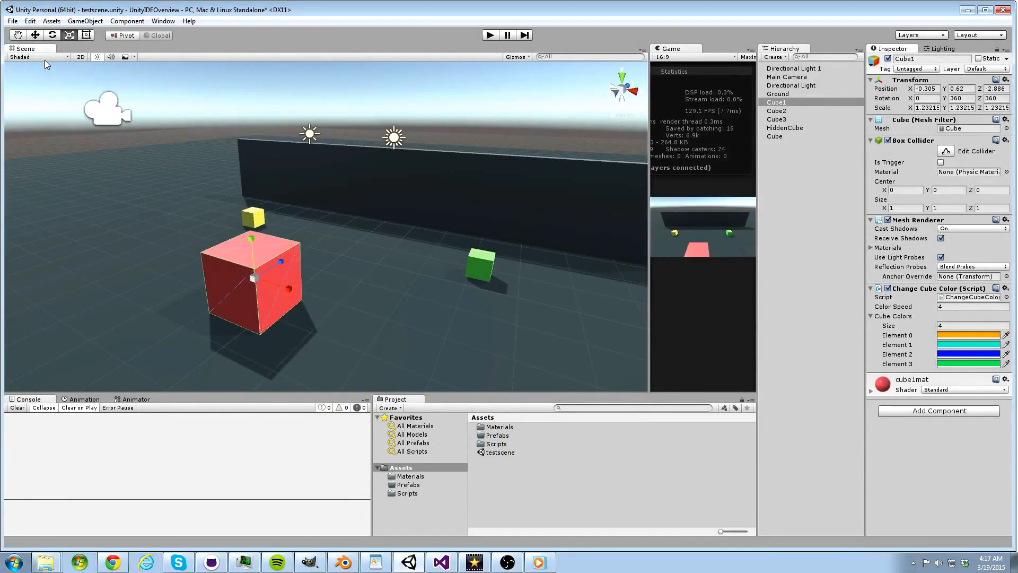
left_click(36, 57)
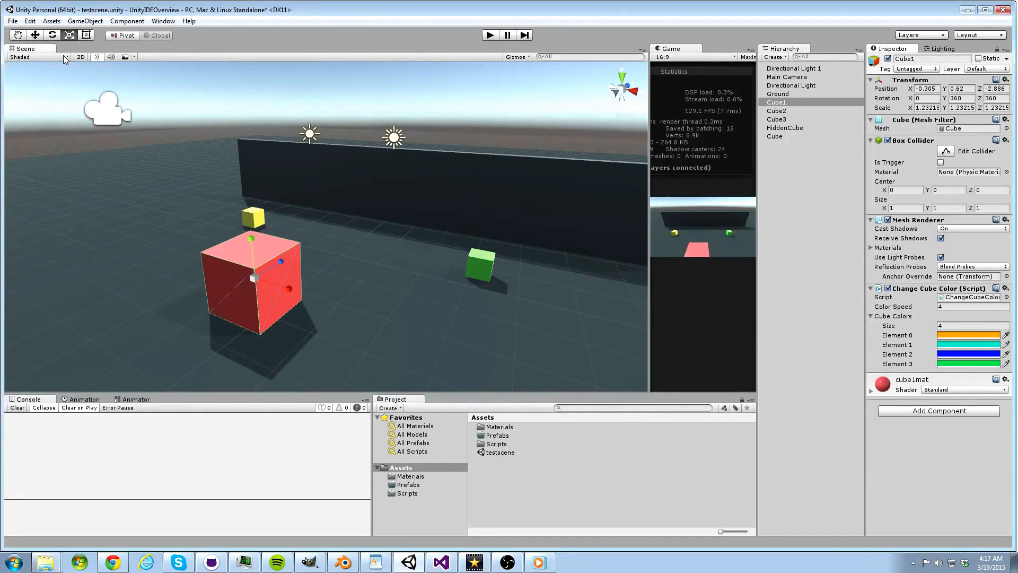
left_click(34, 58)
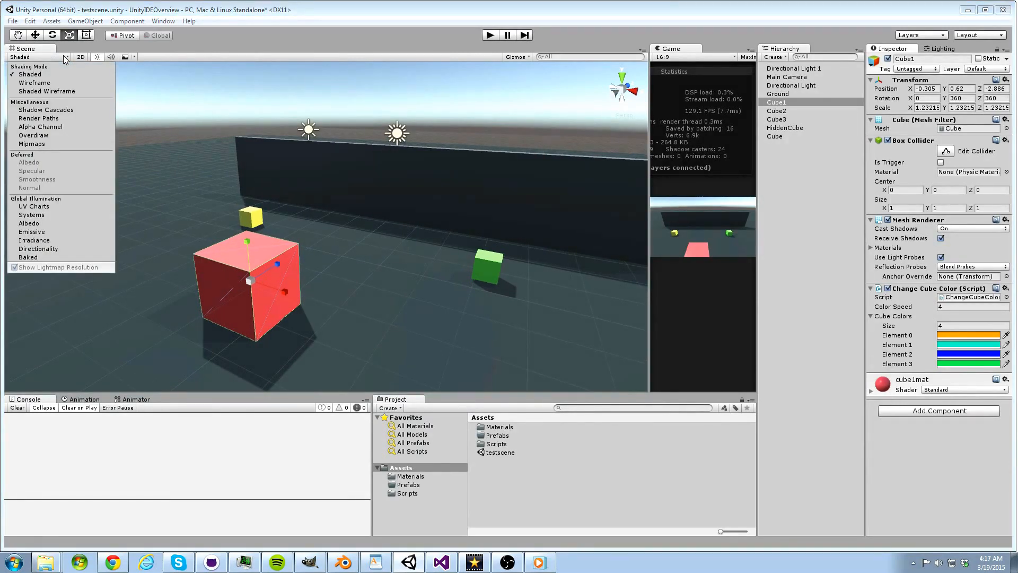
left_click(33, 83)
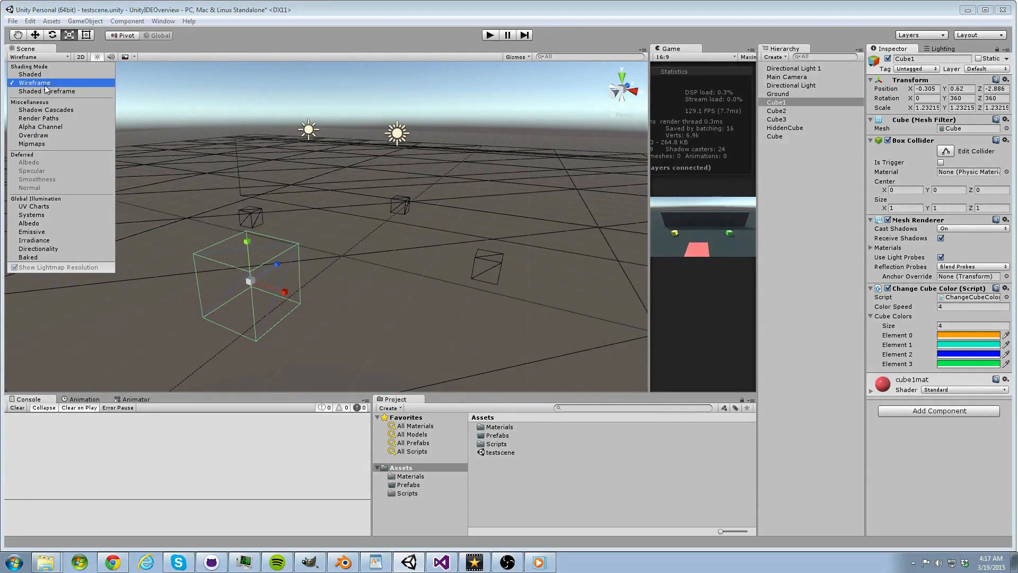
left_click(45, 109)
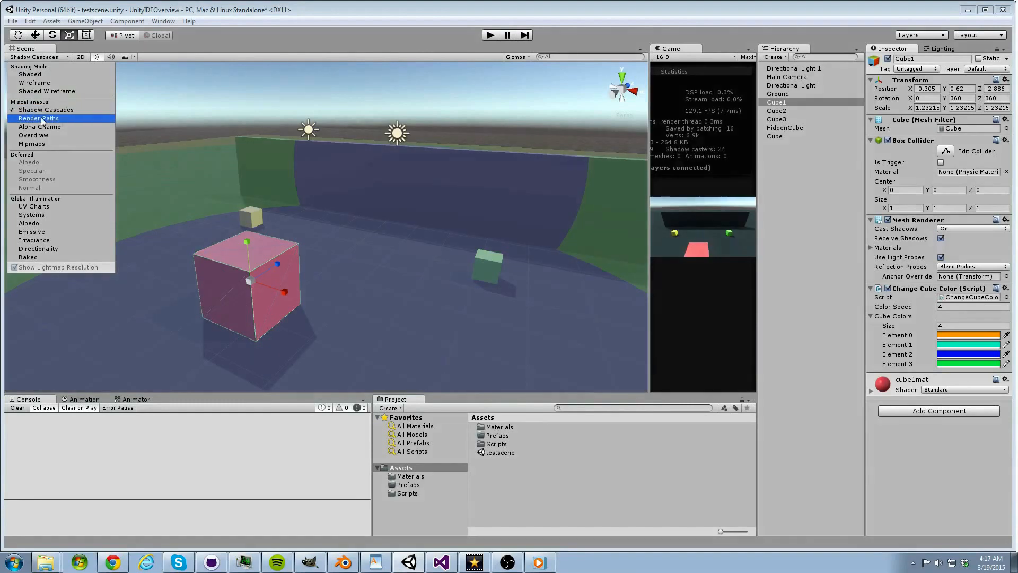
left_click(29, 75)
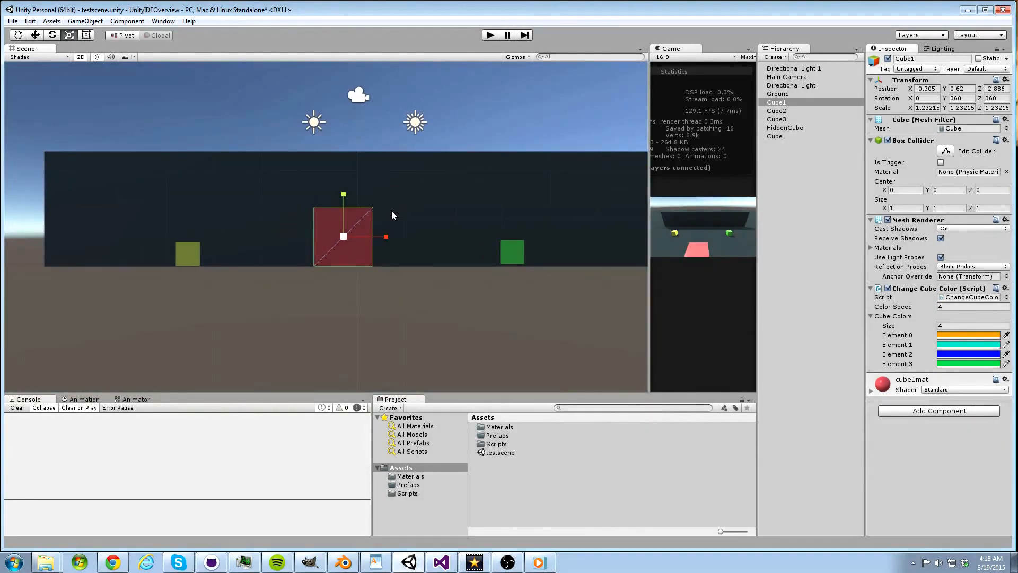
mouse_move(471, 206)
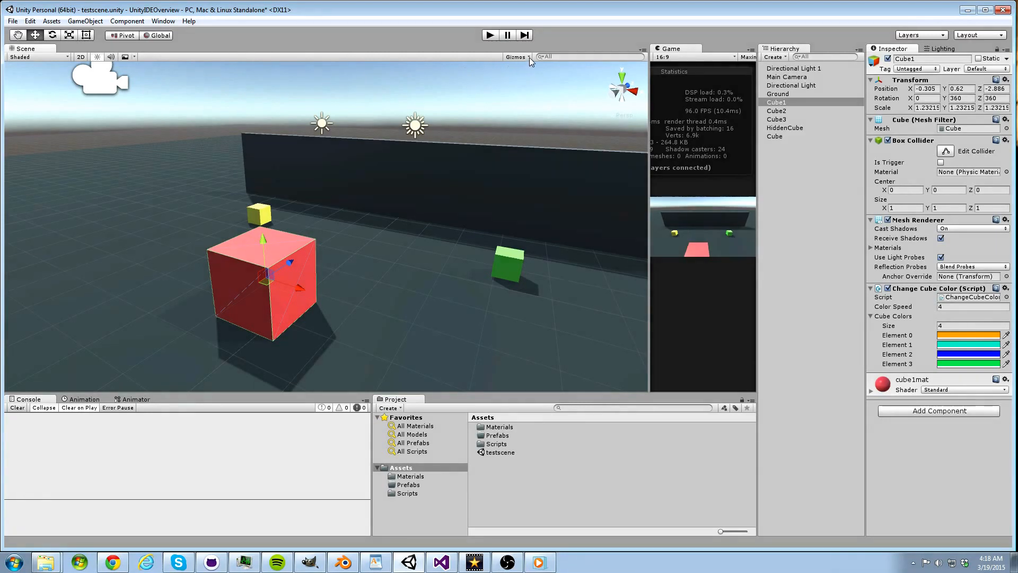
left_click(515, 56)
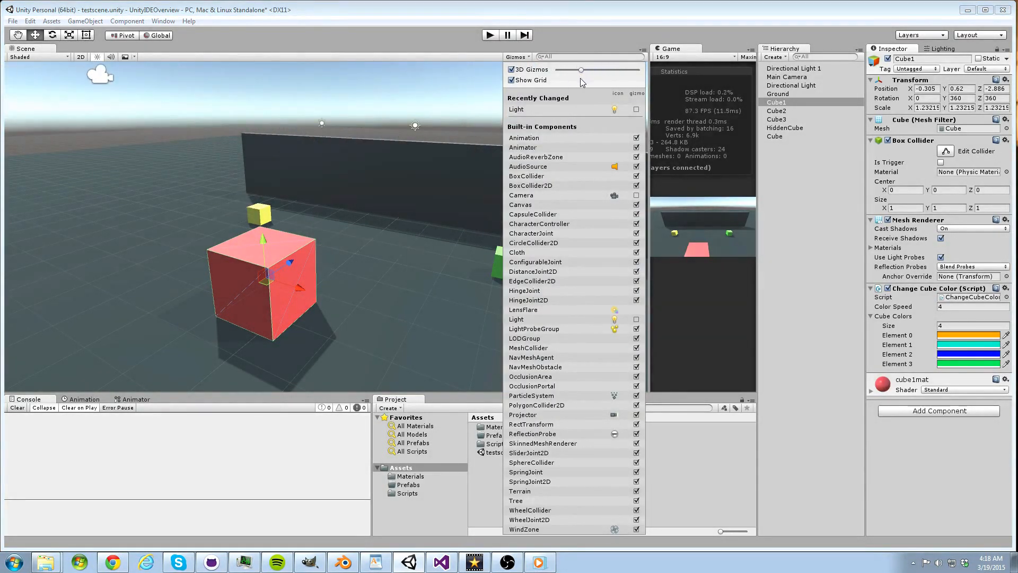
left_click(512, 70)
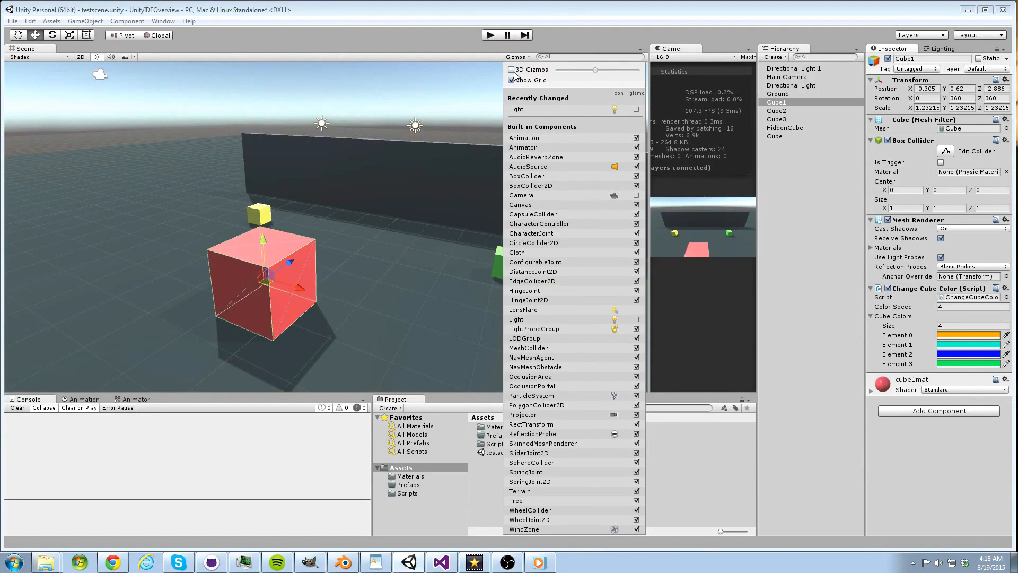
left_click(514, 80)
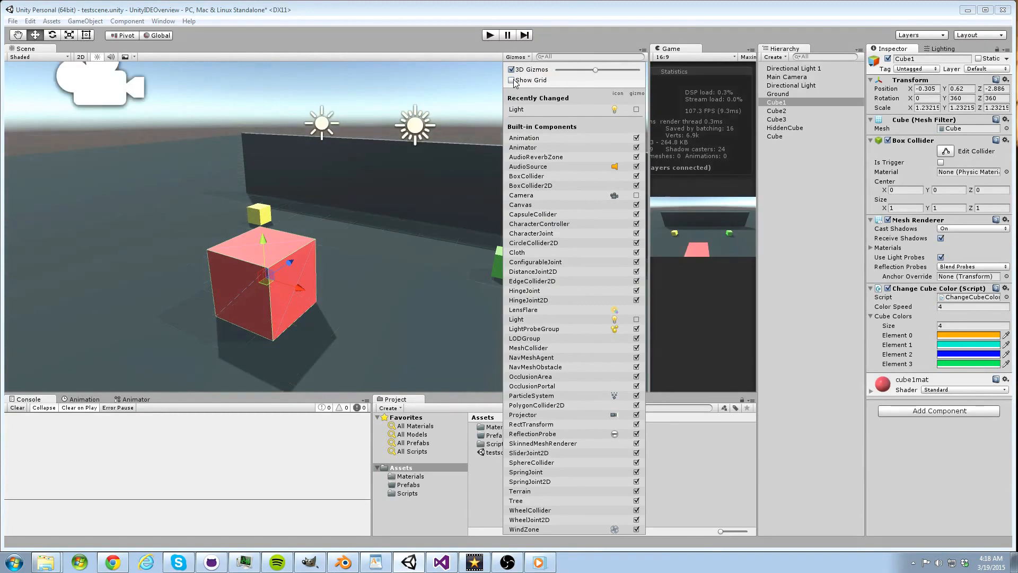
left_click(513, 80)
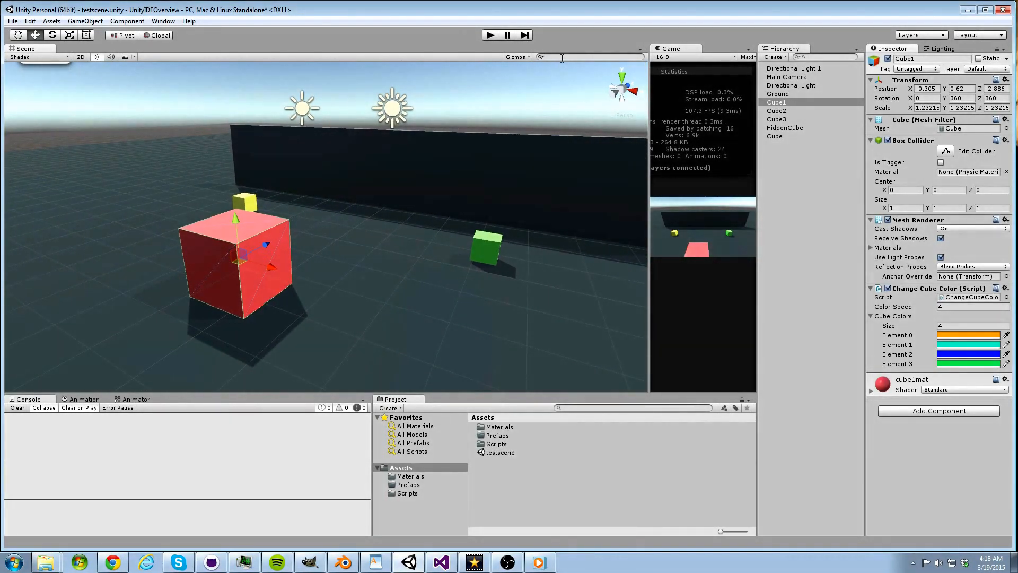
type("cube1")
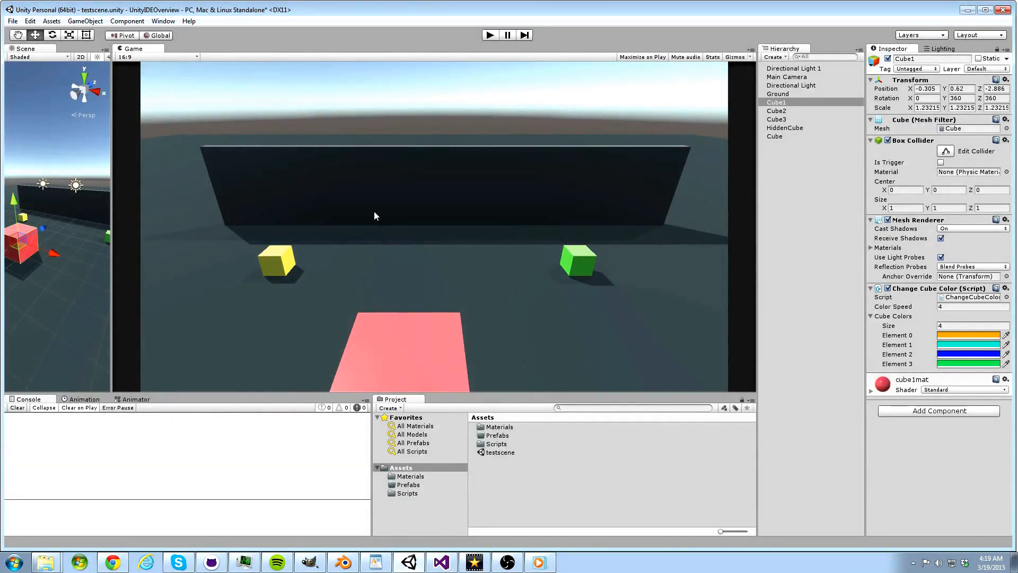
mouse_move(370, 135)
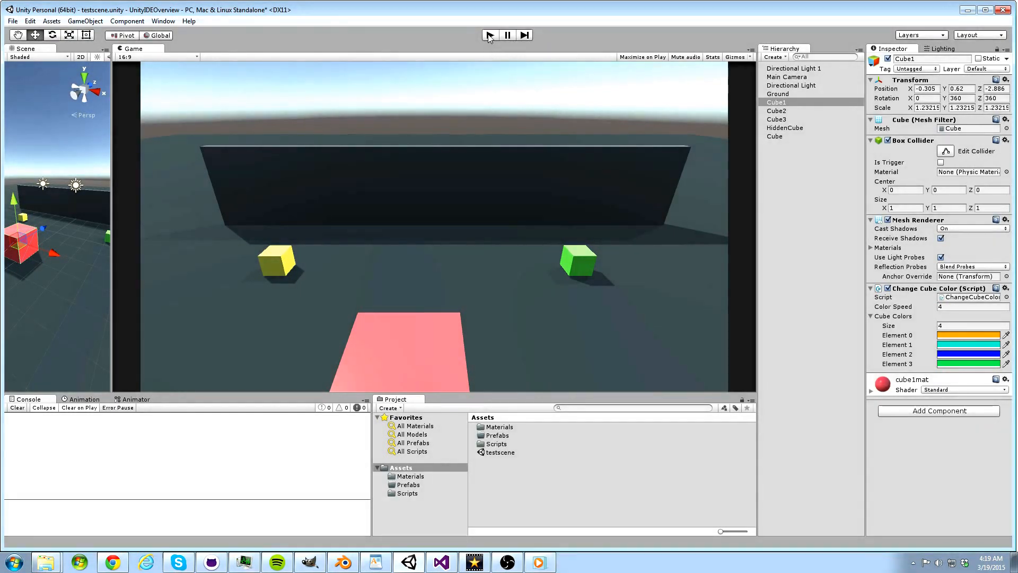
- Run the scene in play mode, pause it briefly, then let it resume
left_click(488, 35)
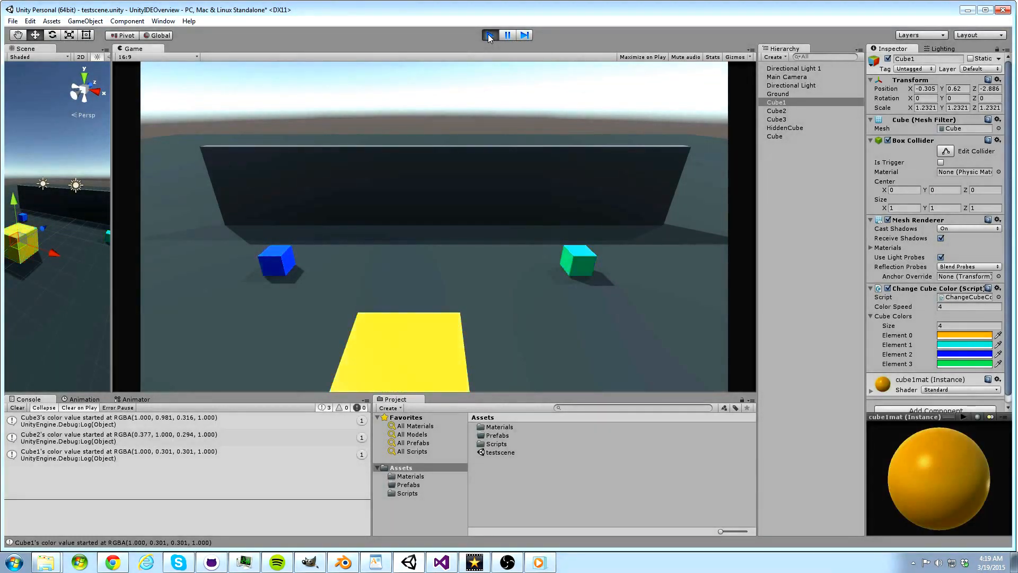
left_click(489, 35)
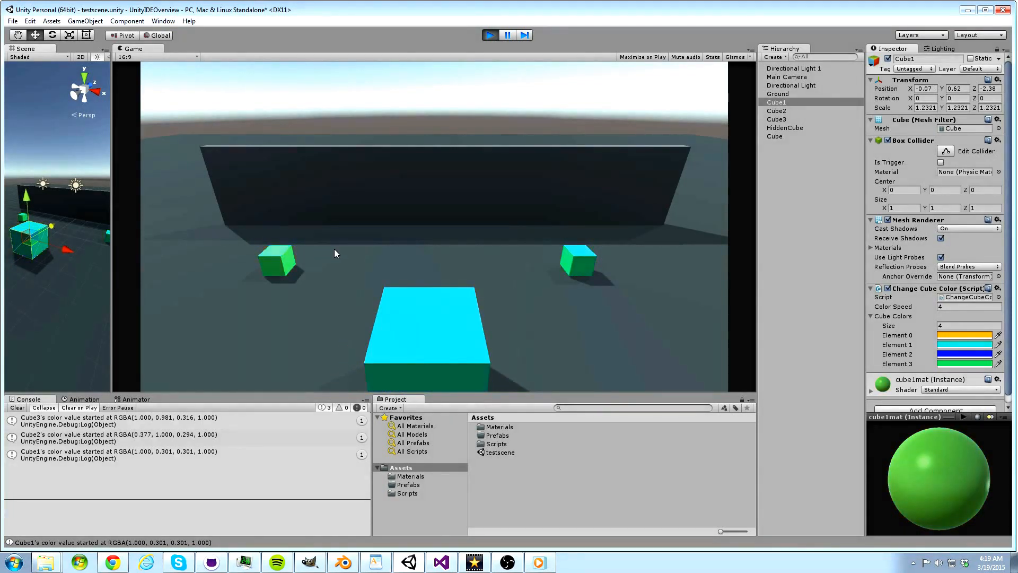
left_click(490, 35)
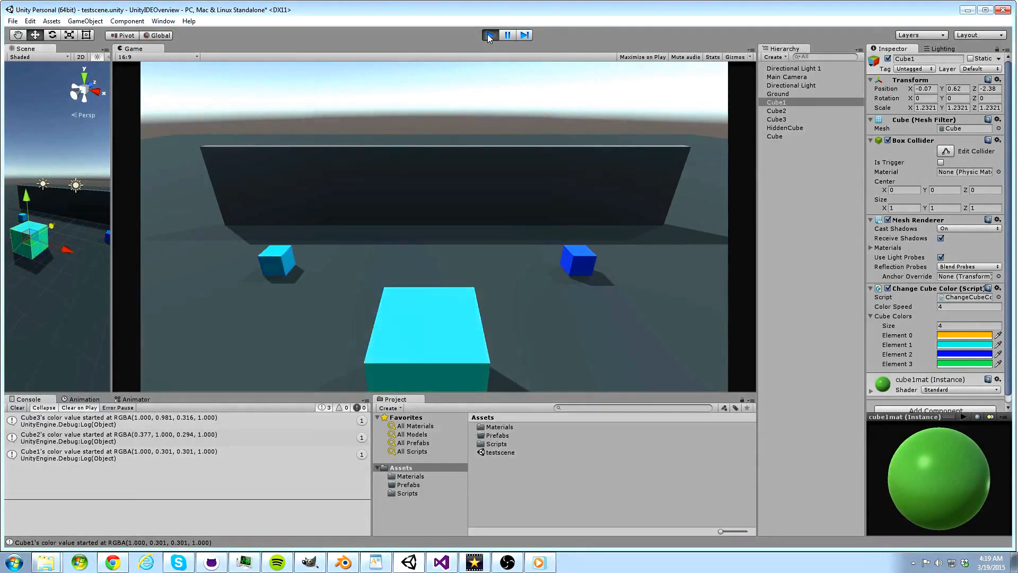
- Stop play mode and preview the Game view at 5:4 before returning it to 16:9
left_click(489, 35)
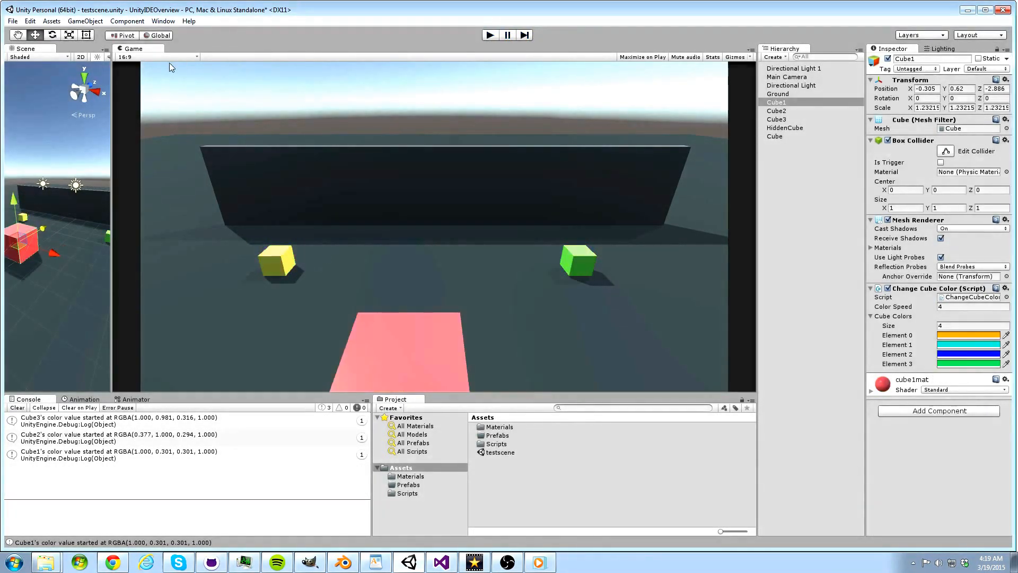
left_click(156, 57)
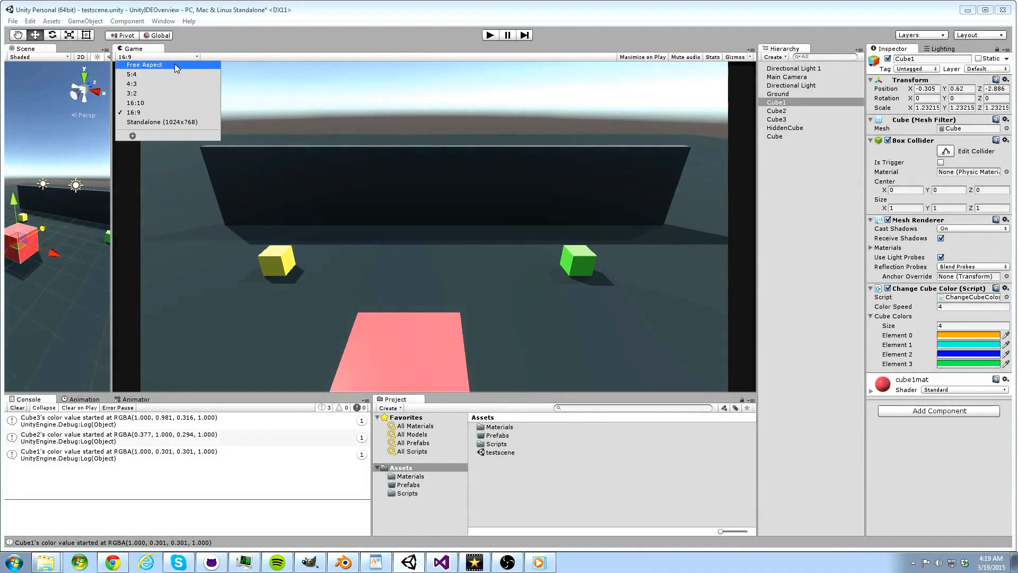
left_click(132, 74)
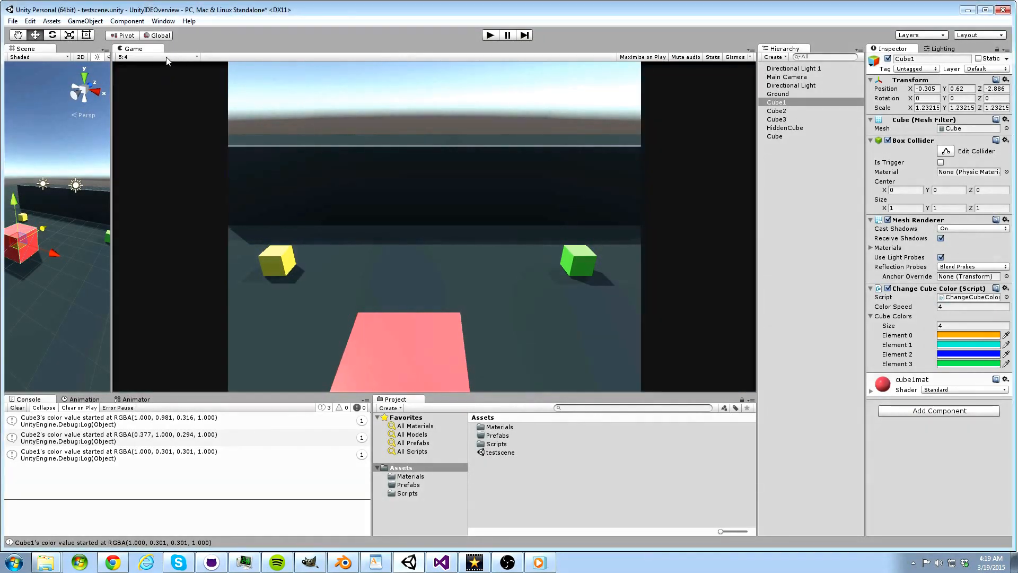
left_click(158, 57)
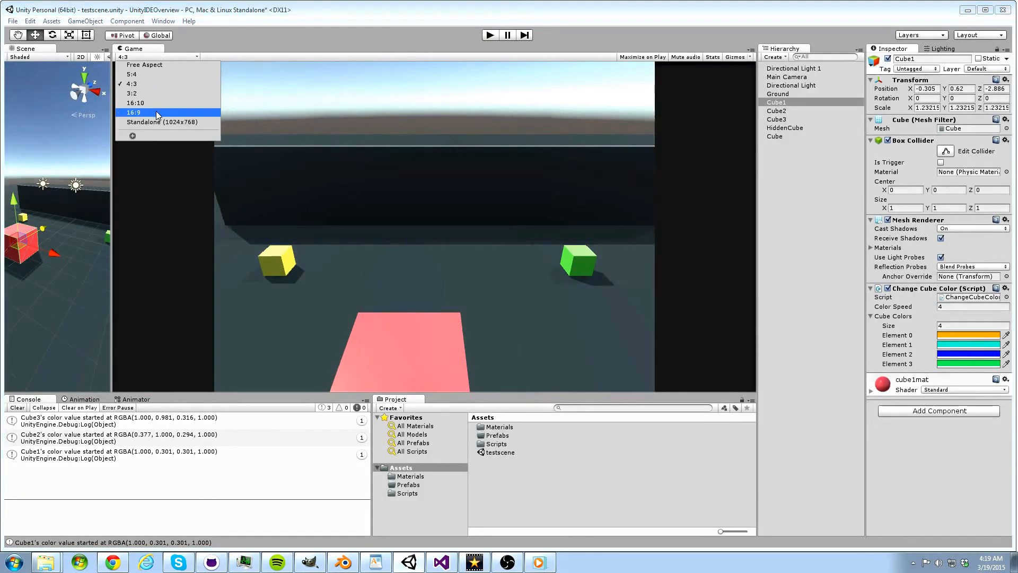
left_click(134, 111)
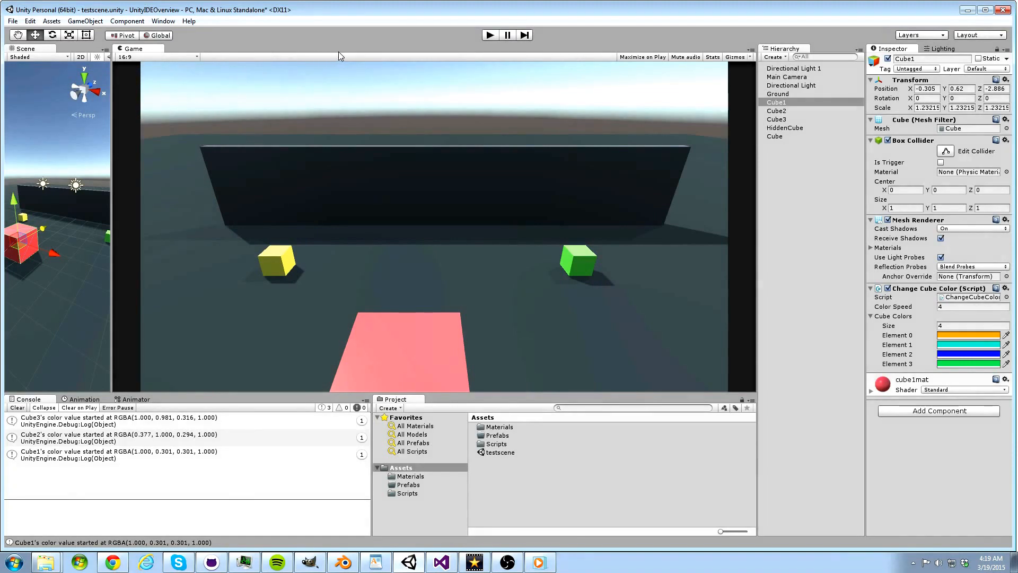
mouse_move(658, 61)
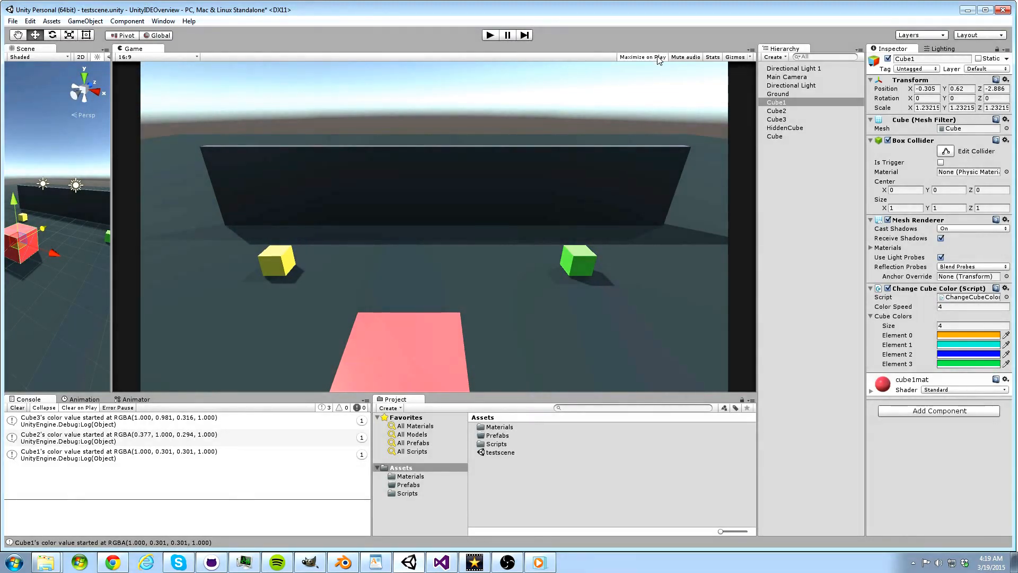
- Run the scene with play mode filling the whole editor, then stop it
left_click(489, 35)
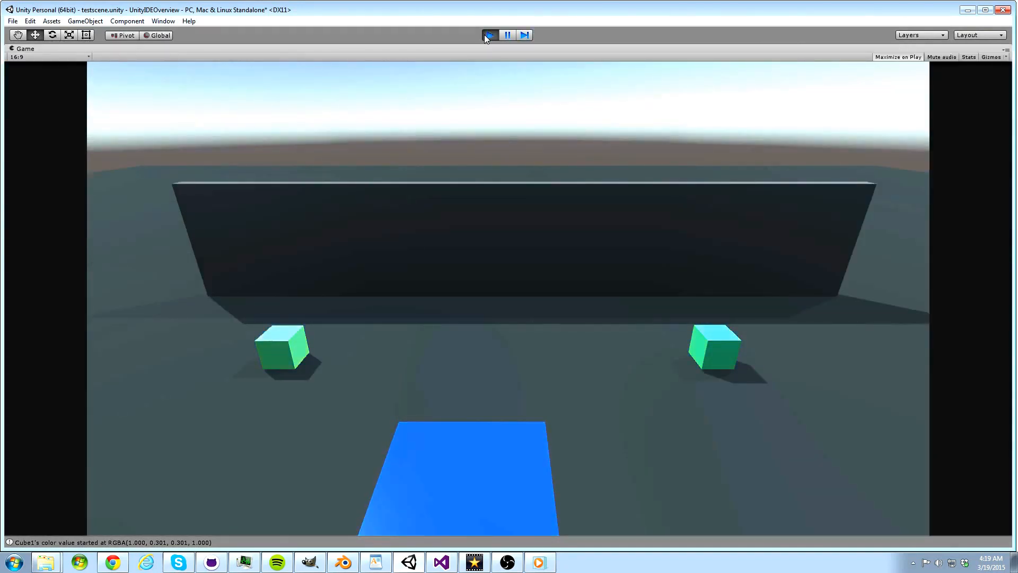
left_click(490, 35)
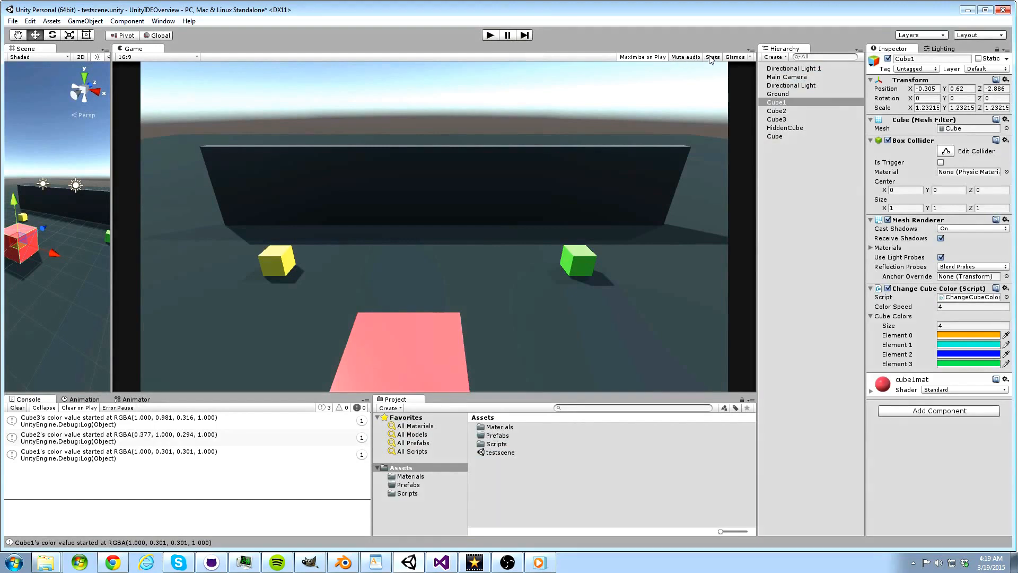
- Show rendering statistics over the Game view and run the scene once with them showing
left_click(736, 57)
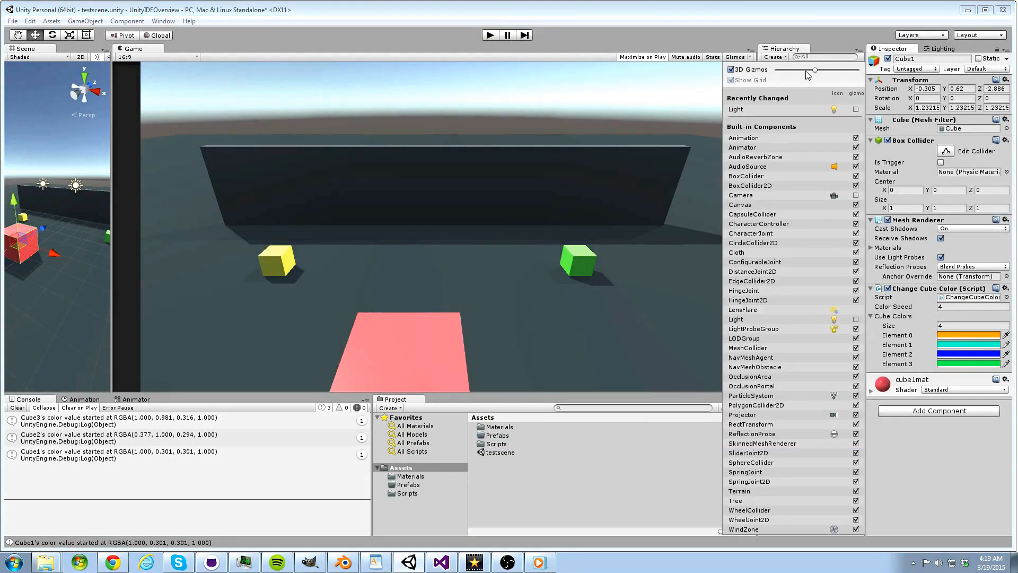
left_click(734, 56)
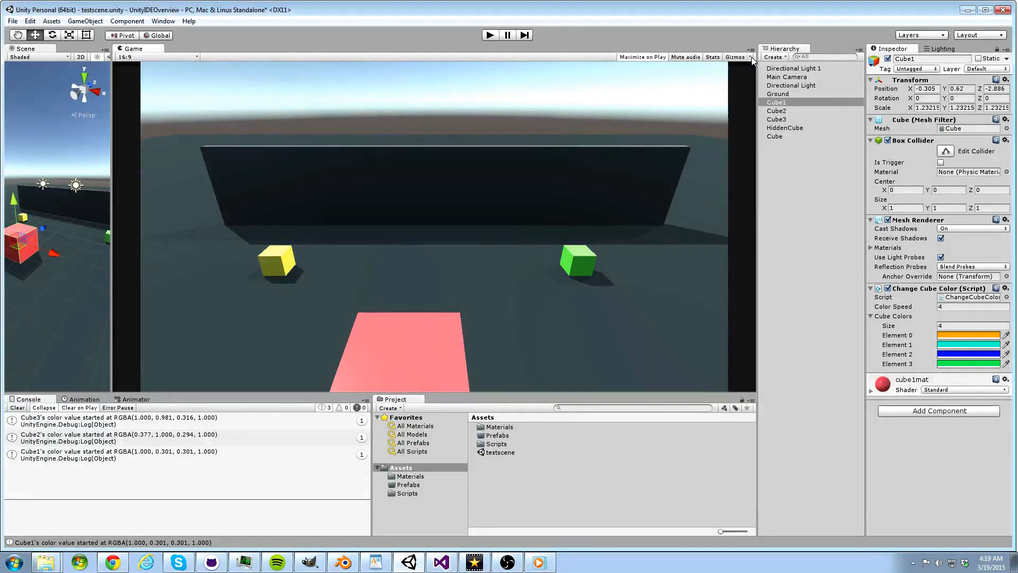
left_click(711, 57)
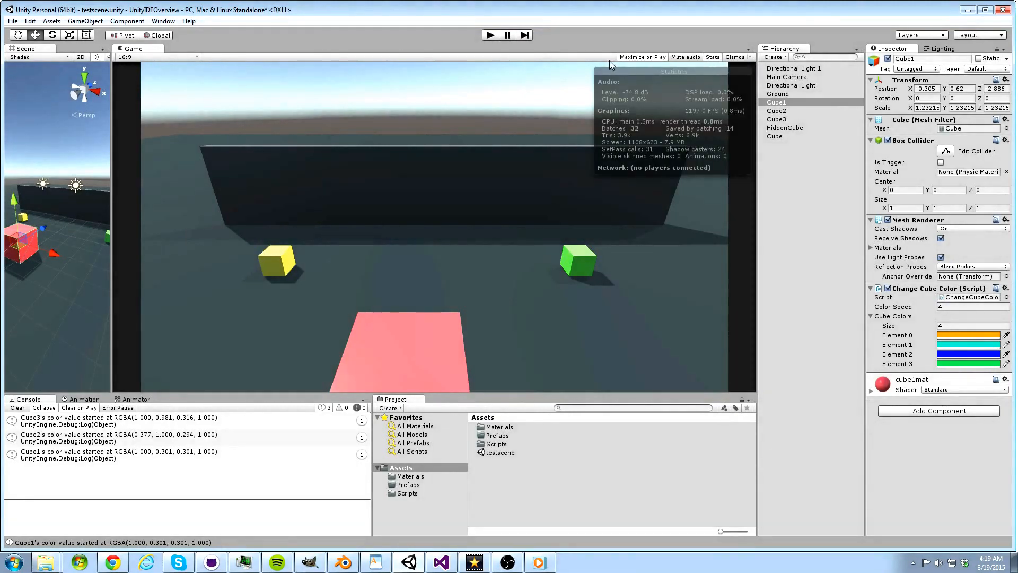
left_click(489, 35)
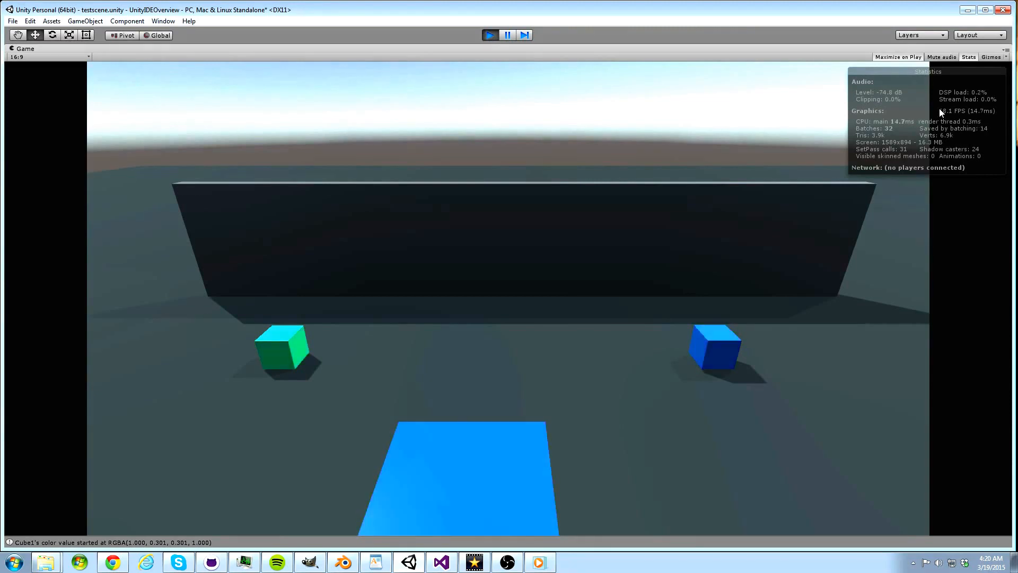
left_click(489, 35)
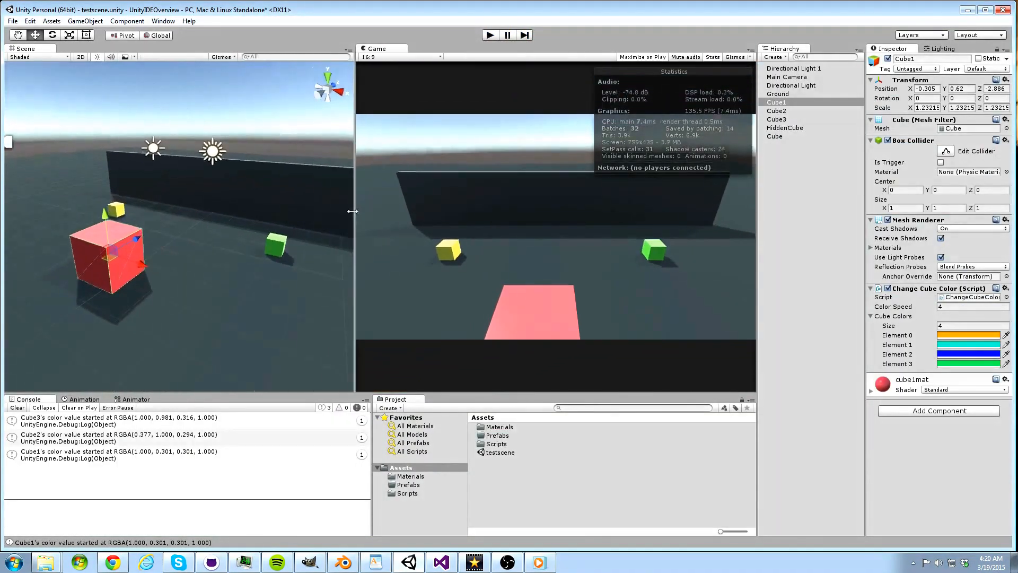
- Clear the console log and select Main Camera for inspection
left_click(17, 407)
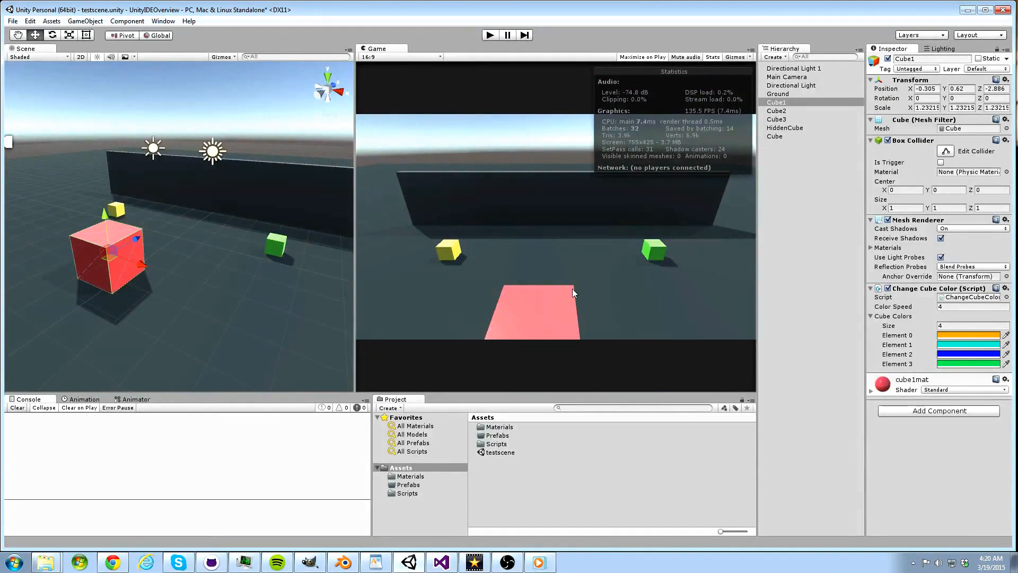
left_click(786, 76)
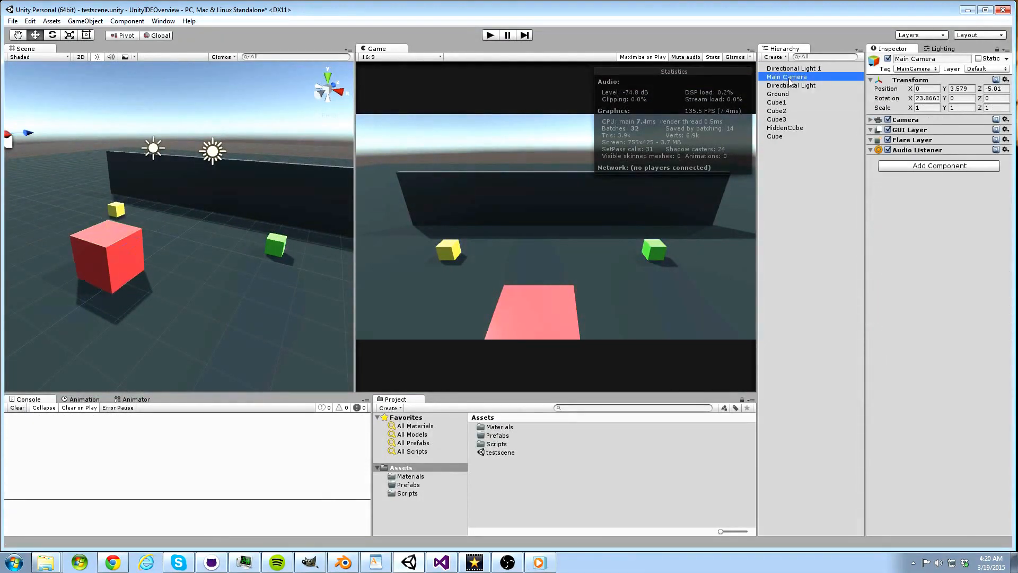
left_click(871, 120)
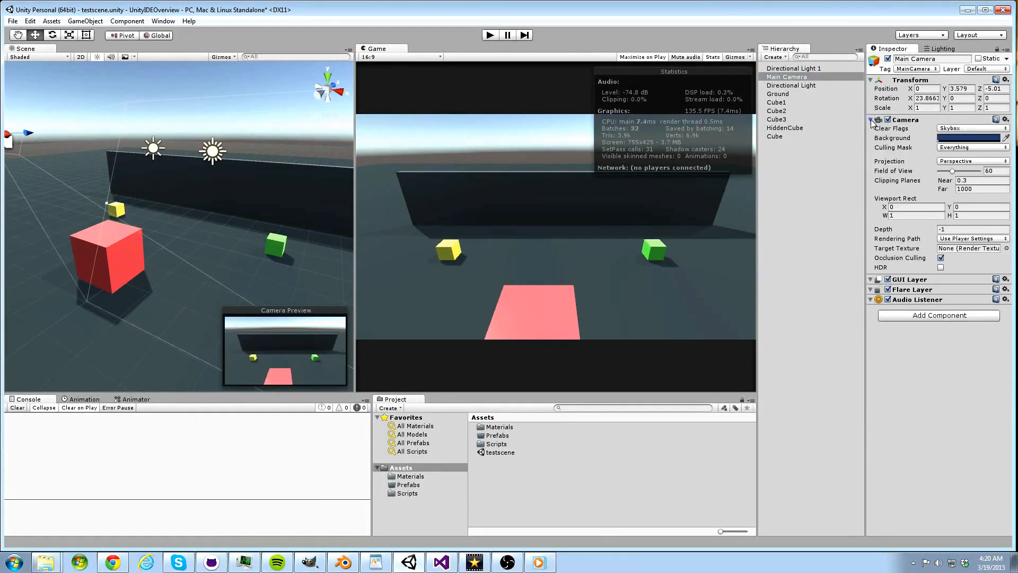
left_click(870, 120)
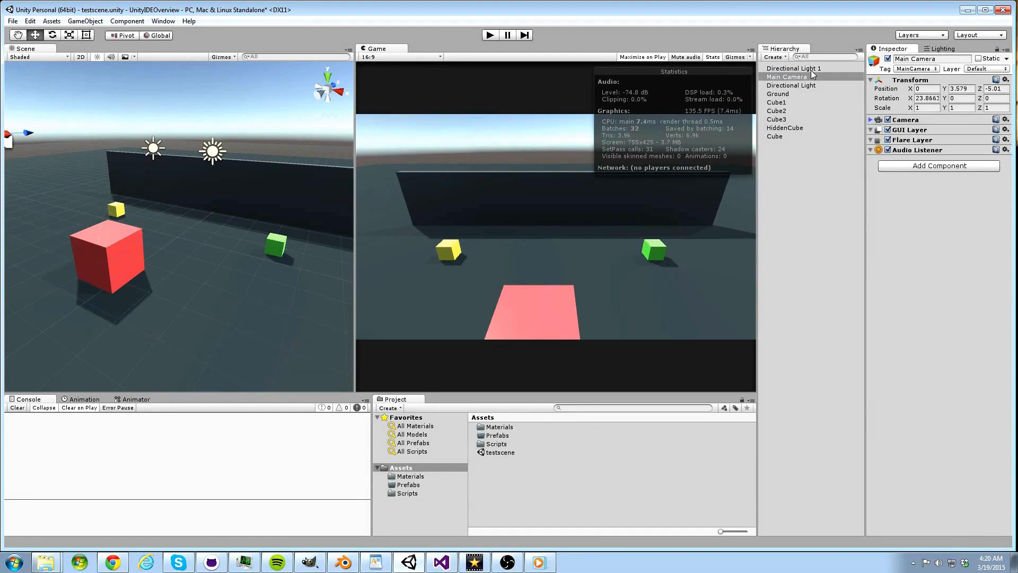
left_click(794, 68)
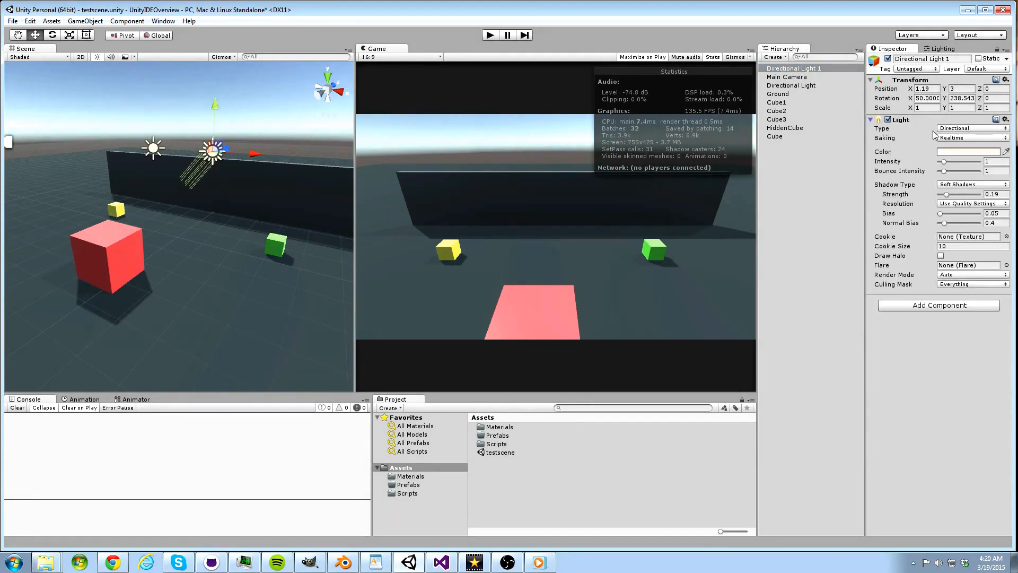
left_click(869, 120)
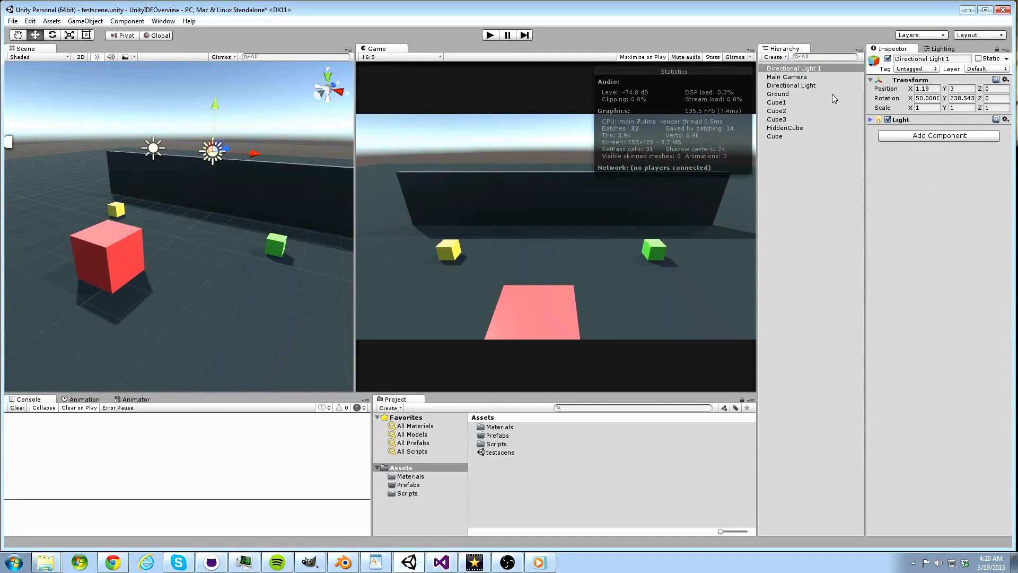
left_click(786, 76)
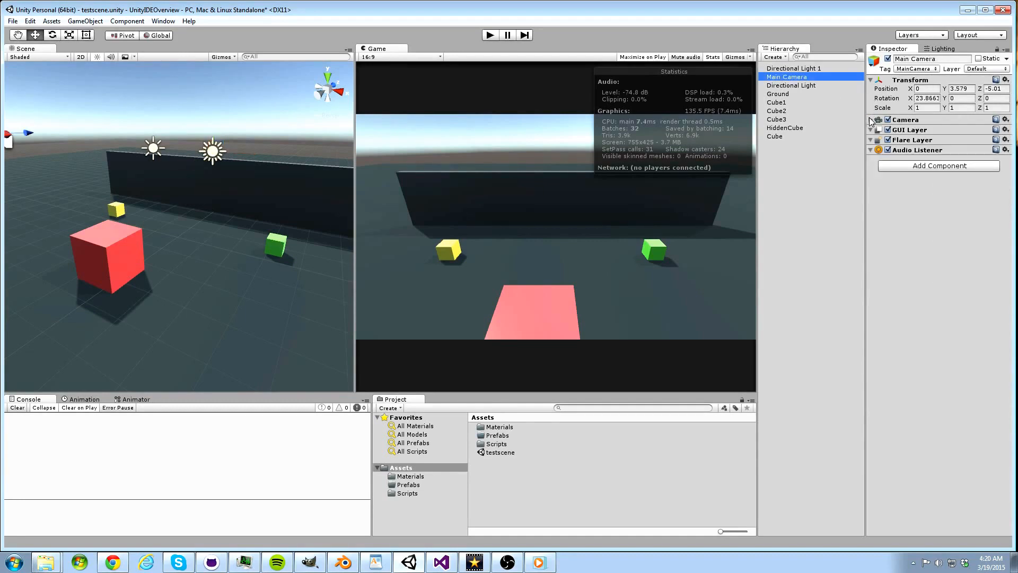
mouse_move(866, 117)
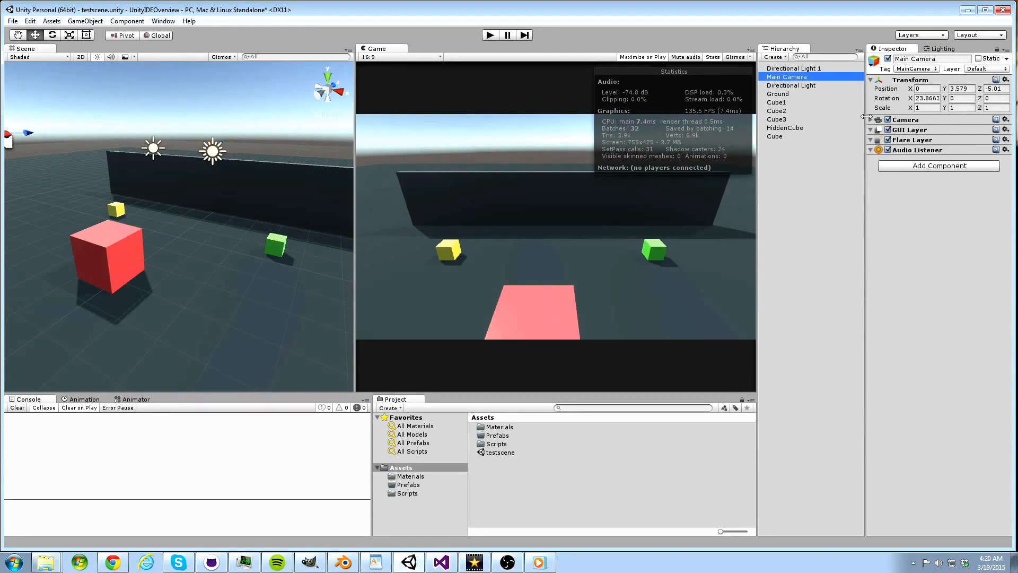
mouse_move(580, 164)
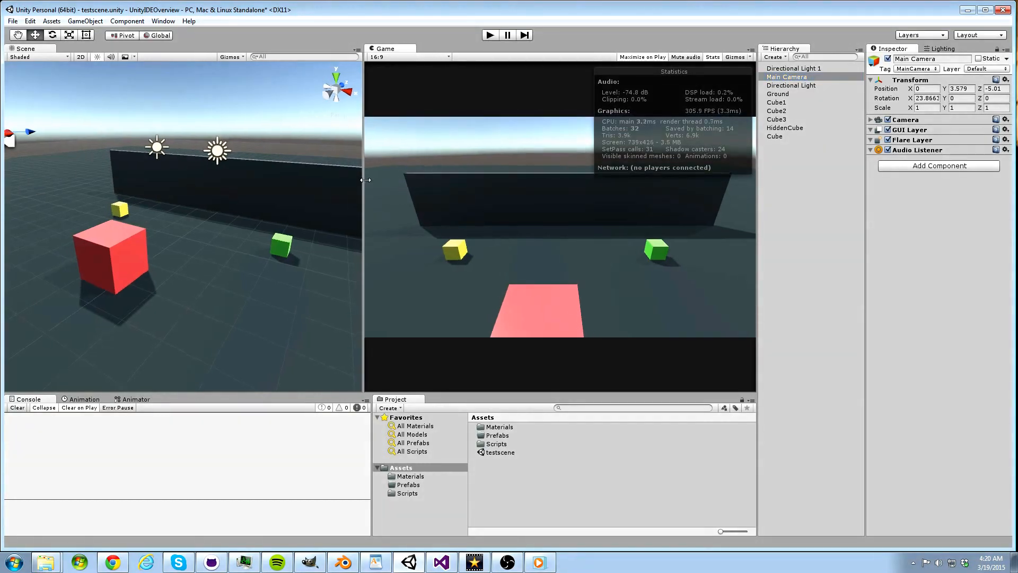
left_click_drag(365, 180, 403, 180)
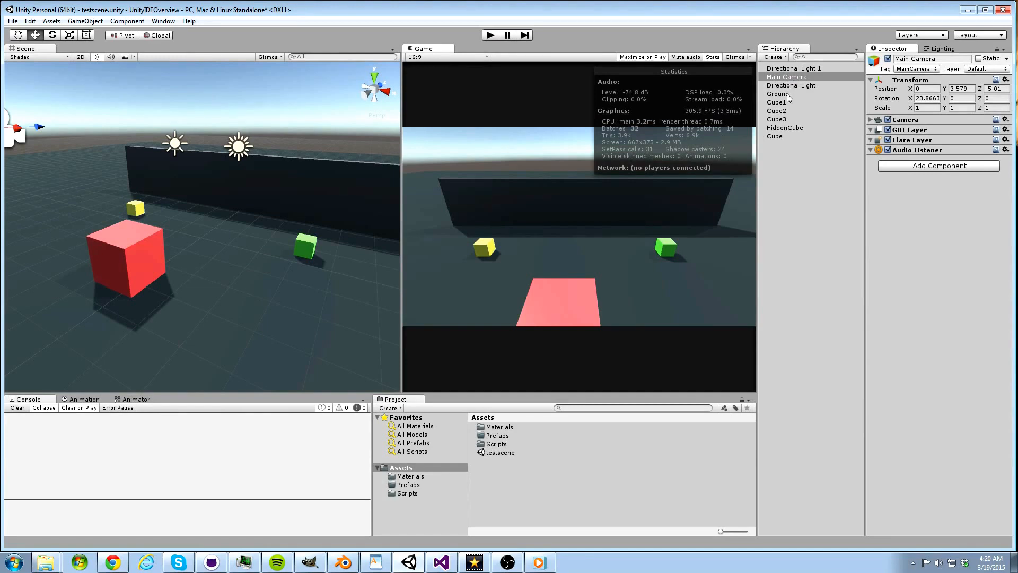
mouse_move(793, 92)
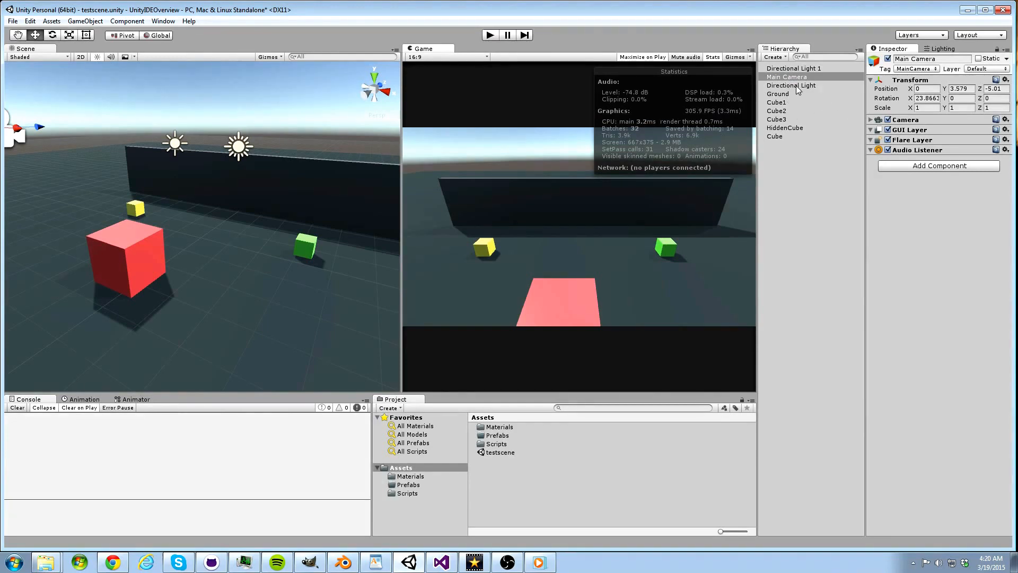
left_click(793, 68)
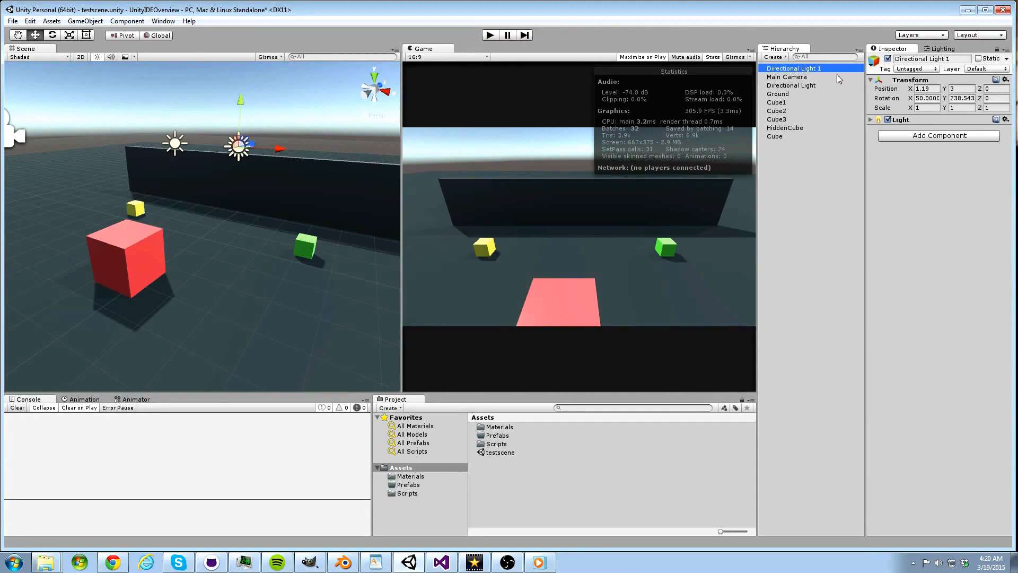
left_click(785, 76)
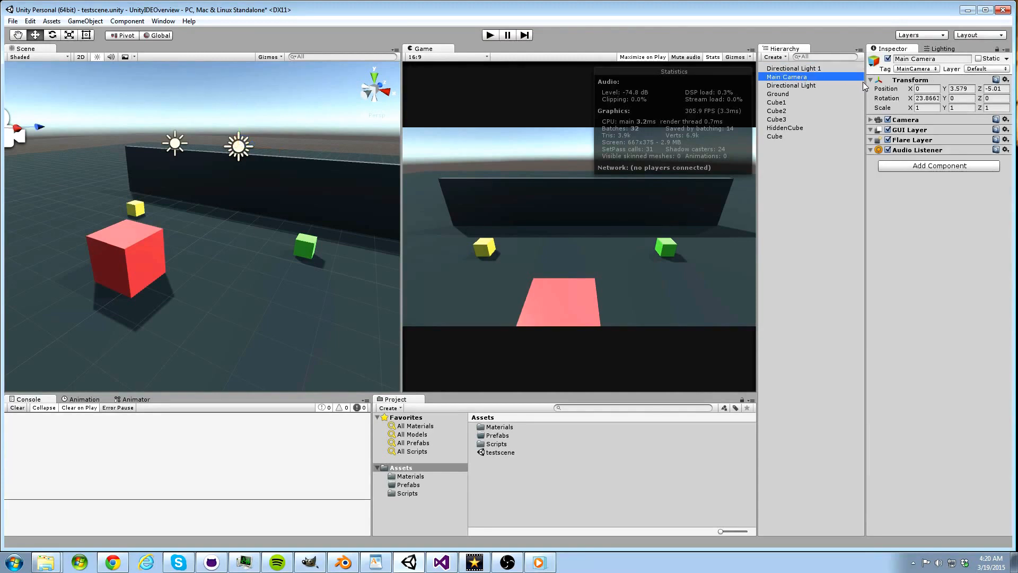
left_click(792, 85)
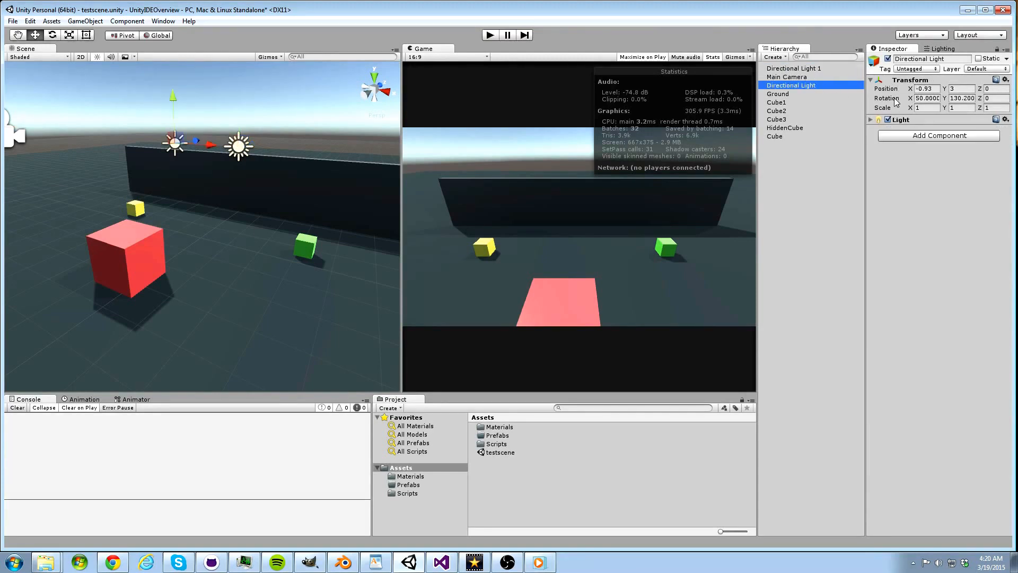
left_click(778, 93)
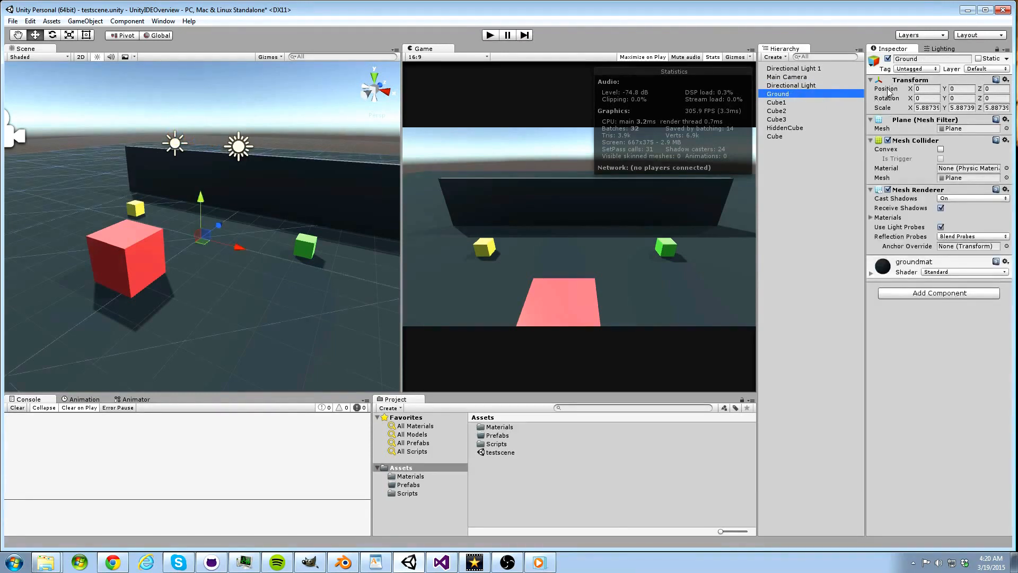
left_click(776, 102)
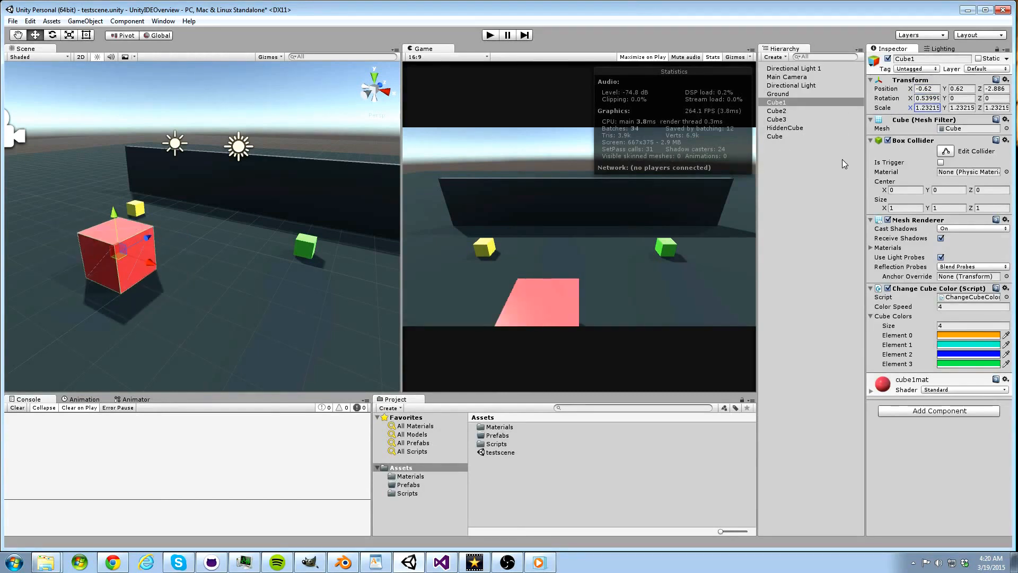
- Set Element 0 of Cube1's Change Cube Color script to cyan and run the scene
left_click(871, 287)
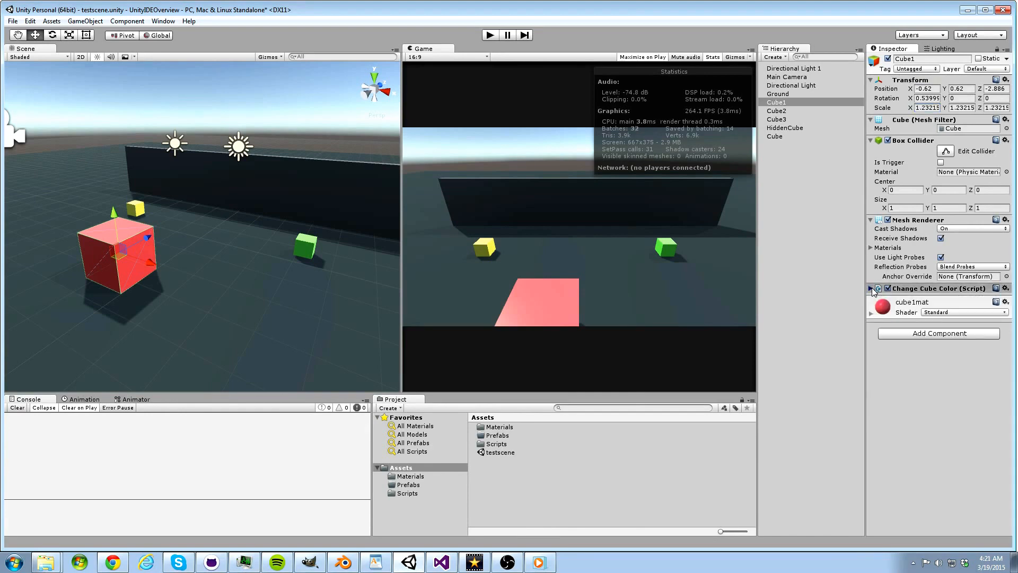
left_click(872, 287)
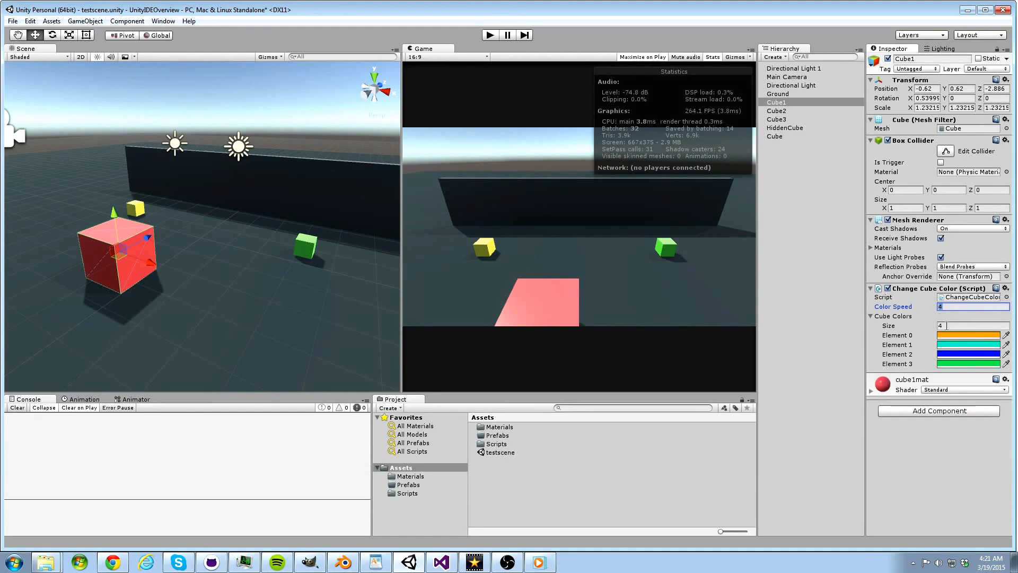
left_click(968, 335)
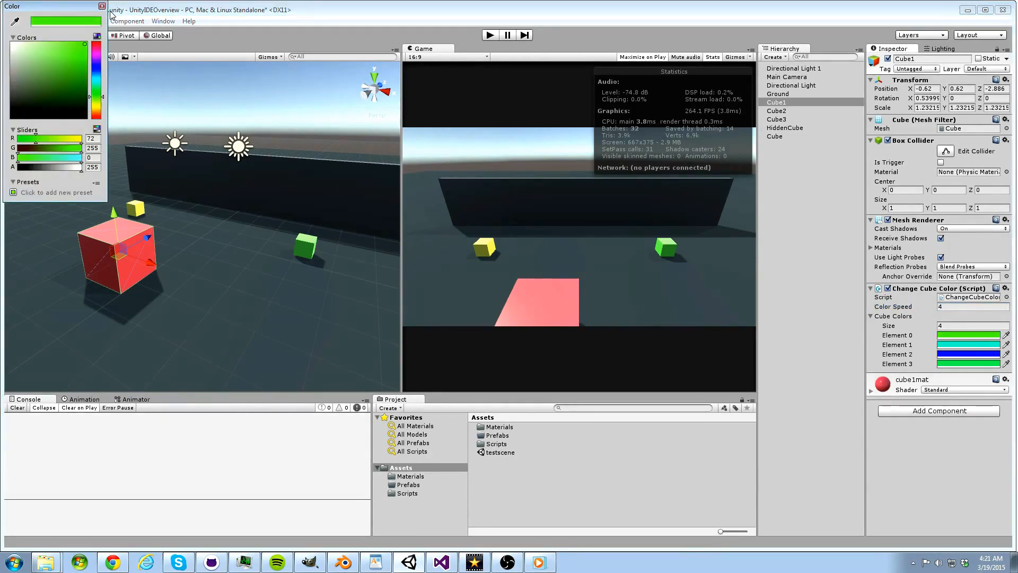
left_click(102, 6)
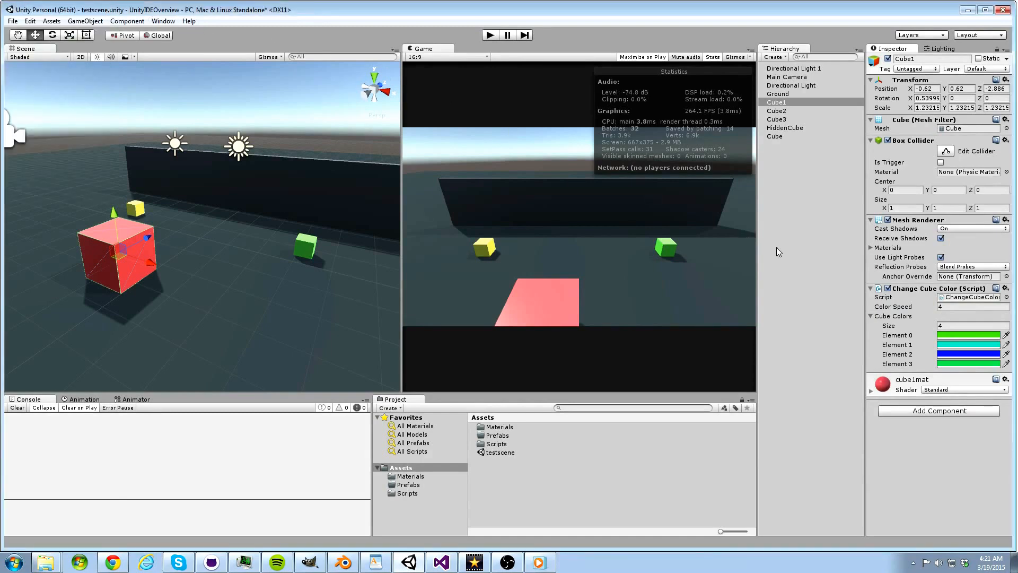
left_click(968, 344)
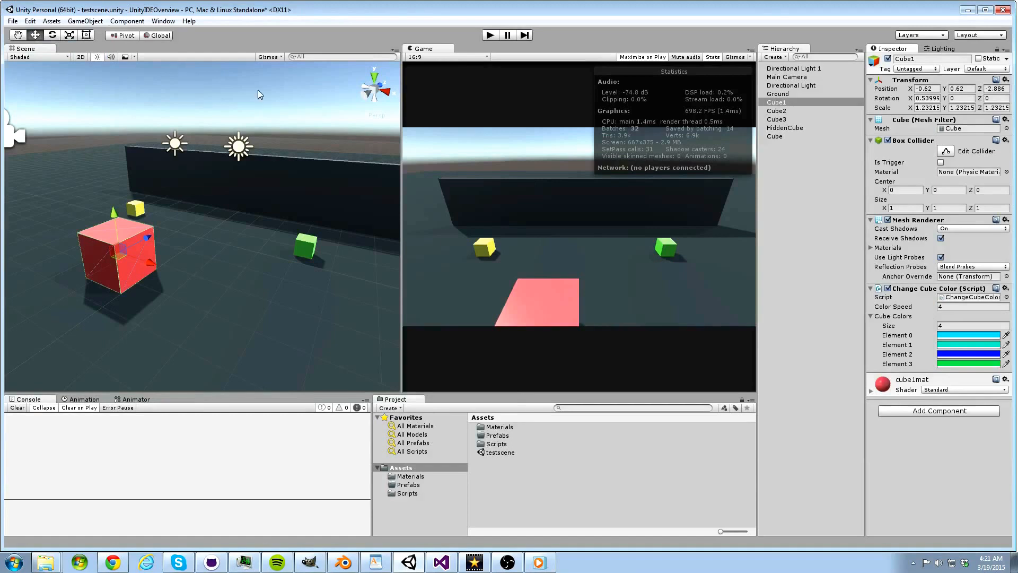
mouse_move(387, 211)
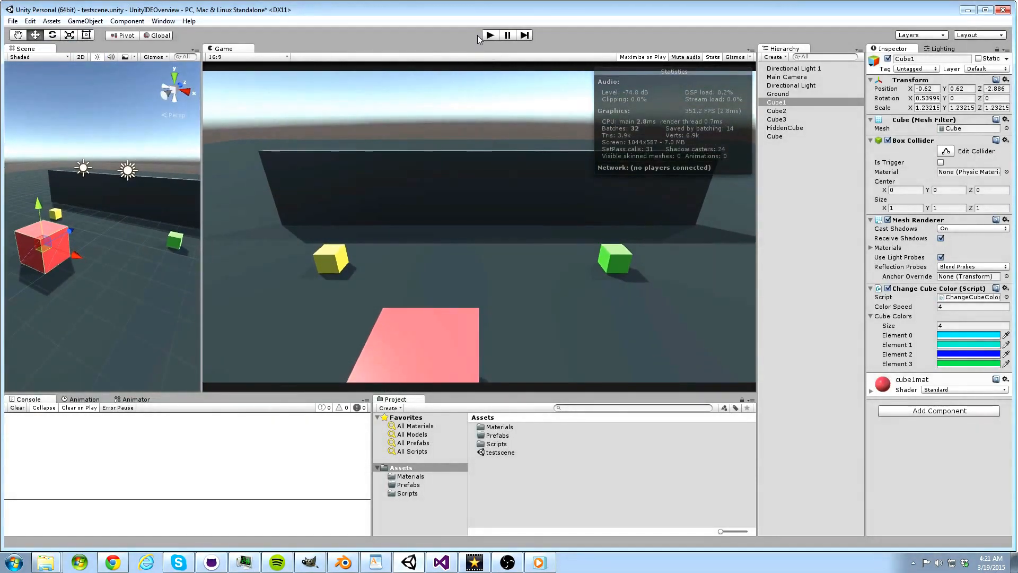
left_click(489, 35)
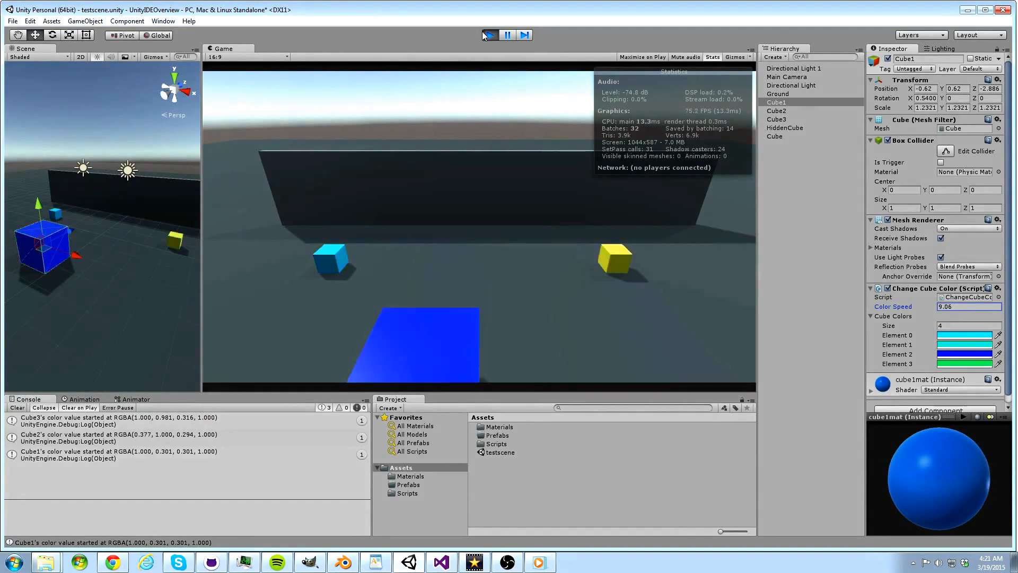
- Stop the running scene, then run it again so the cubes cycle through their colours
left_click(18, 407)
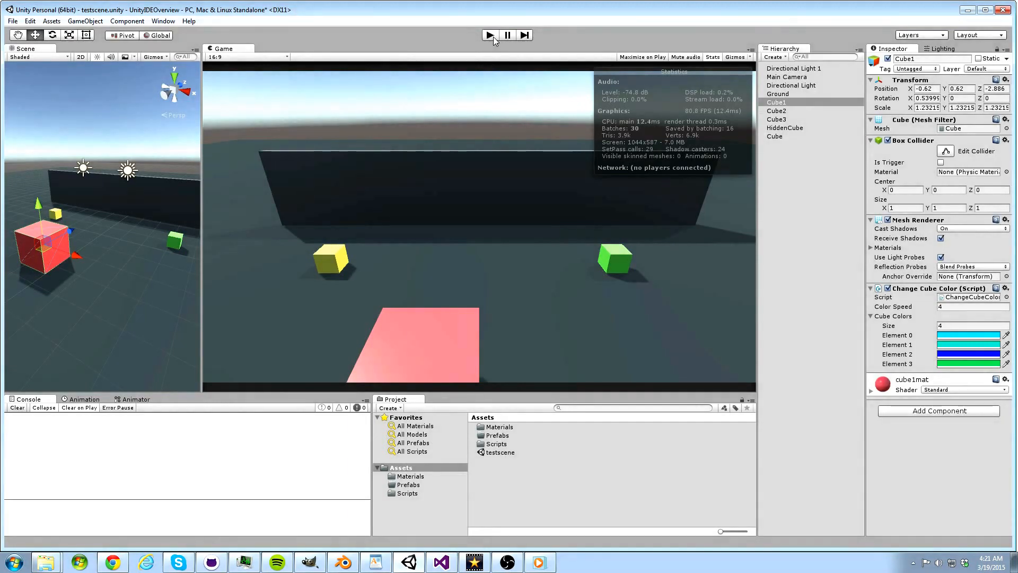
left_click(489, 35)
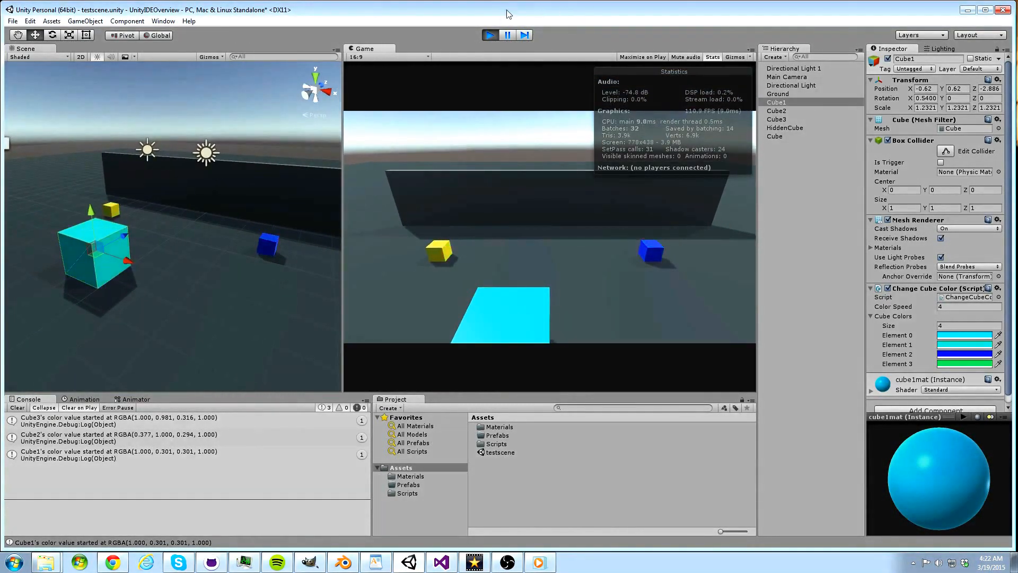
left_click(489, 35)
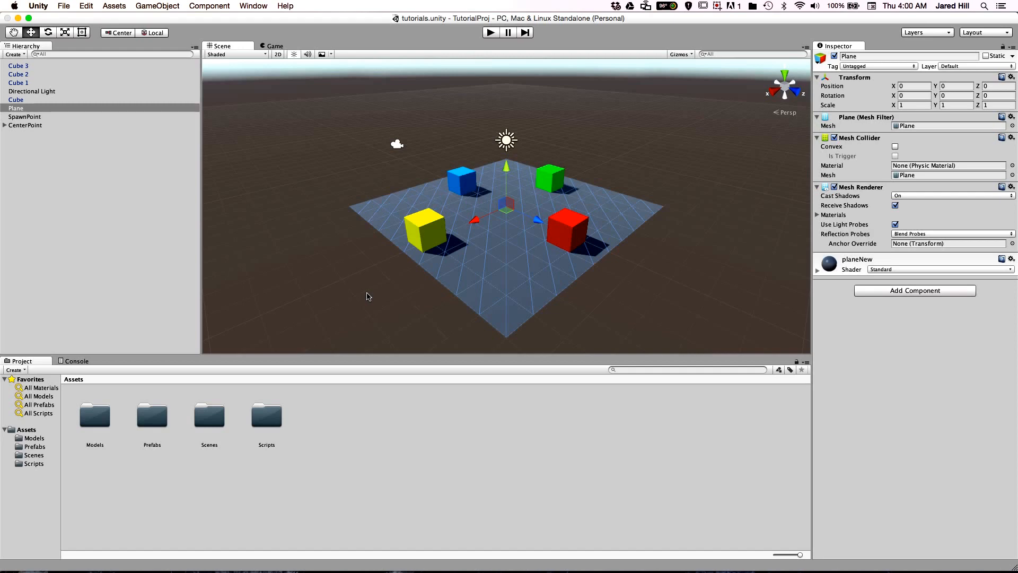
mouse_move(197, 142)
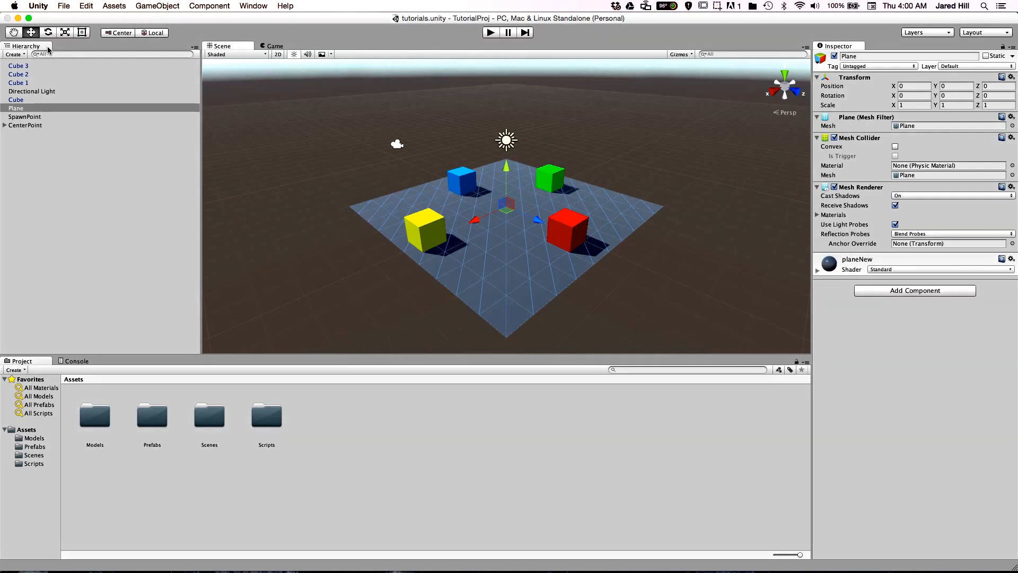
left_click(16, 108)
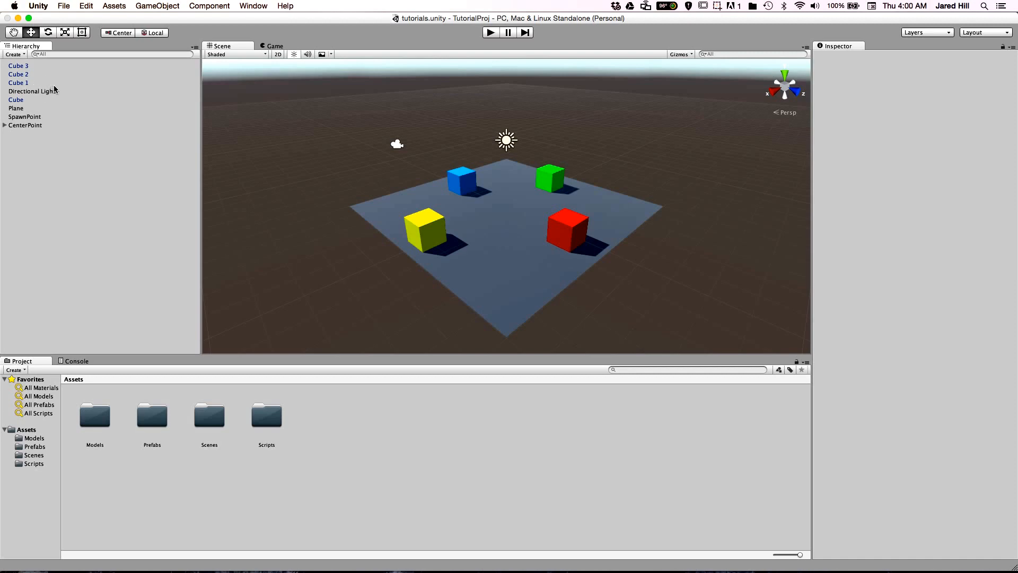
mouse_move(25, 62)
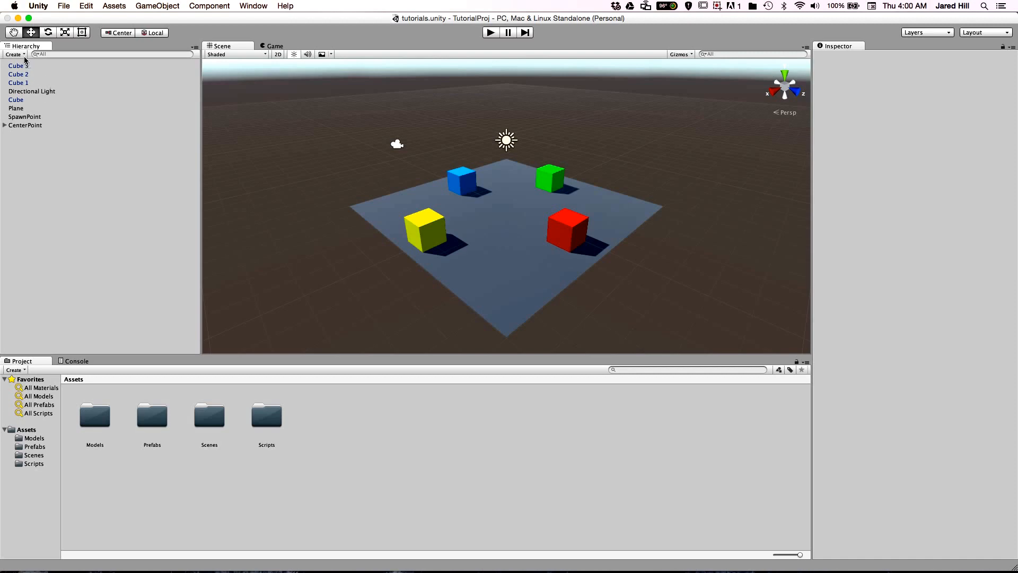
left_click(14, 54)
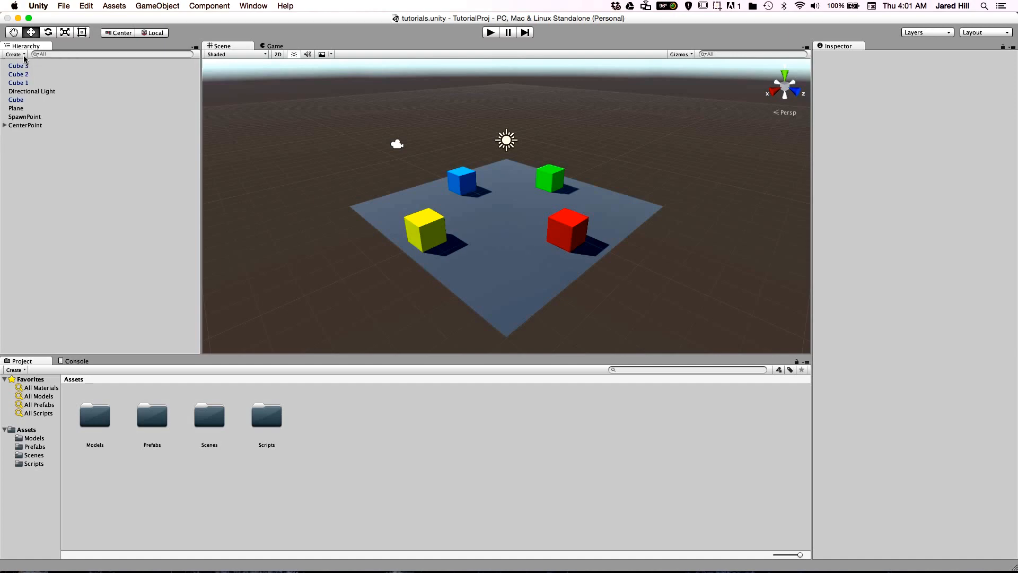
- Add a new white cube as a child of the yellow Cube and select it
left_click(16, 99)
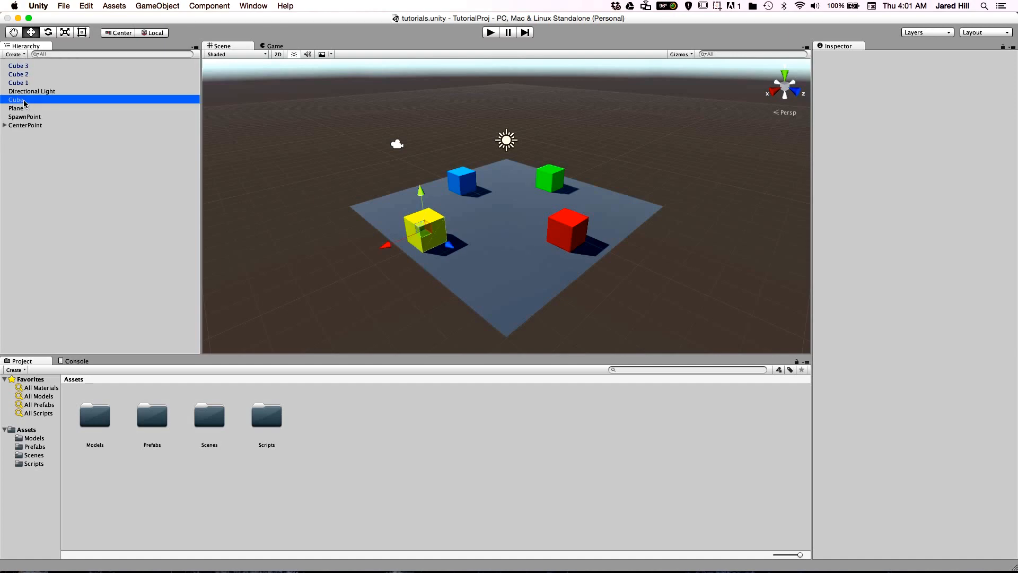
right_click(18, 100)
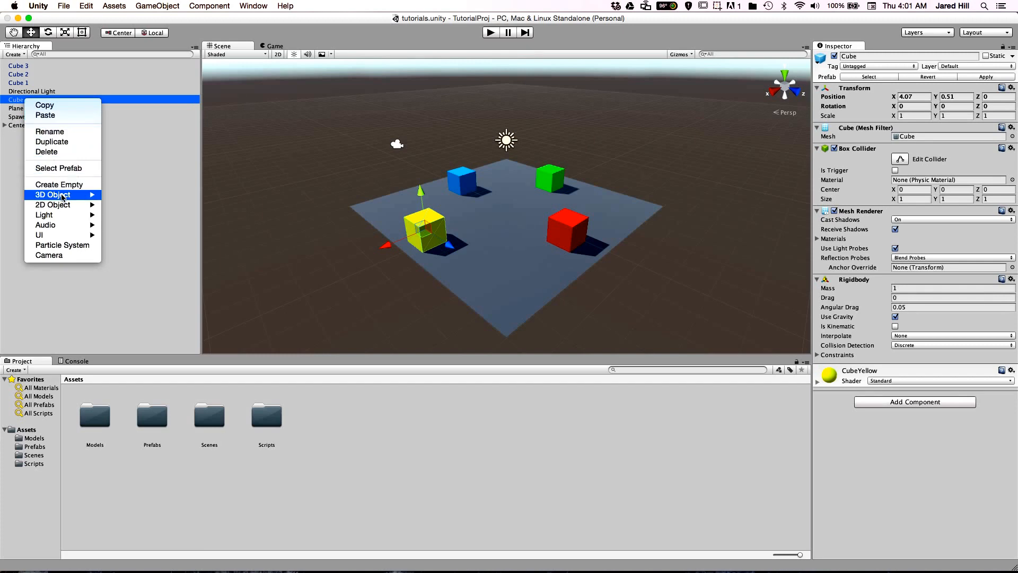
left_click(120, 198)
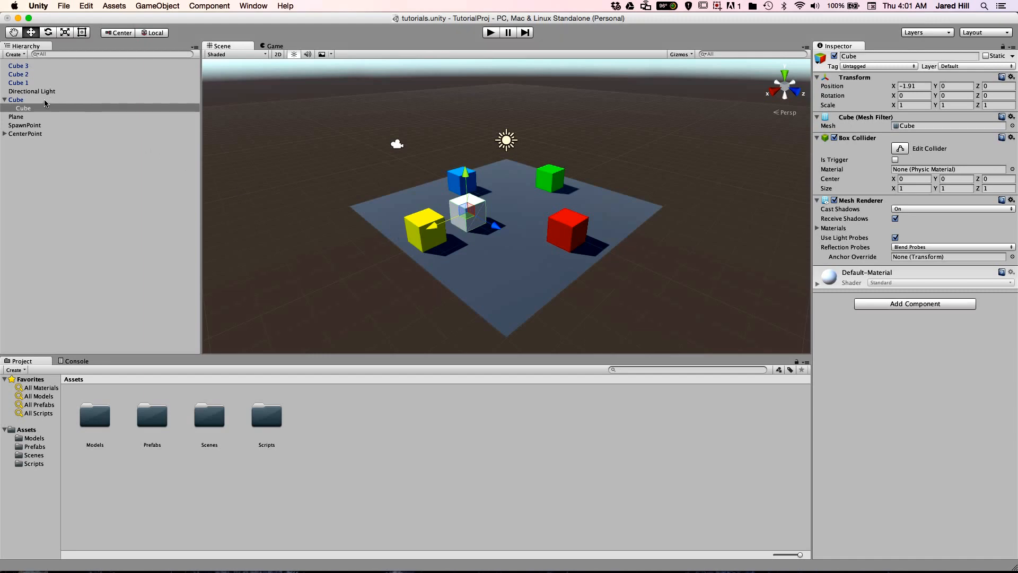
left_click(16, 100)
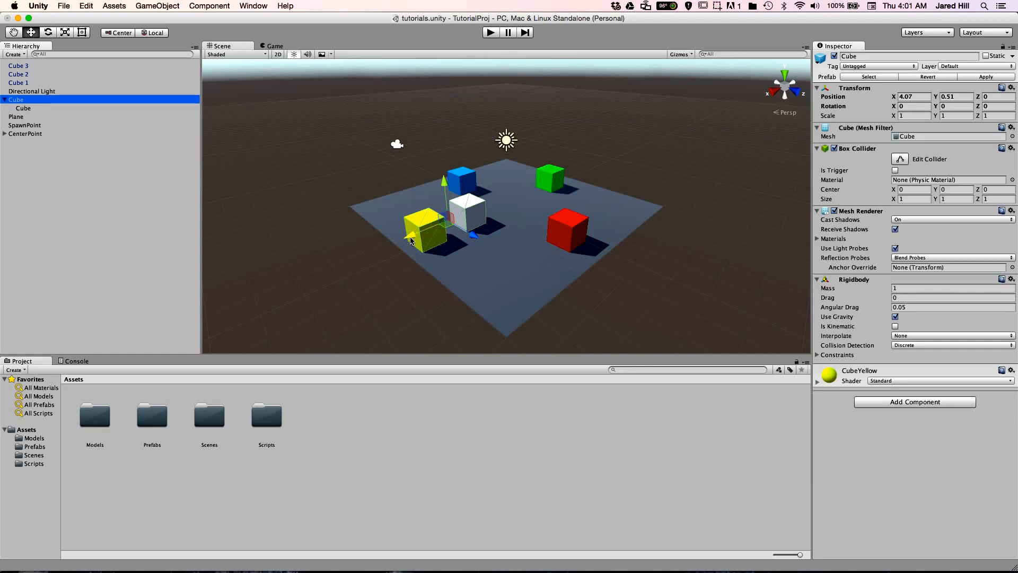
left_click(23, 108)
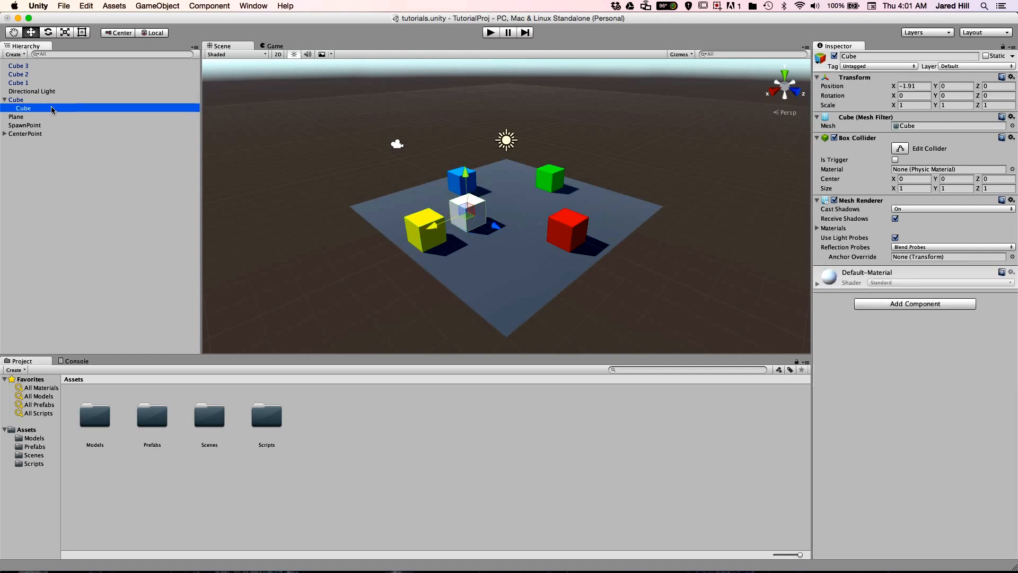
mouse_move(513, 52)
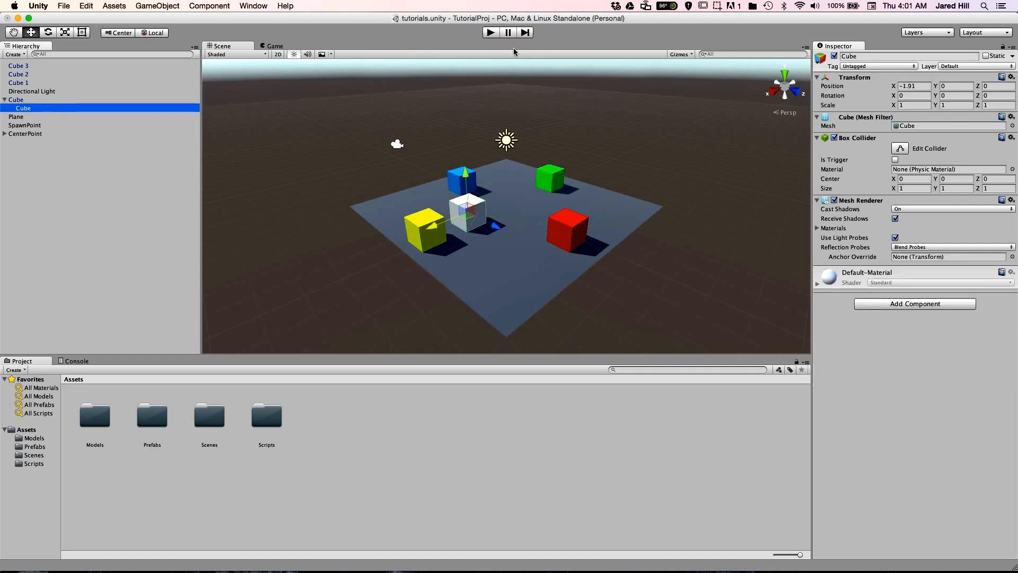
mouse_move(543, 114)
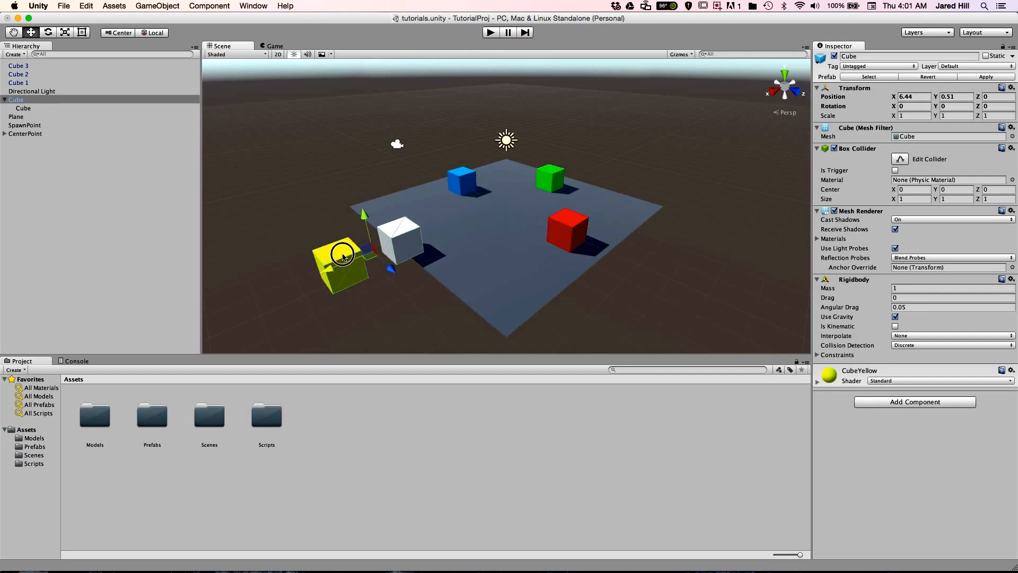
- Move the yellow cube with its child, nudge the white cube across the plane, then inspect the Plane
left_click_drag(341, 253, 367, 250)
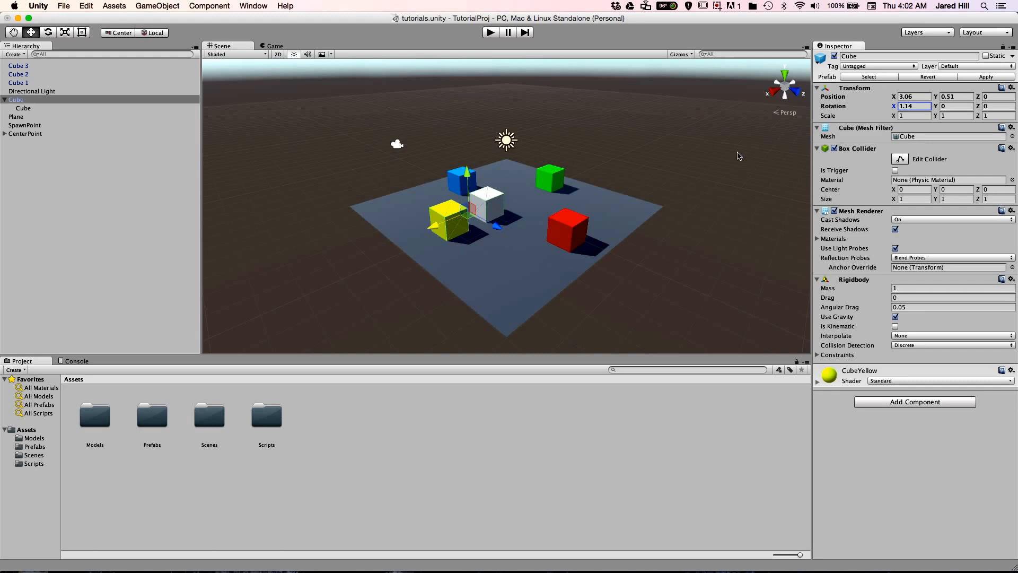
left_click(23, 108)
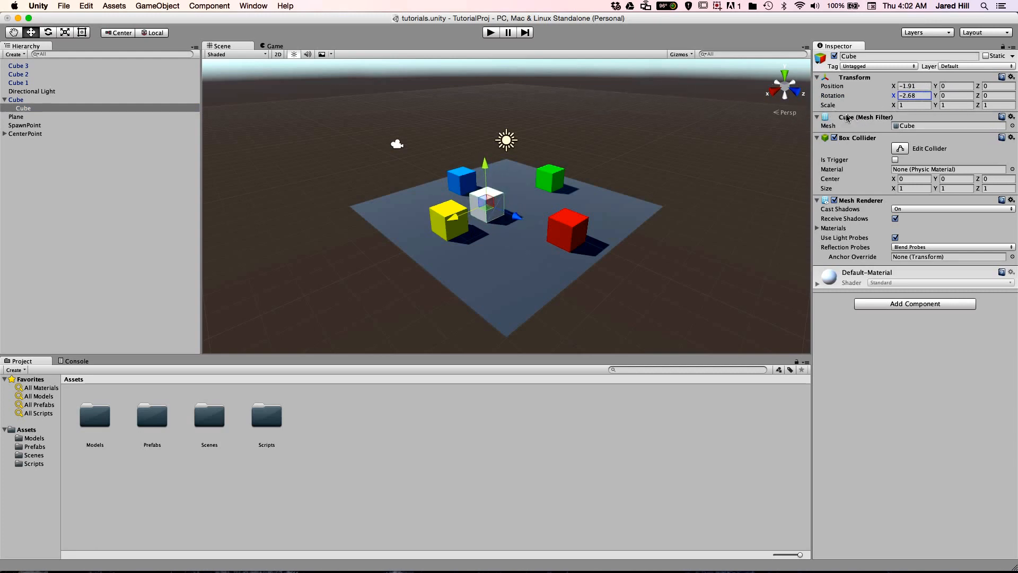
mouse_move(405, 229)
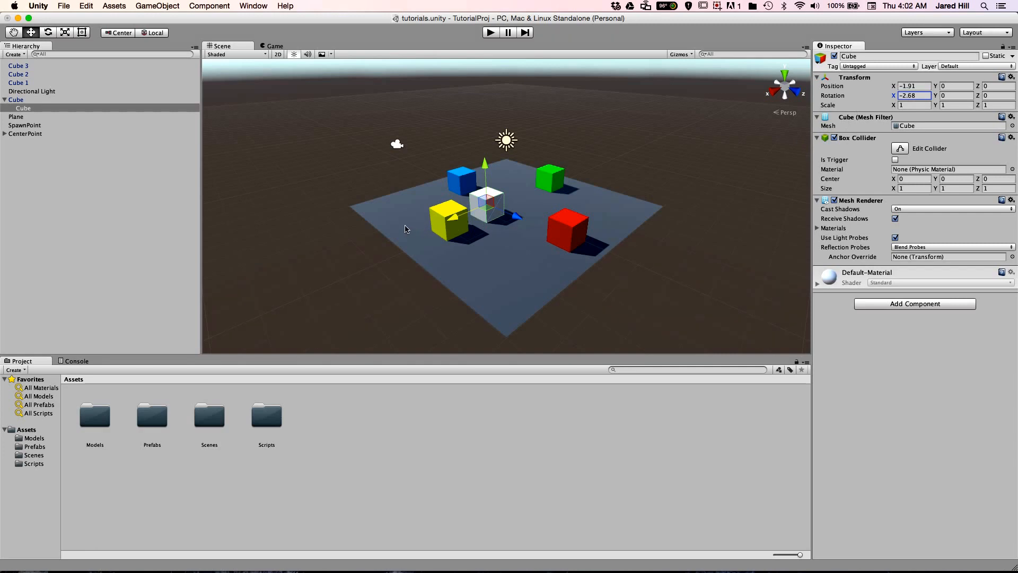
left_click_drag(484, 189, 492, 189)
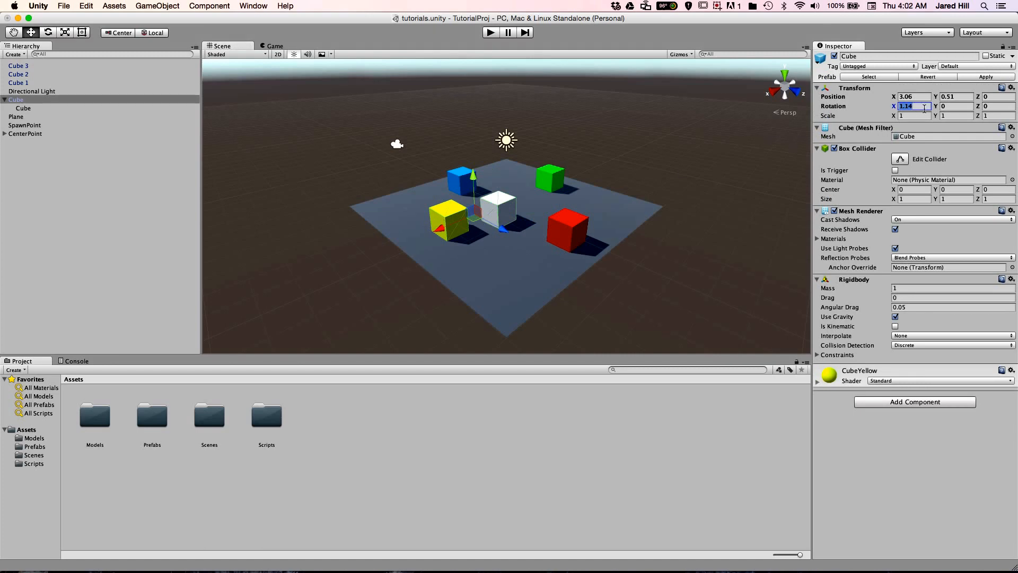
left_click(16, 117)
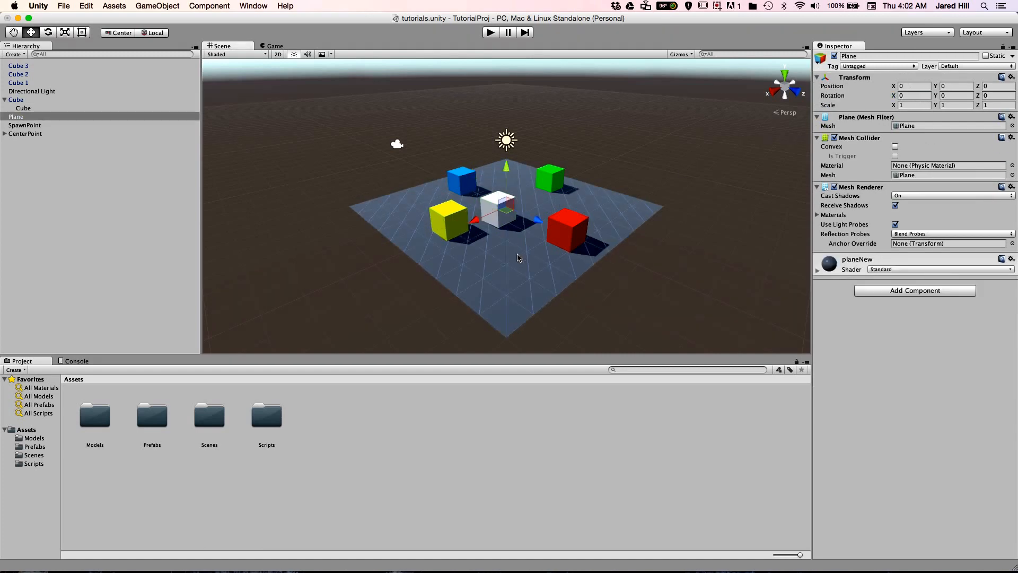
left_click(23, 108)
type("t:")
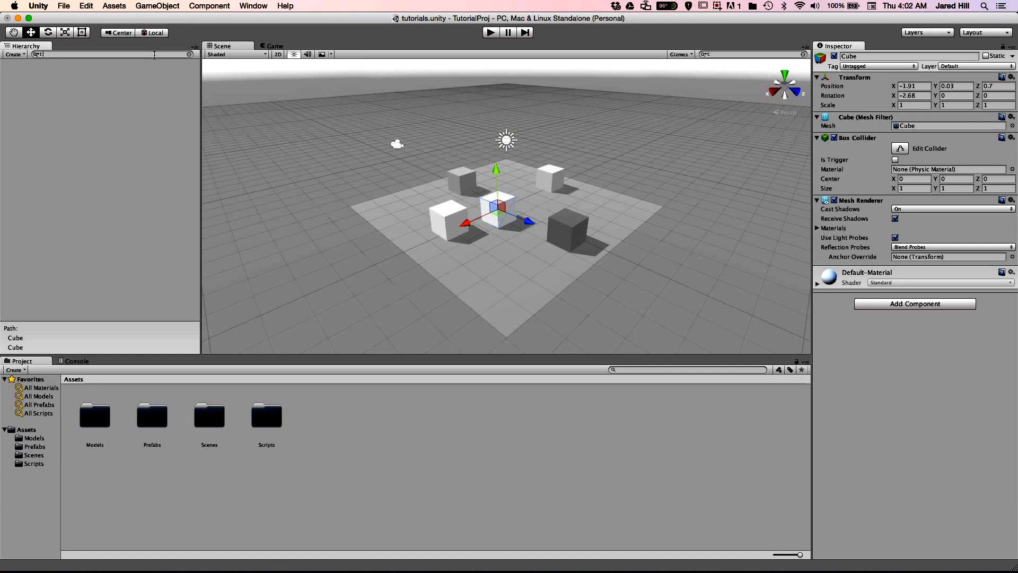
type("light")
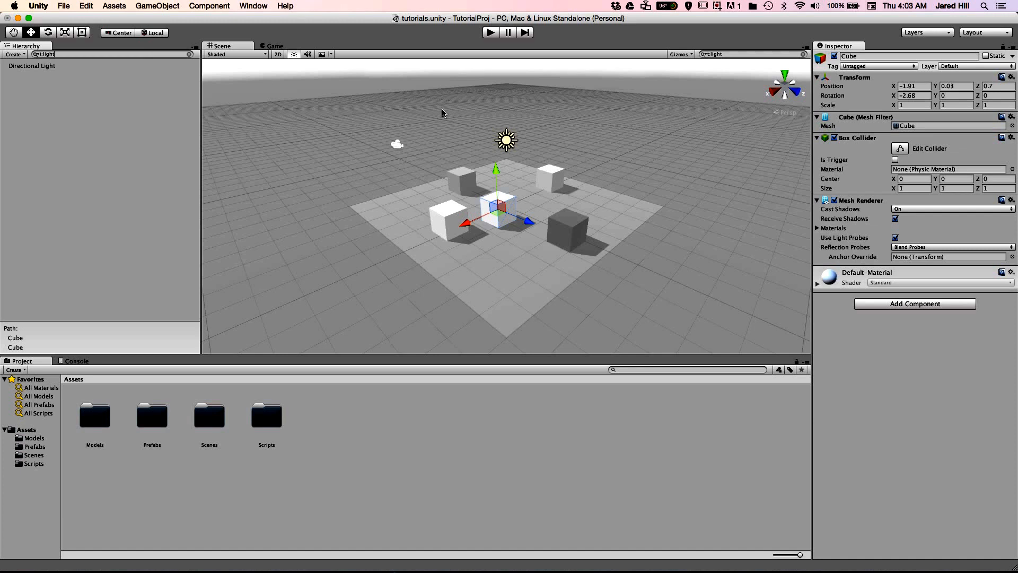
mouse_move(508, 151)
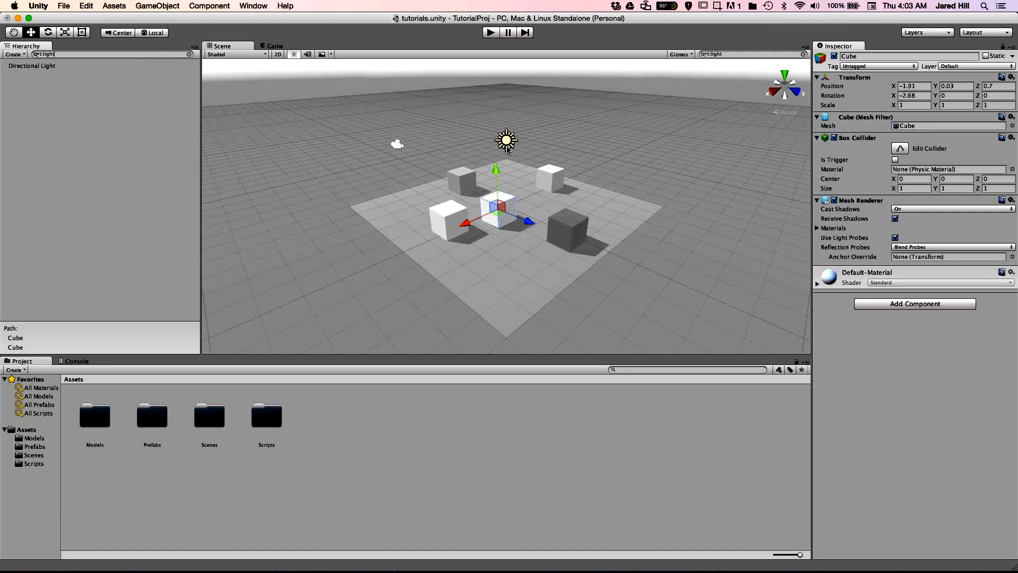
mouse_move(88, 52)
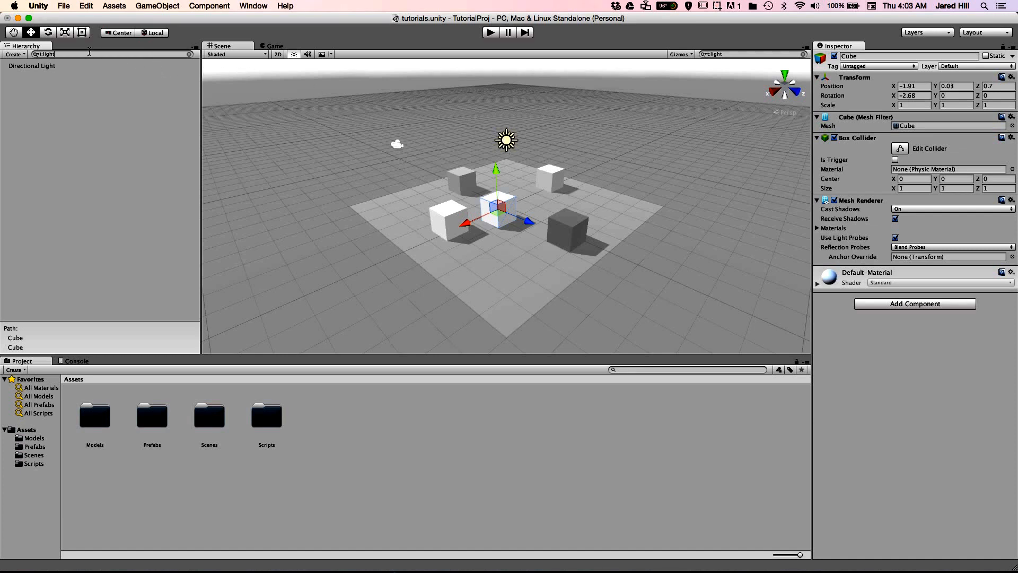
left_click(43, 54)
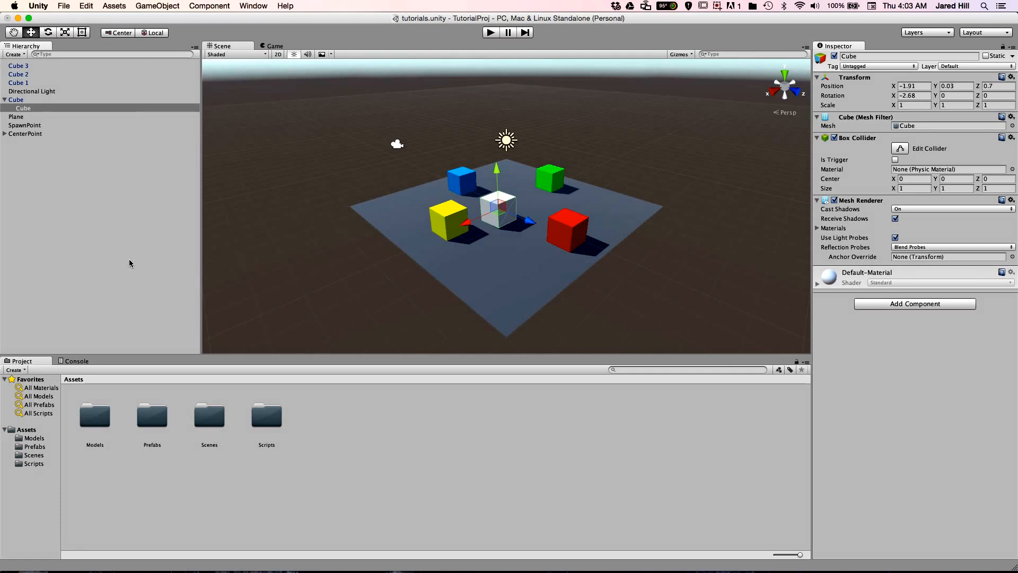
mouse_move(37, 365)
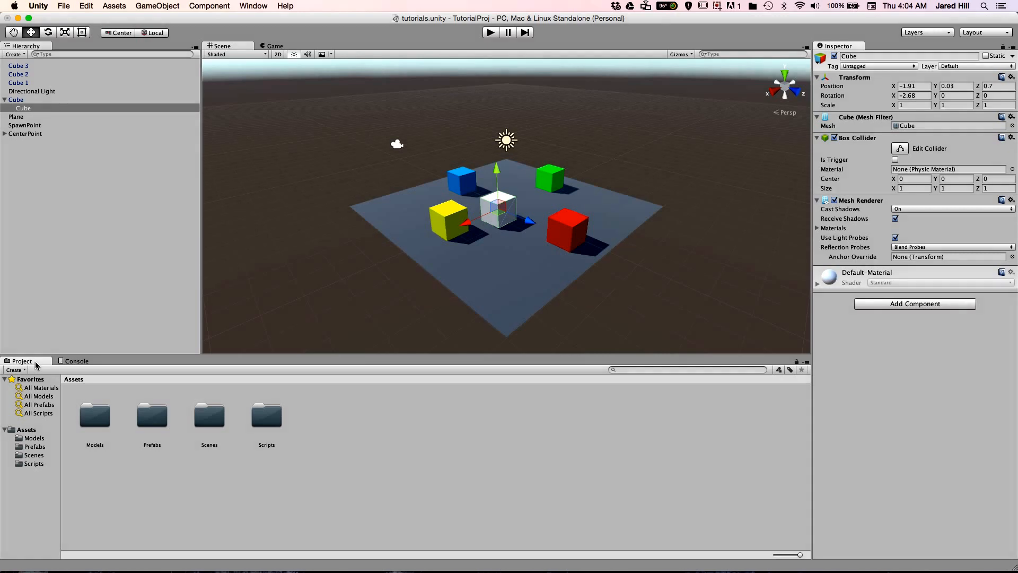
- Deselect the Cube so the Inspector shows nothing
left_click(148, 492)
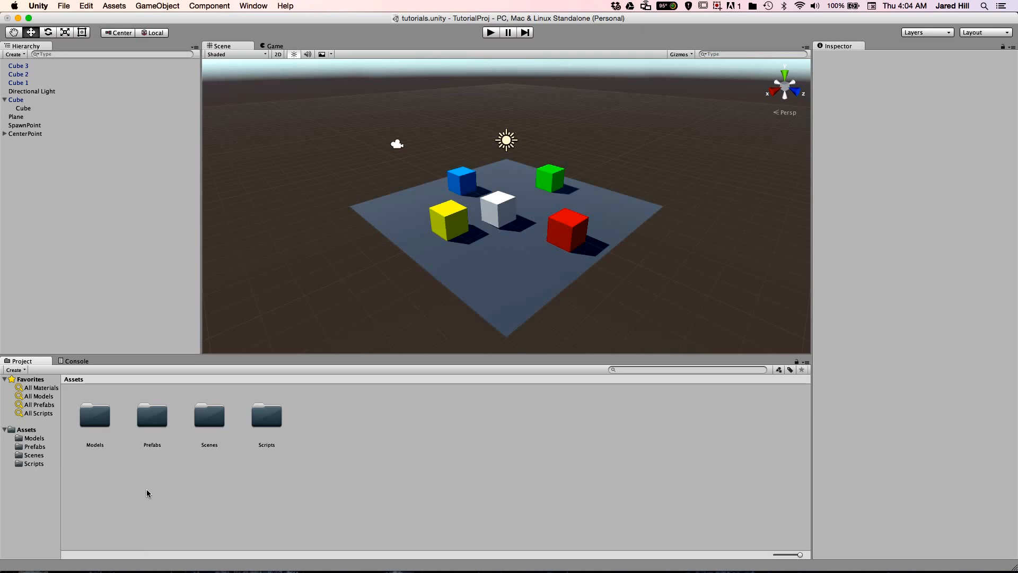
mouse_move(141, 99)
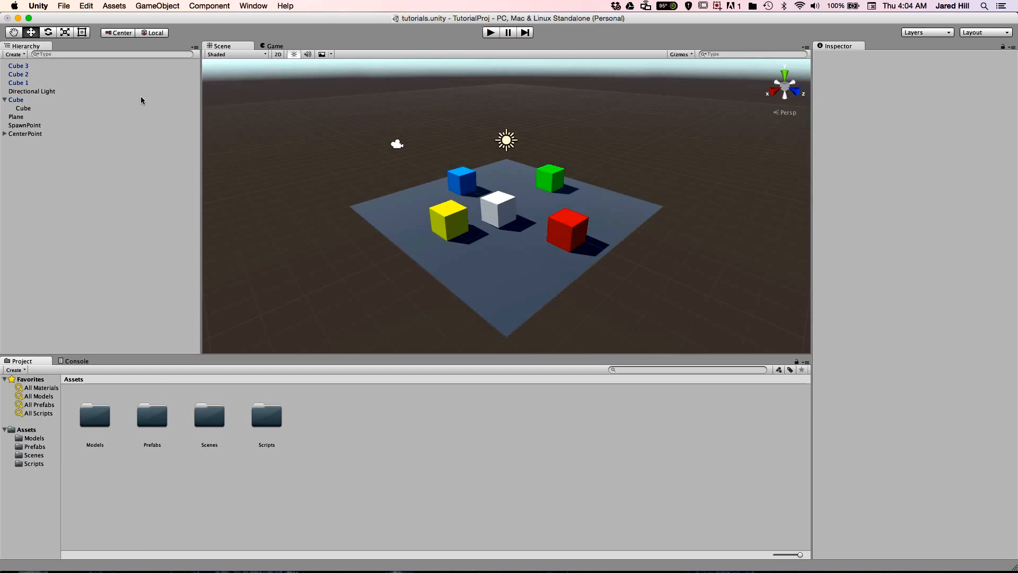
- Import the Characters package with all its files, adding Editor and Standard Assets folders
left_click(114, 6)
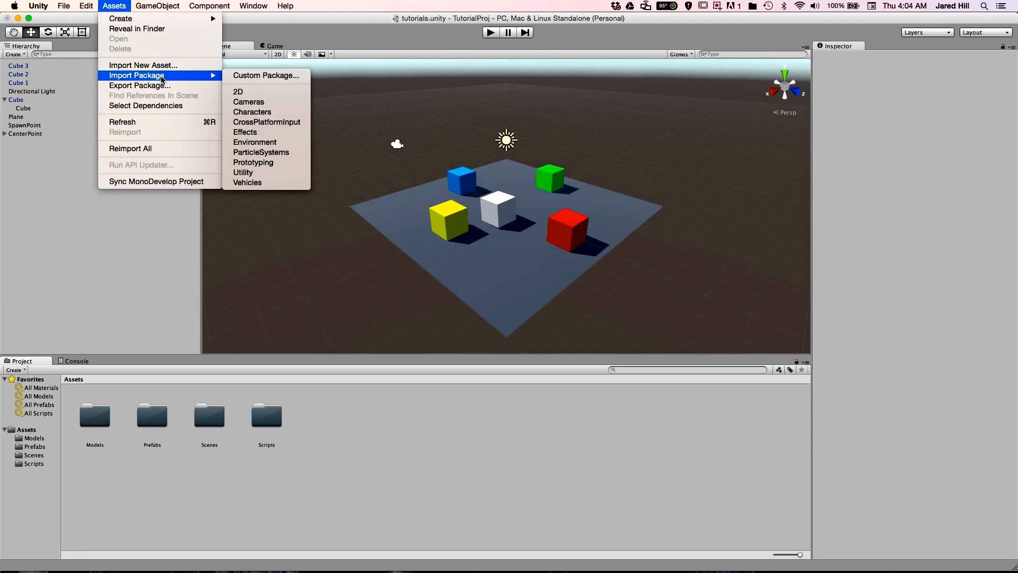
mouse_move(252, 112)
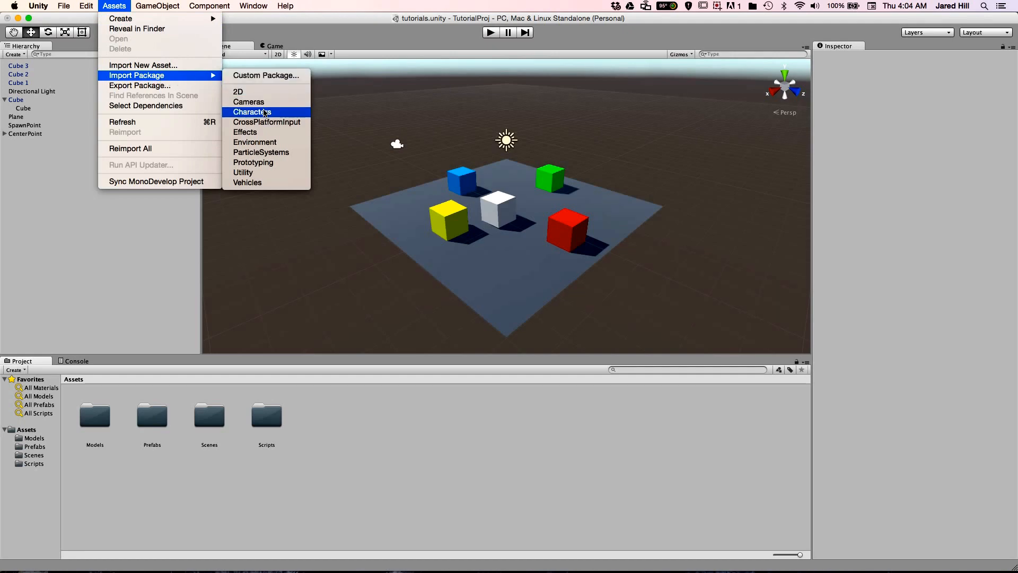
left_click(250, 112)
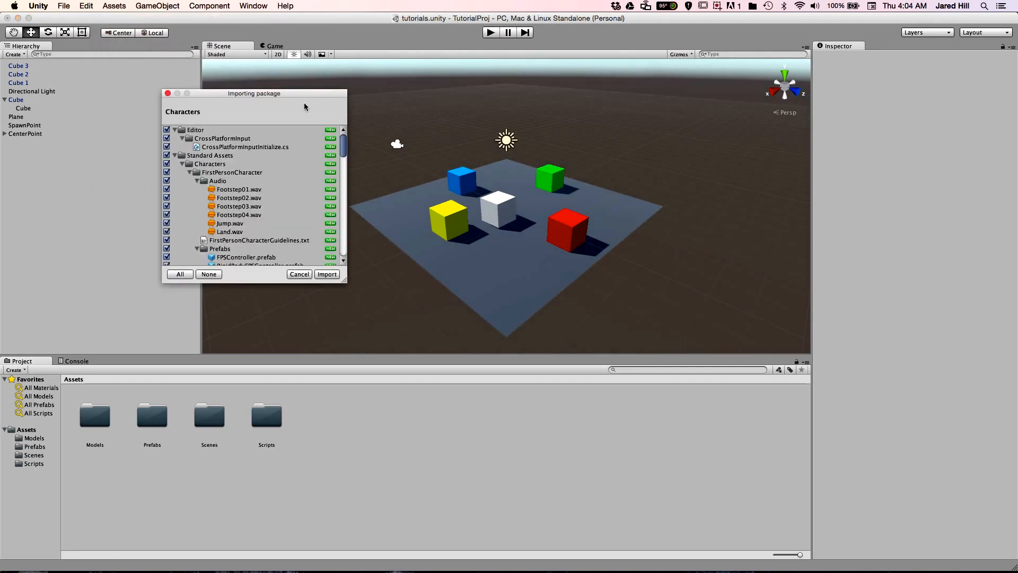
mouse_move(276, 204)
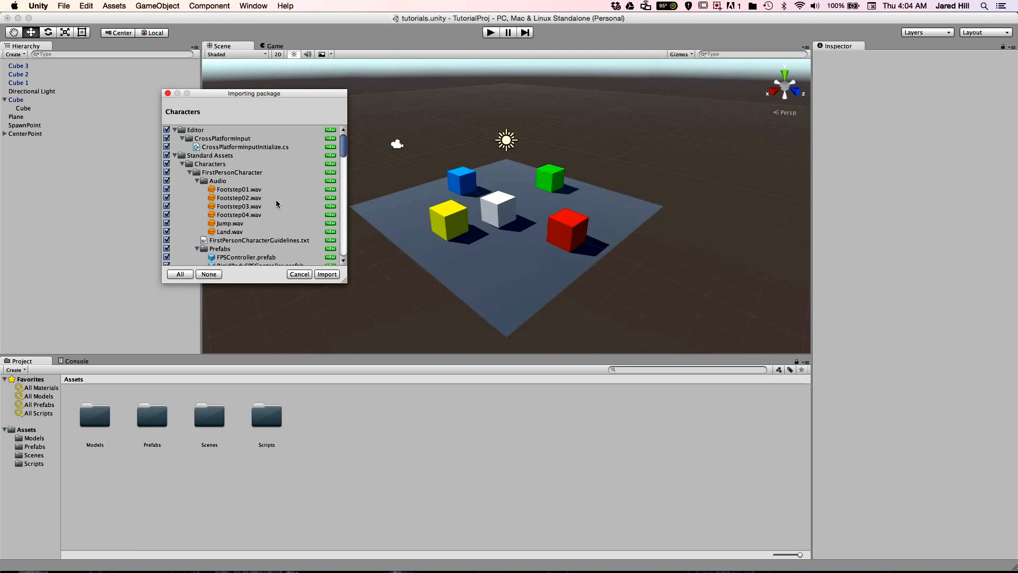
left_click(328, 274)
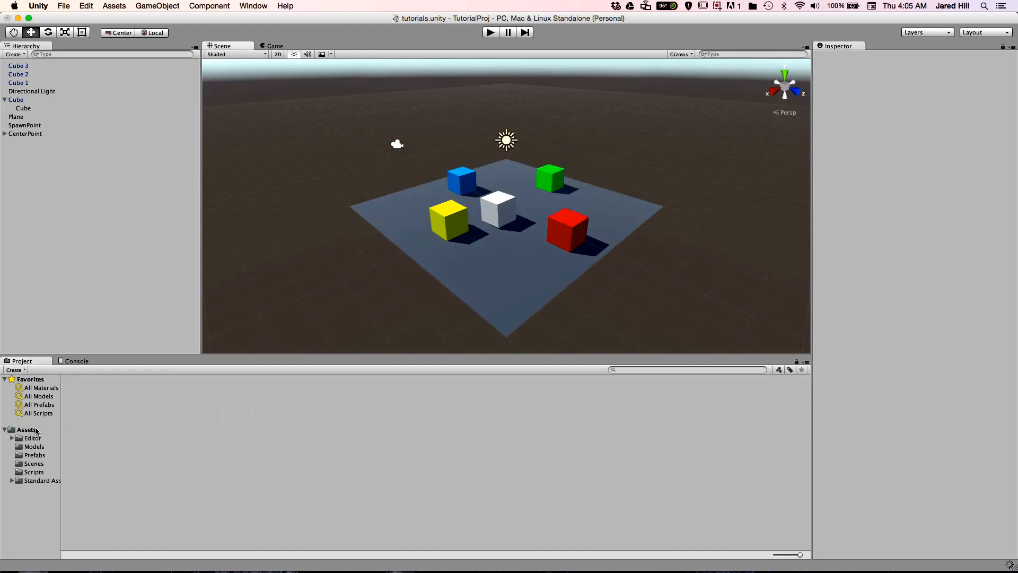
- Show the Assets folder, select Standard Assets and bring up its asset actions menu
left_click(26, 430)
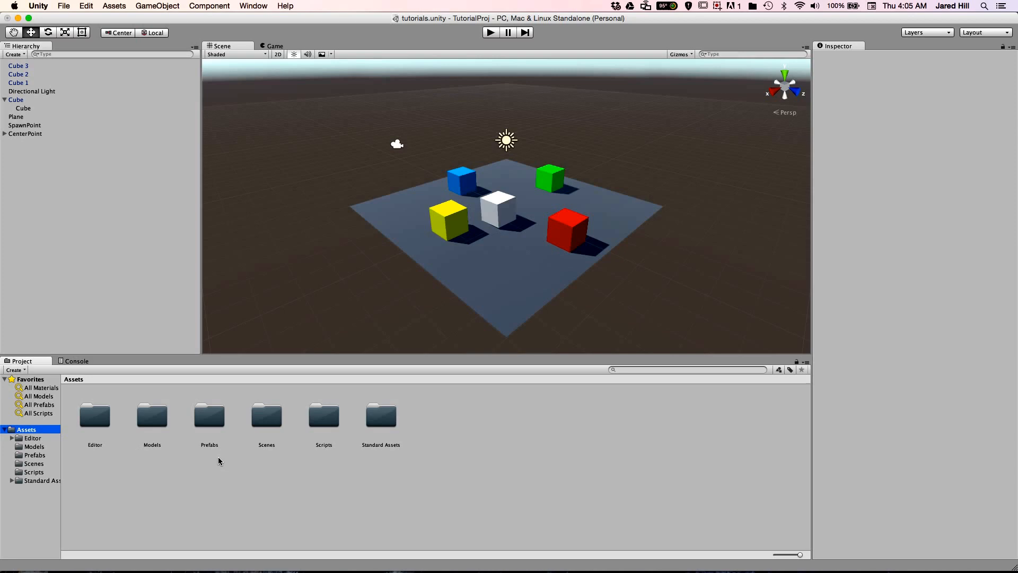
left_click(381, 416)
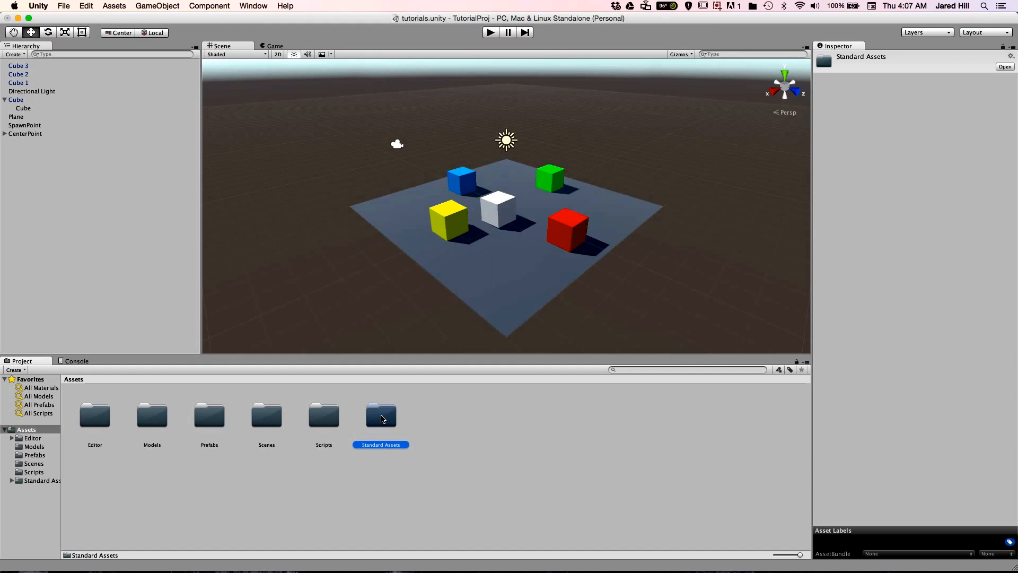
right_click(381, 418)
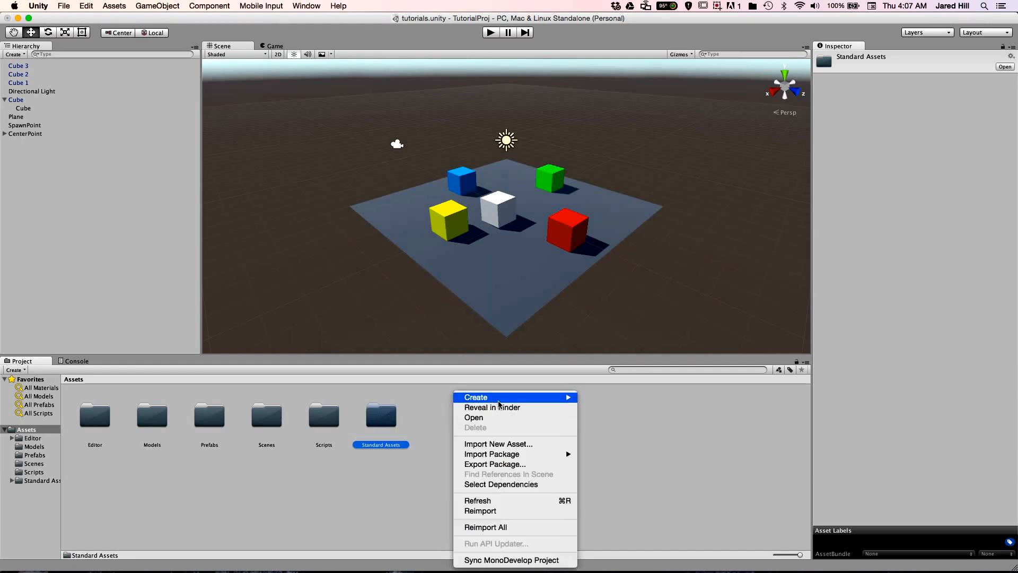
mouse_move(272, 464)
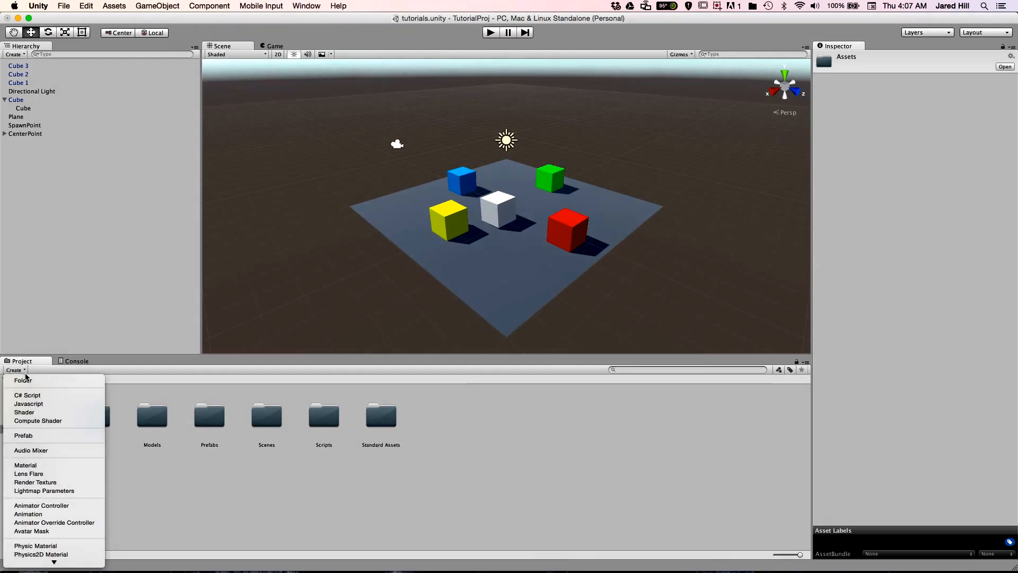
mouse_move(23, 380)
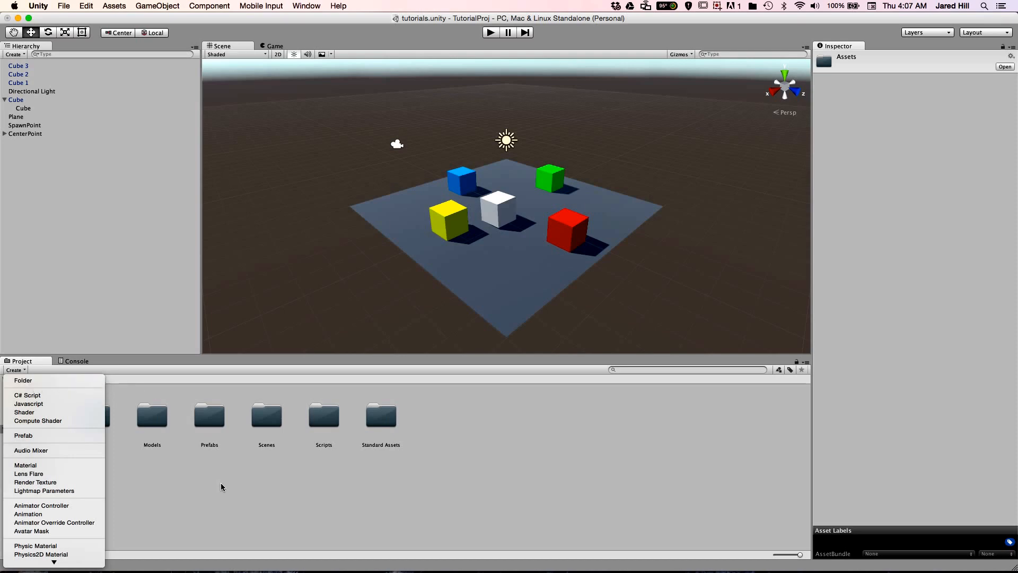
mouse_move(222, 487)
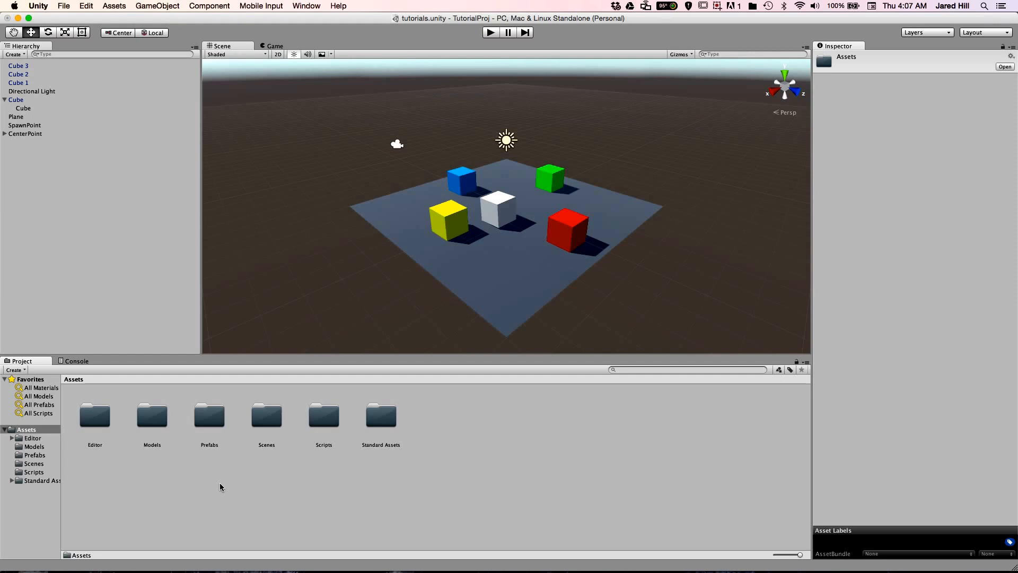
- Enter the Scripts folder (rotateCam, spawnObj) and bring up the asset creation menu
double_click(323, 415)
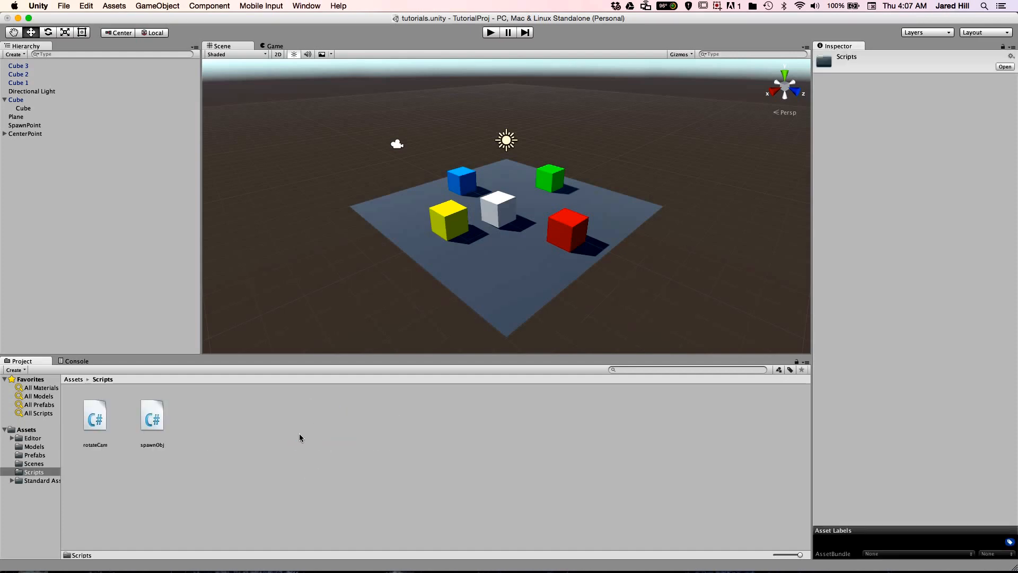
right_click(299, 437)
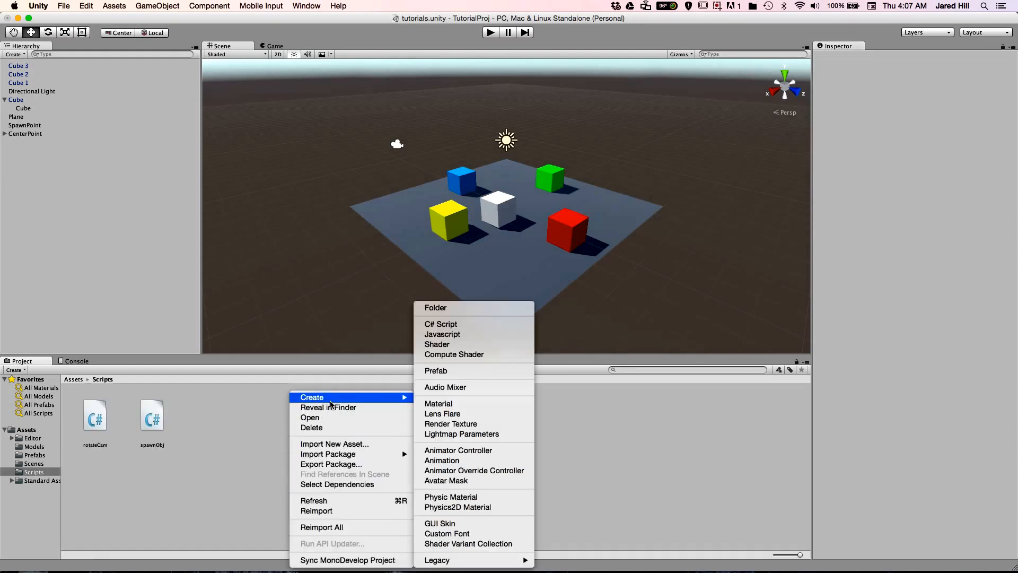
mouse_move(256, 430)
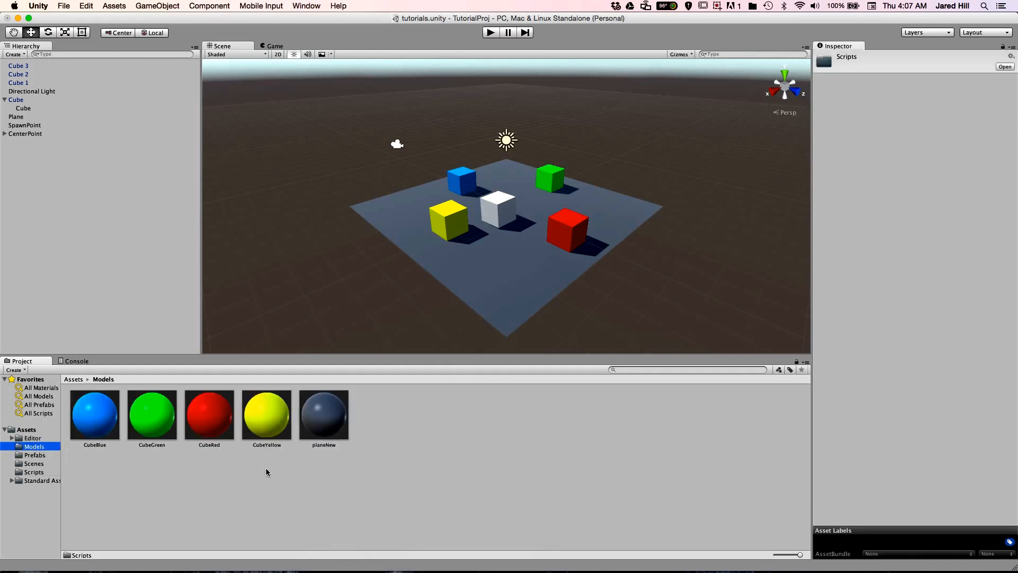
mouse_move(807, 560)
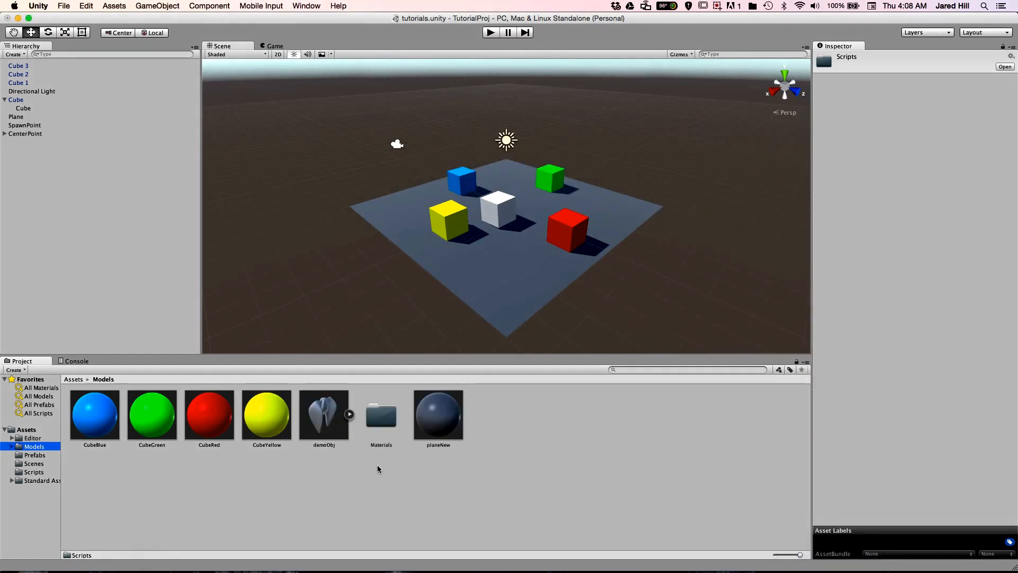
- Expand demoObj and inspect its Default Take animation and demoObjAvatar
left_click(324, 413)
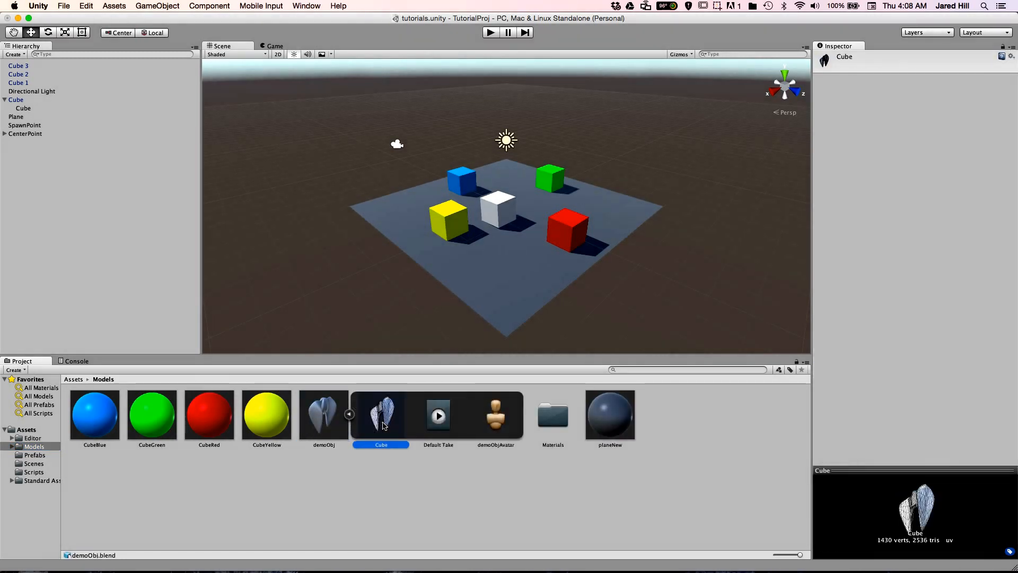
left_click(438, 416)
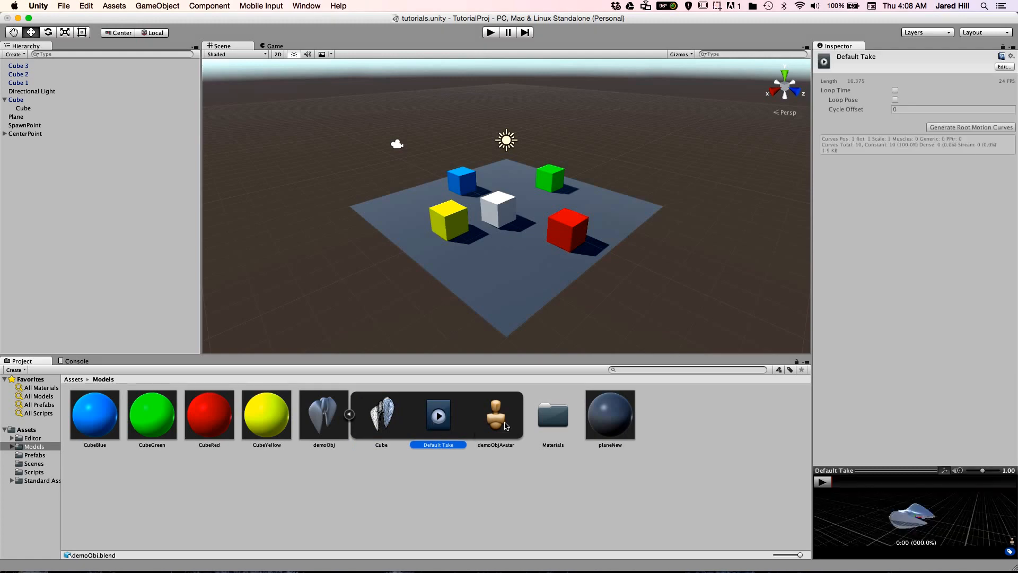
left_click(495, 416)
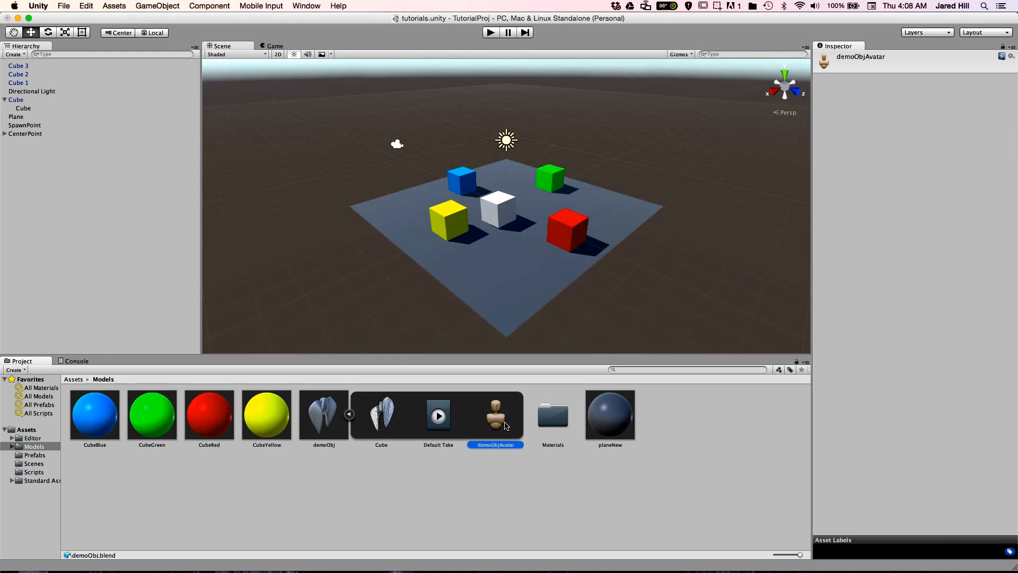
mouse_move(349, 419)
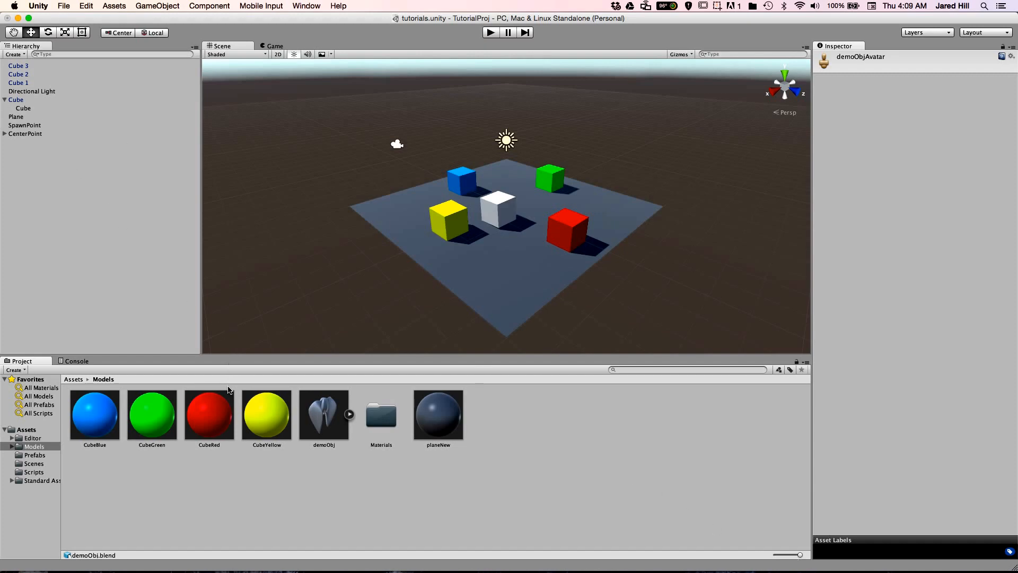
- Inspect CubeRed, then SpawnPoint's Spawn Obj list of four cubes, with the Inspector locked
left_click(208, 414)
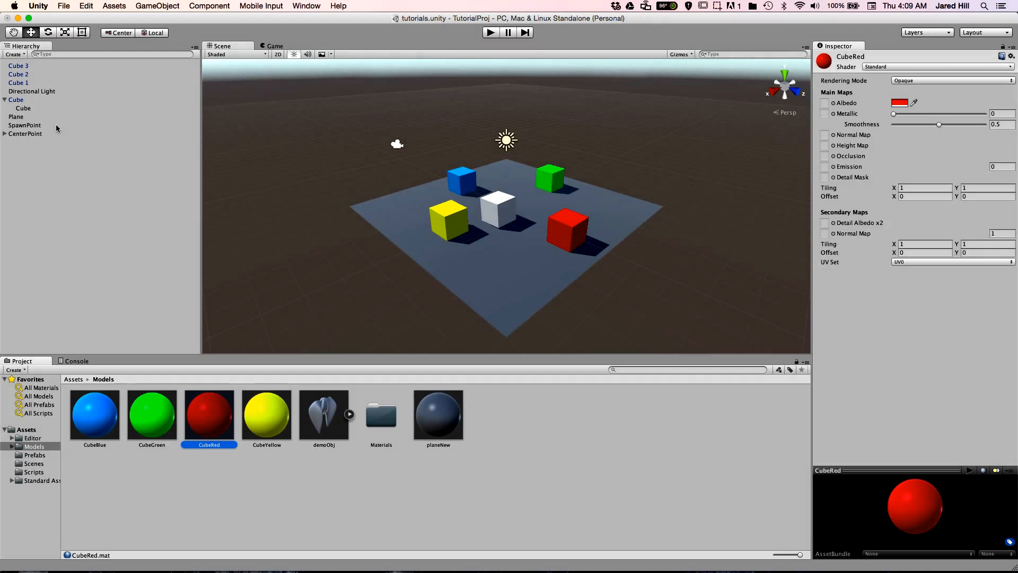
left_click(25, 125)
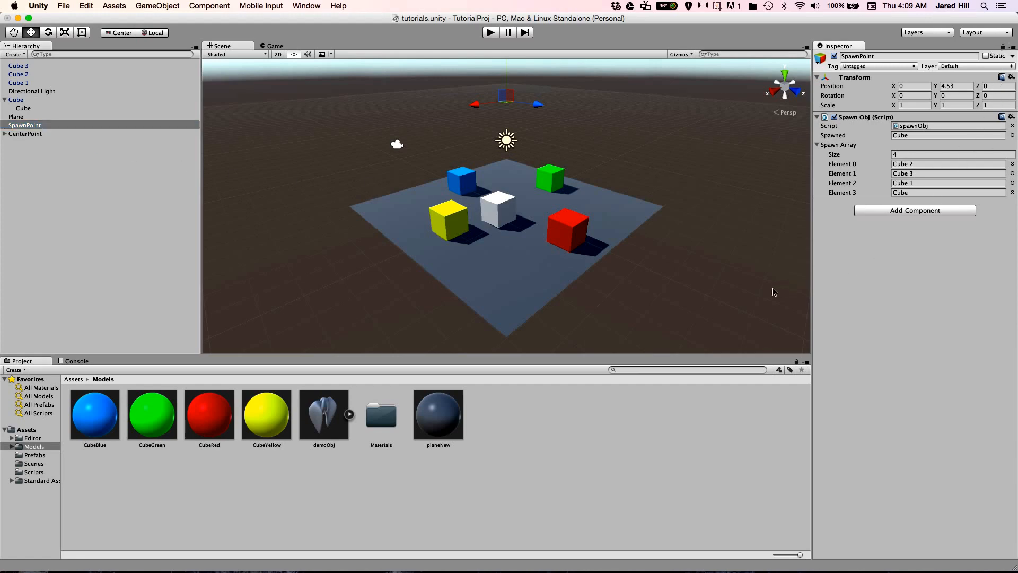
mouse_move(430, 423)
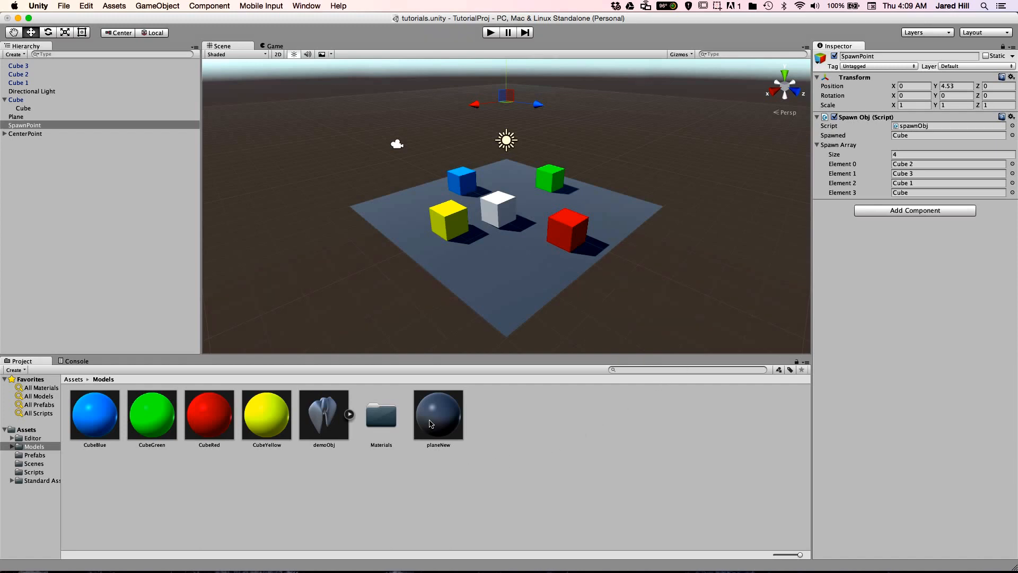
left_click(438, 414)
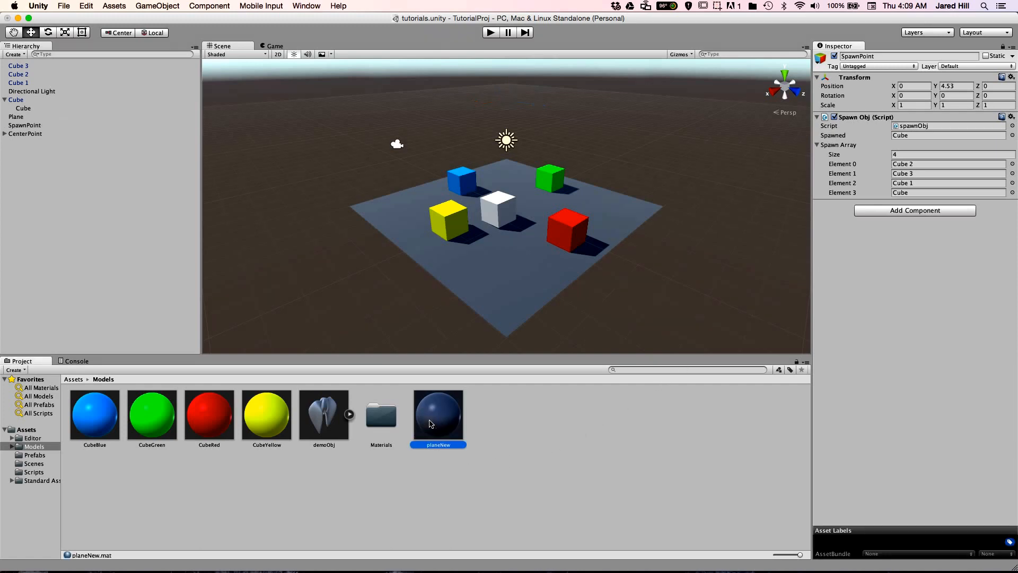
mouse_move(603, 476)
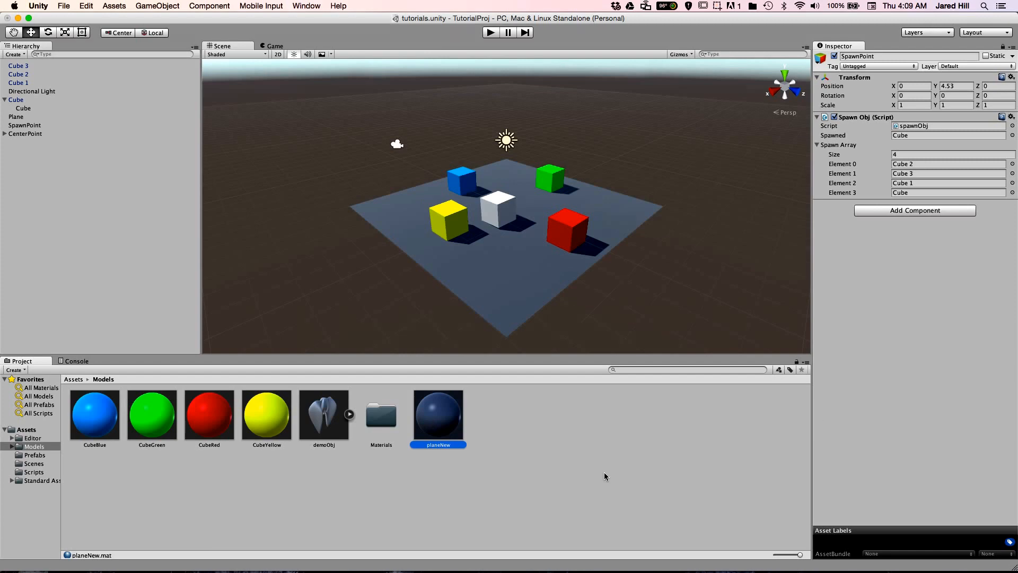
- Select demoObj and CubeRed while the Inspector stays on SpawnPoint, then show the Scripts folder
left_click(324, 413)
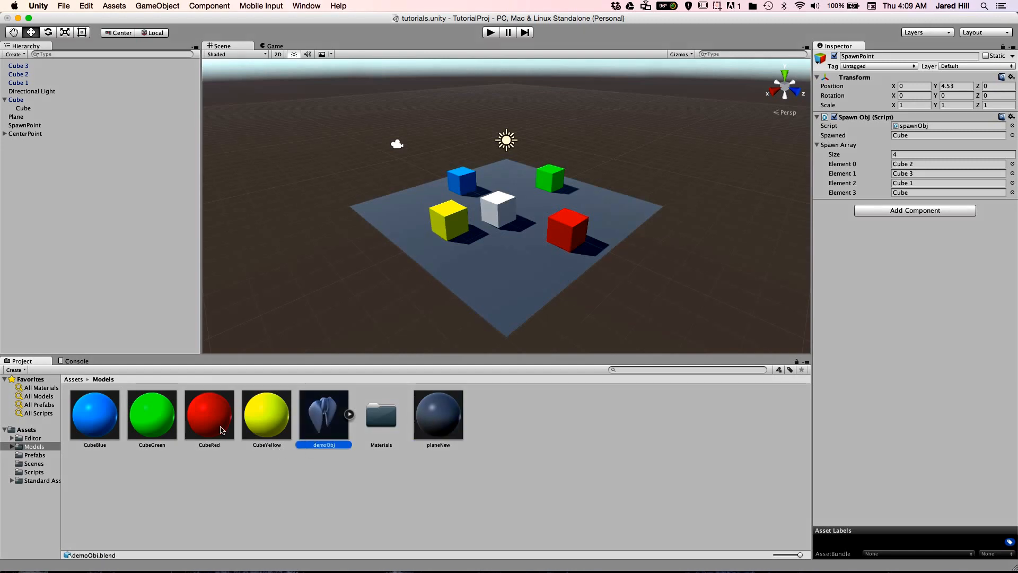
left_click(209, 413)
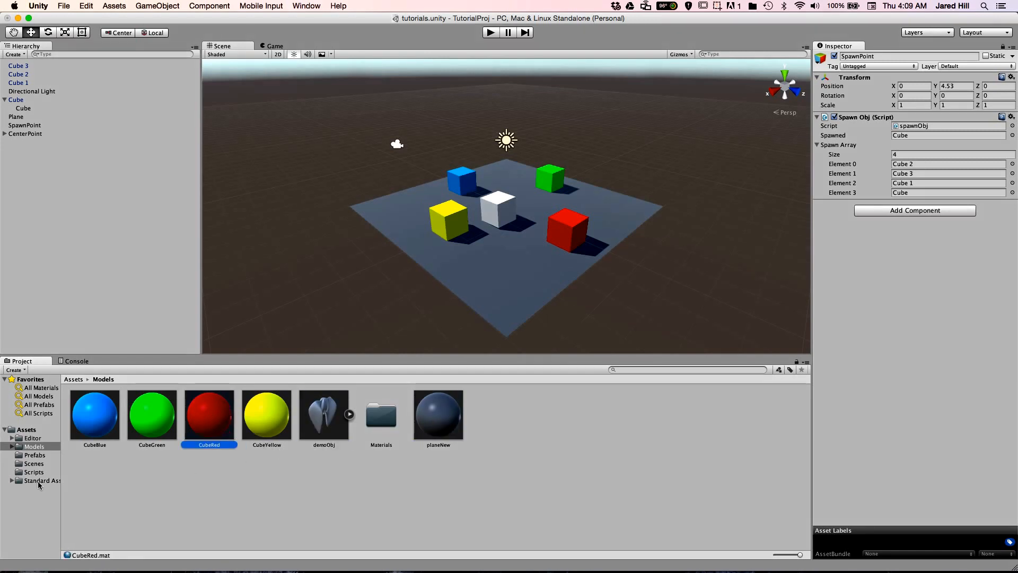
left_click(34, 471)
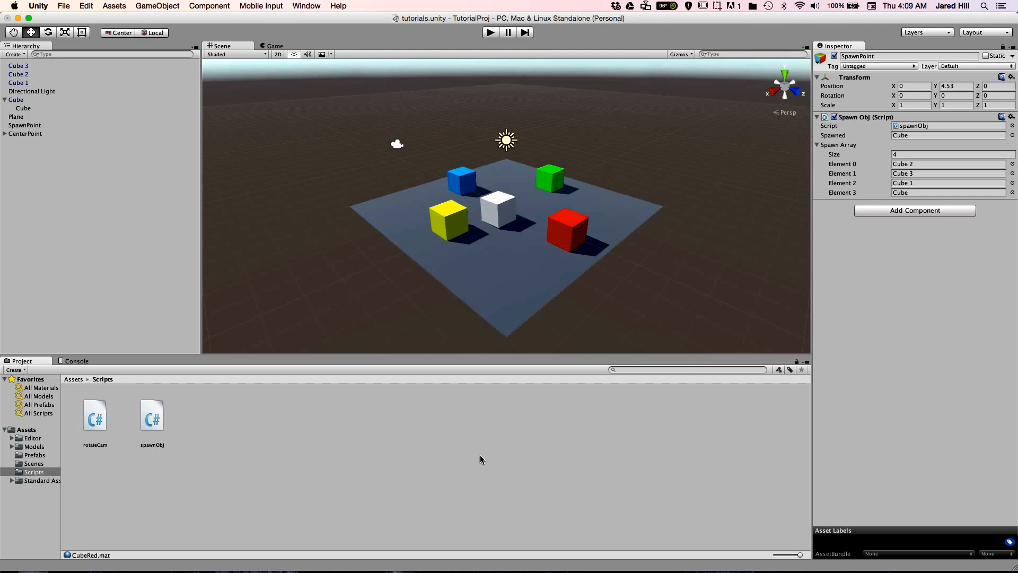
mouse_move(1013, 31)
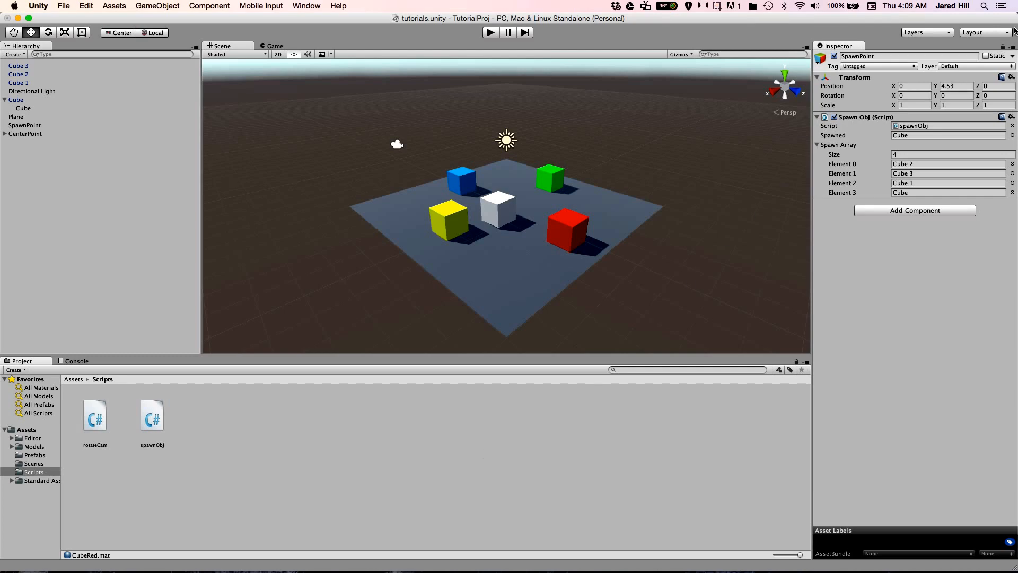
- Unlock the Inspector, launch Window > Profiler and dock it beside the Console in the bottom panel
left_click(90, 555)
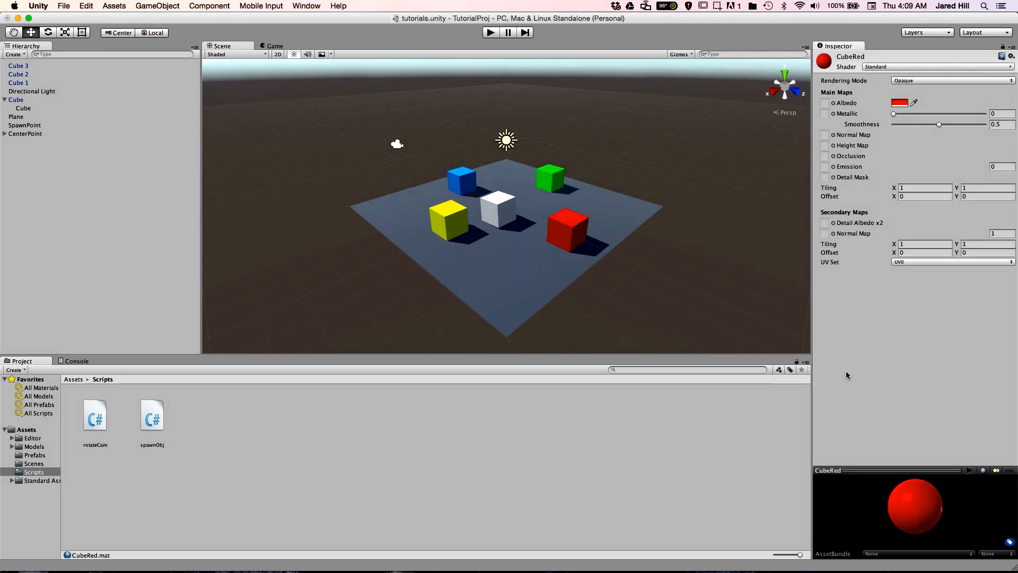
left_click(383, 460)
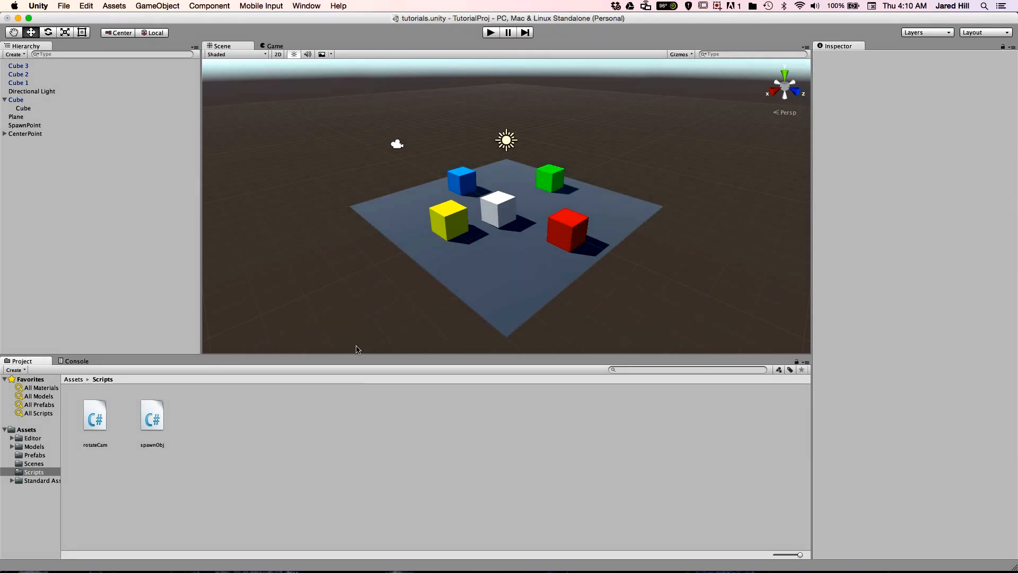
left_click(306, 6)
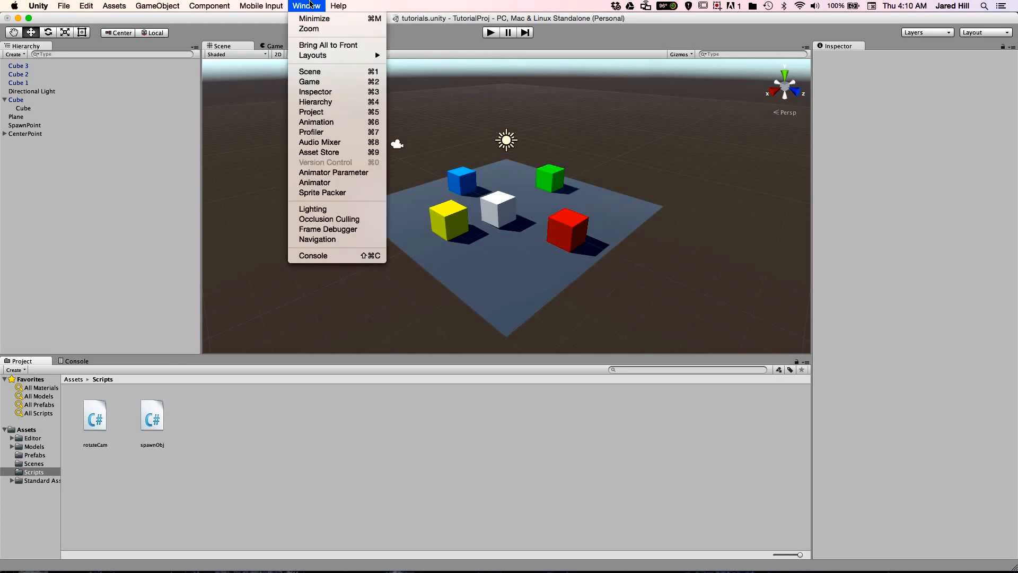
mouse_move(316, 122)
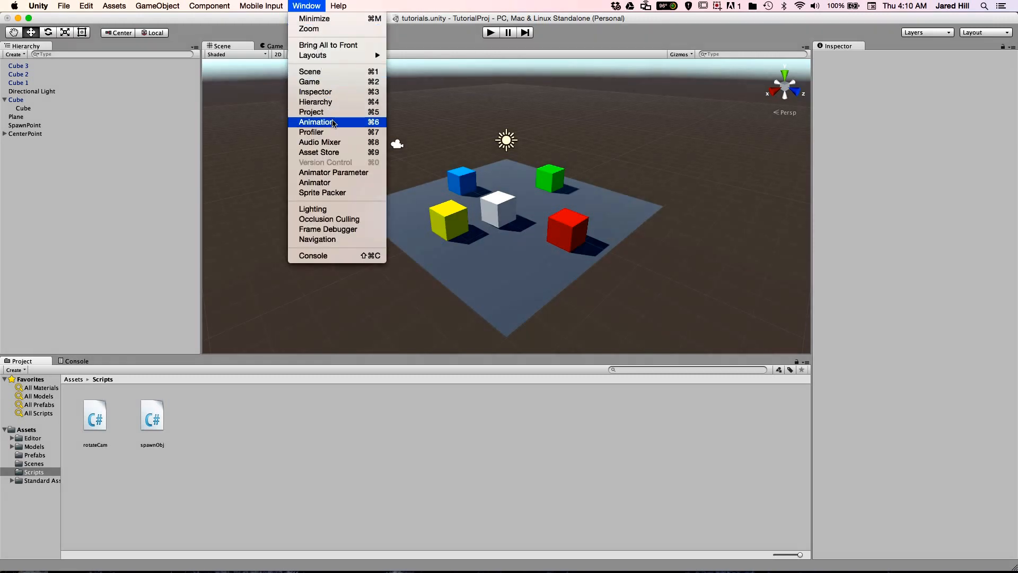
left_click(311, 132)
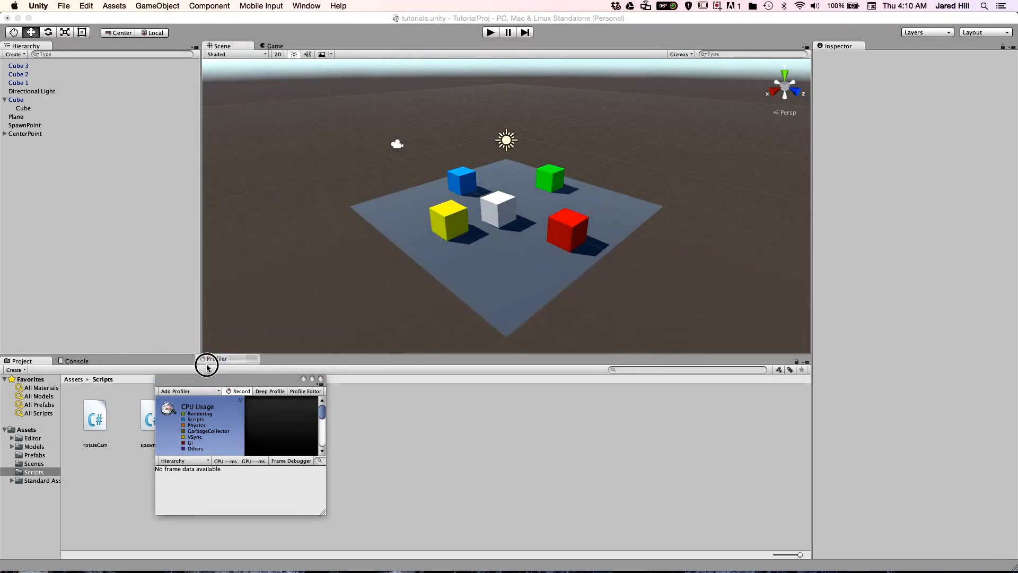
left_click(217, 358)
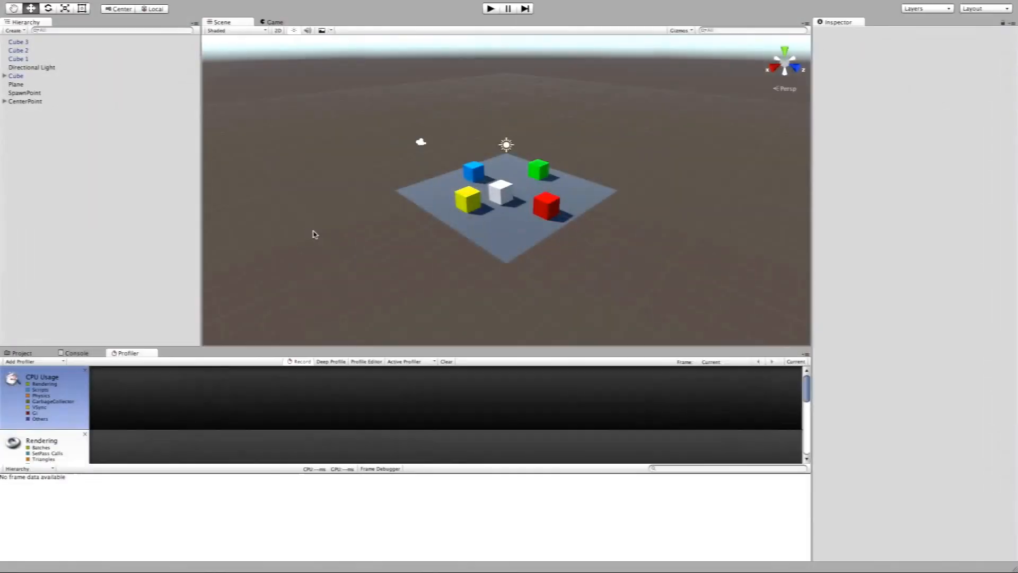
- Run the scene briefly to record CPU usage, then examine one frame's breakdown led by WaitForTargetFPS
left_click(16, 84)
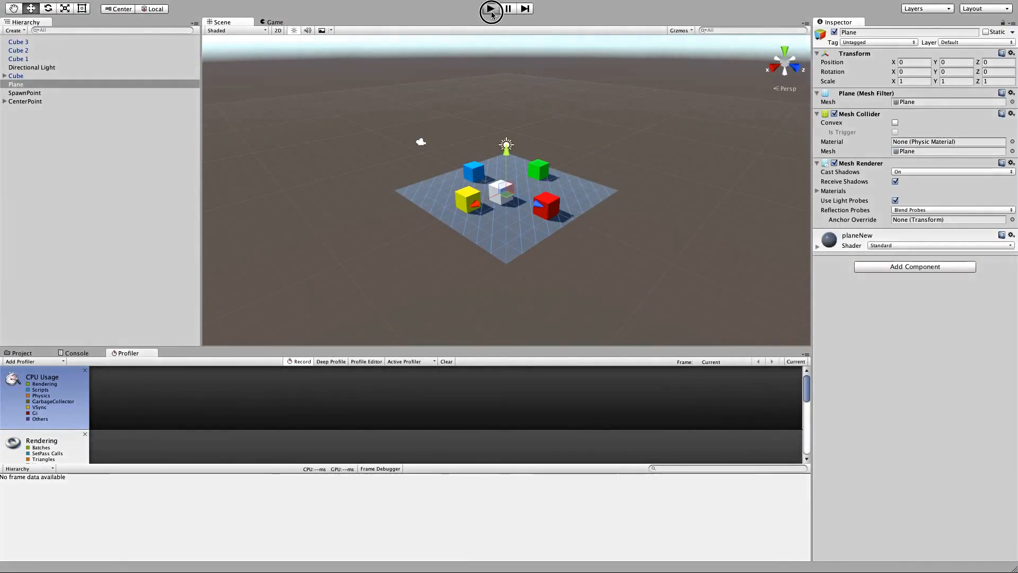
left_click(491, 9)
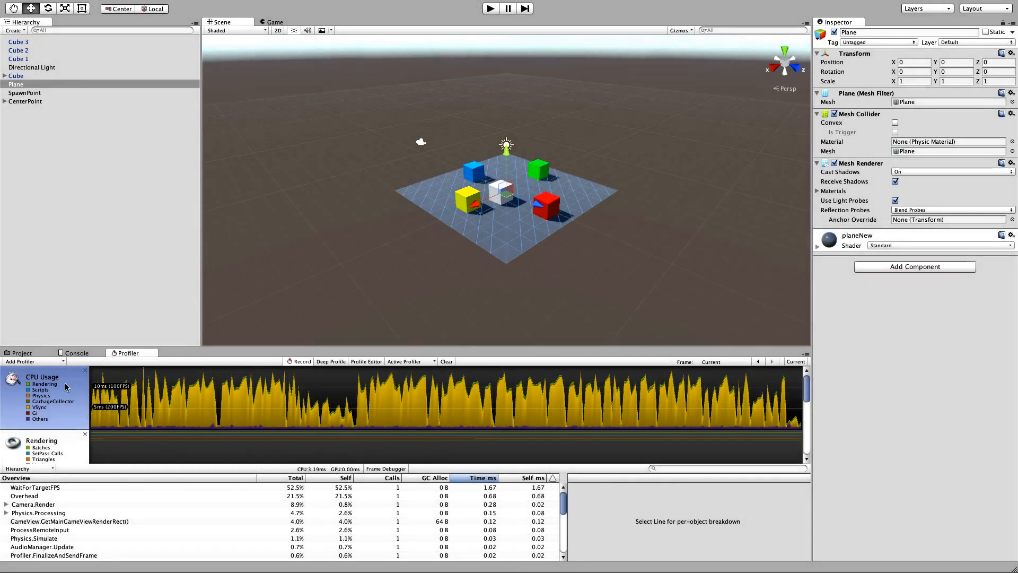
mouse_move(62, 386)
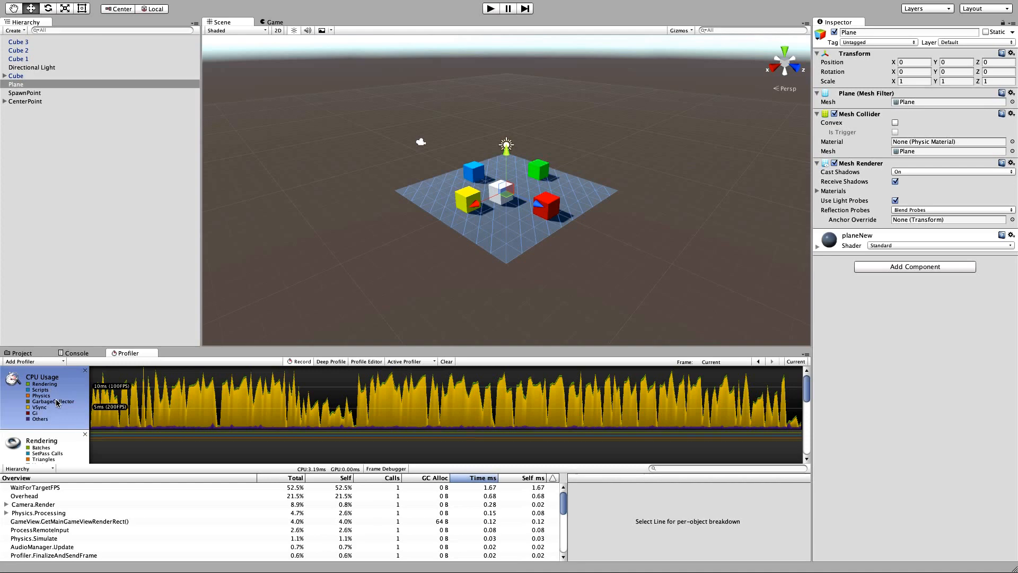
left_click(430, 409)
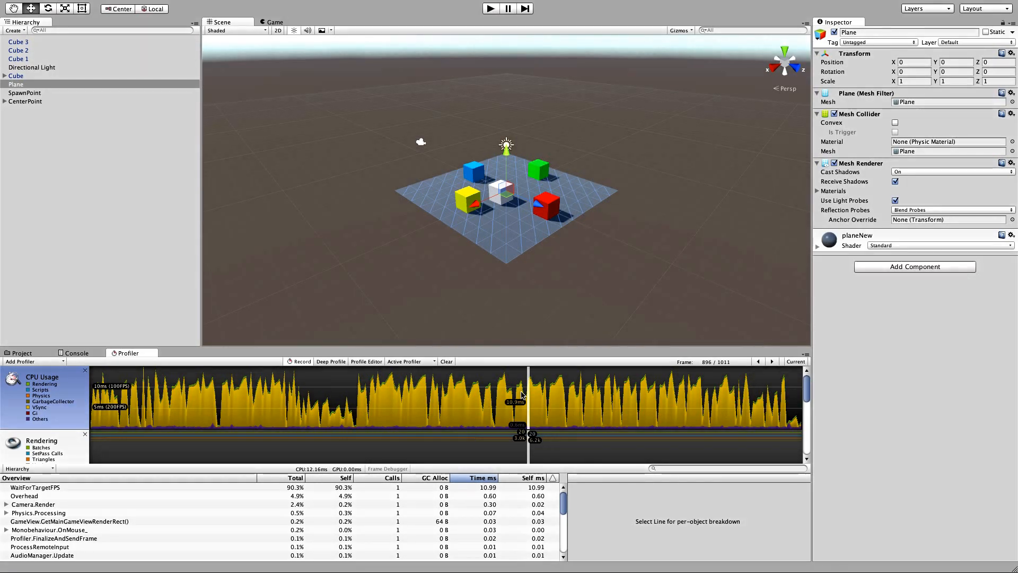
left_click(490, 7)
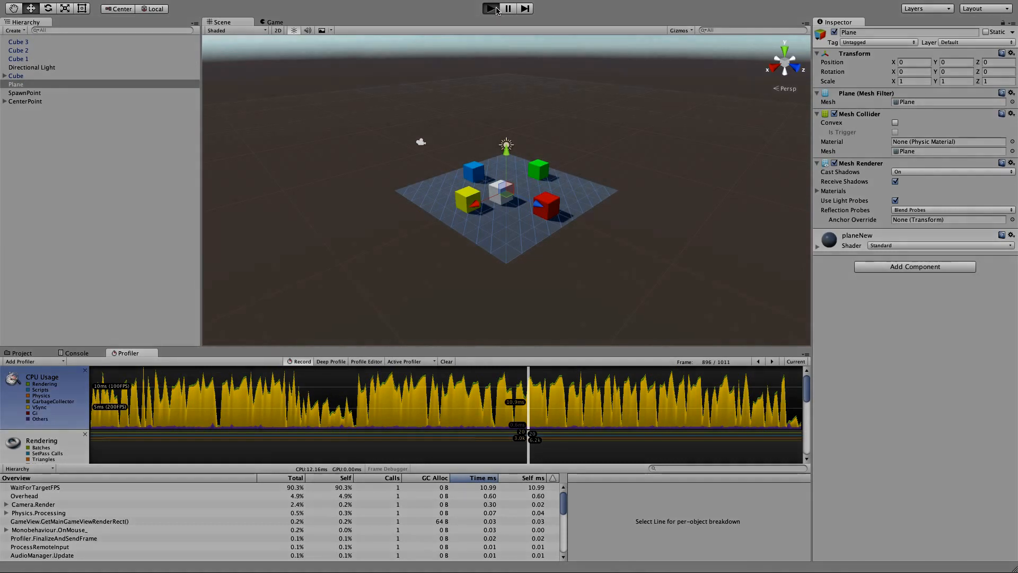
- Run the cube-spawning stress test under the Profiler (~2,889 frames), then stop it
left_click(489, 7)
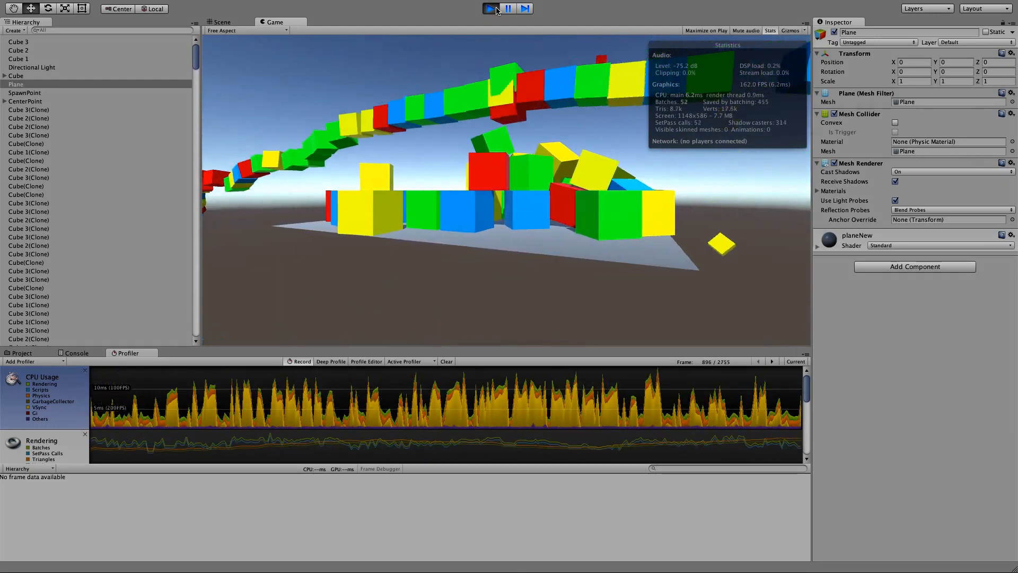
left_click(508, 8)
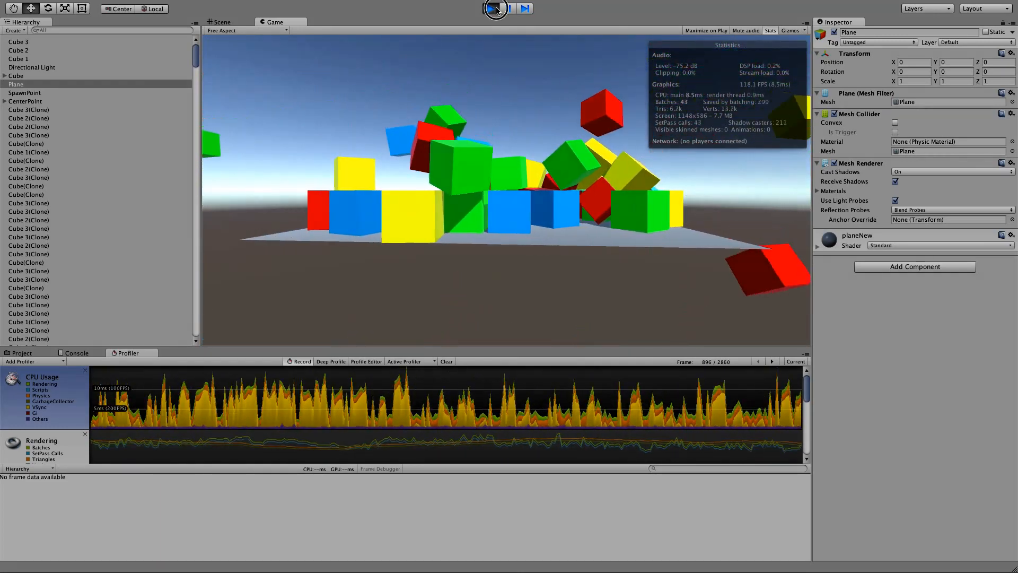
left_click(508, 8)
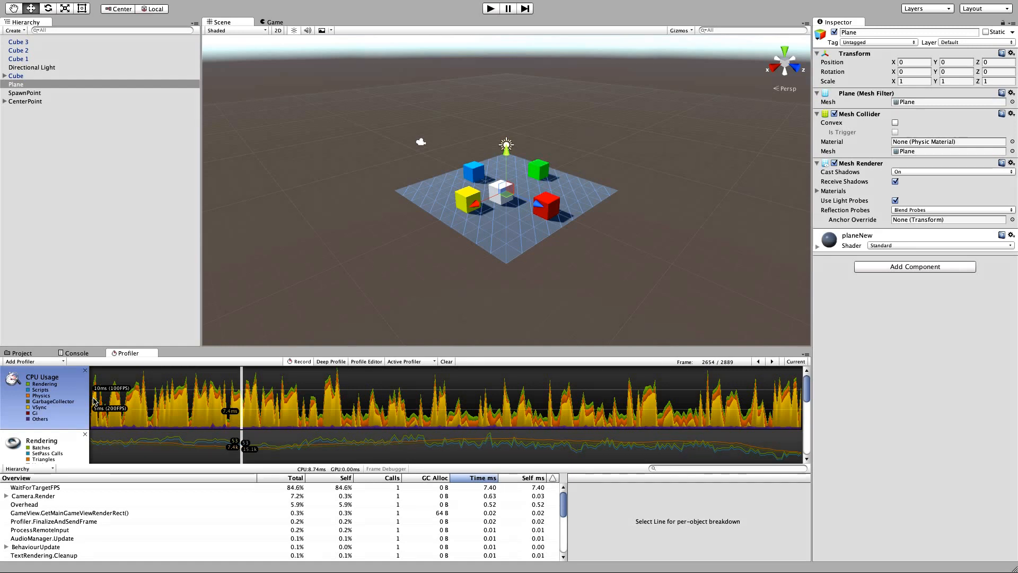
- Restart the cube-spawning test so the Profiler keeps recording new frames
left_click(508, 8)
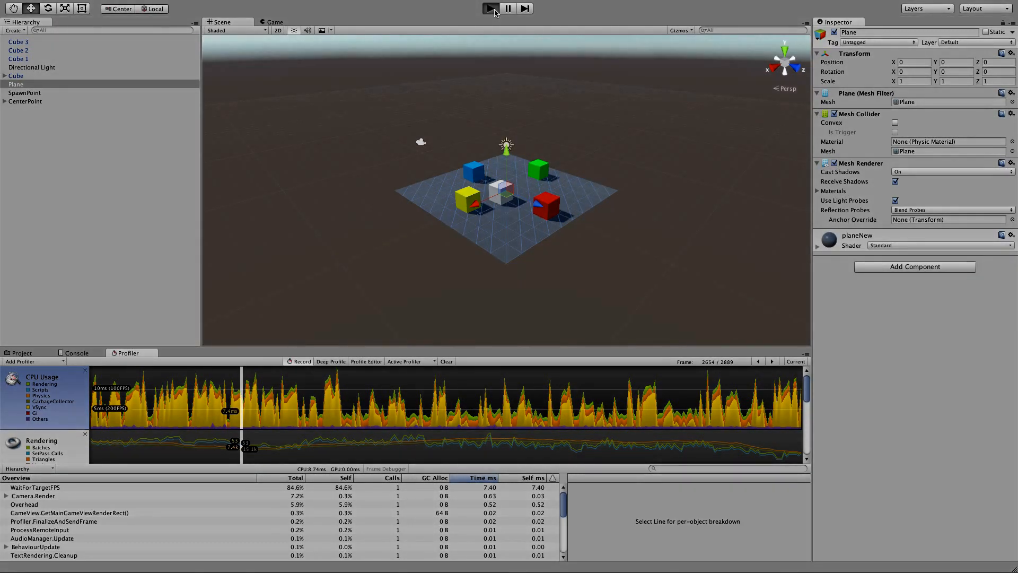
left_click(491, 7)
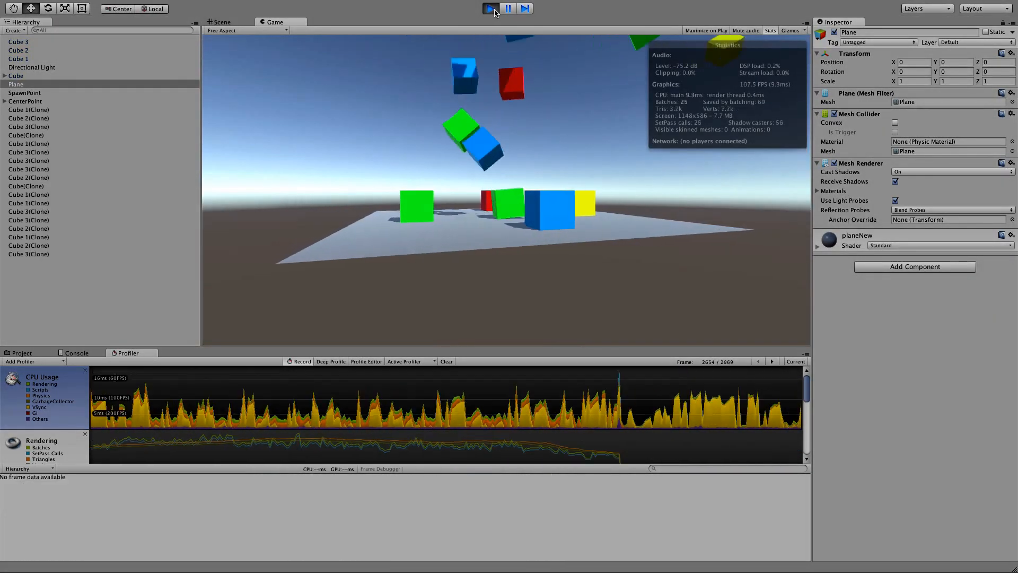